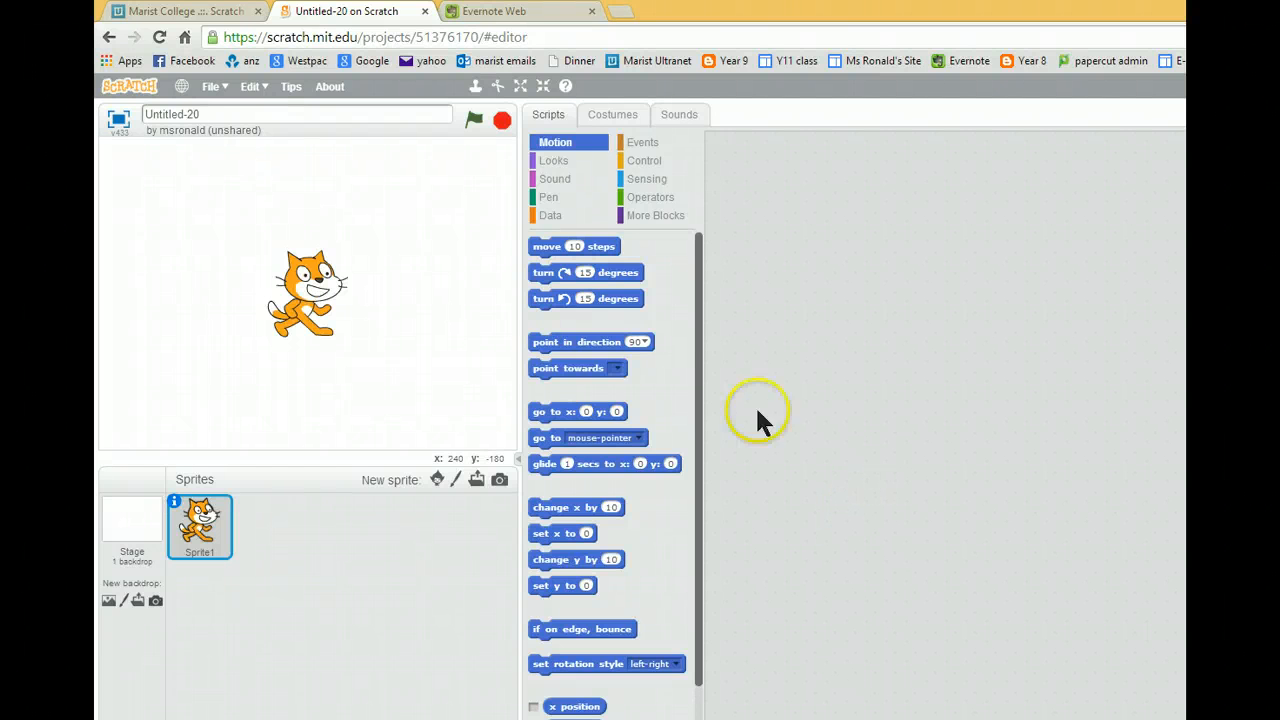
mouse_move(335, 305)
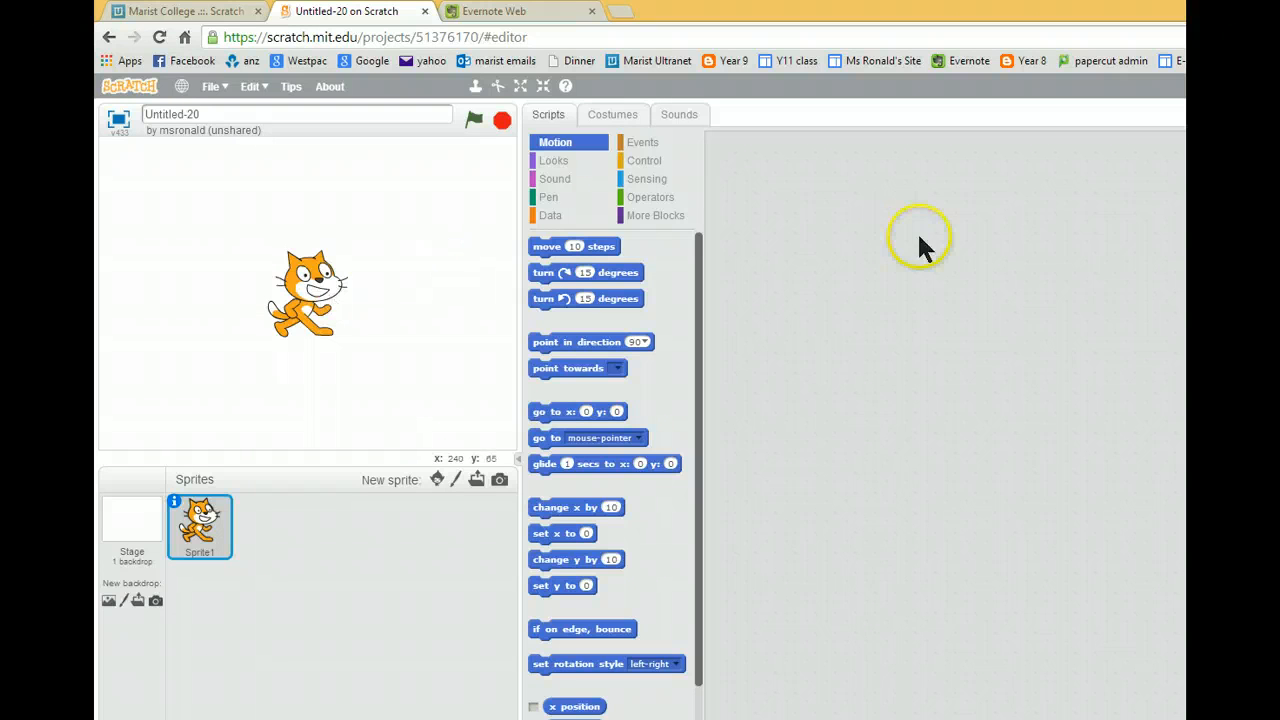
mouse_move(375, 100)
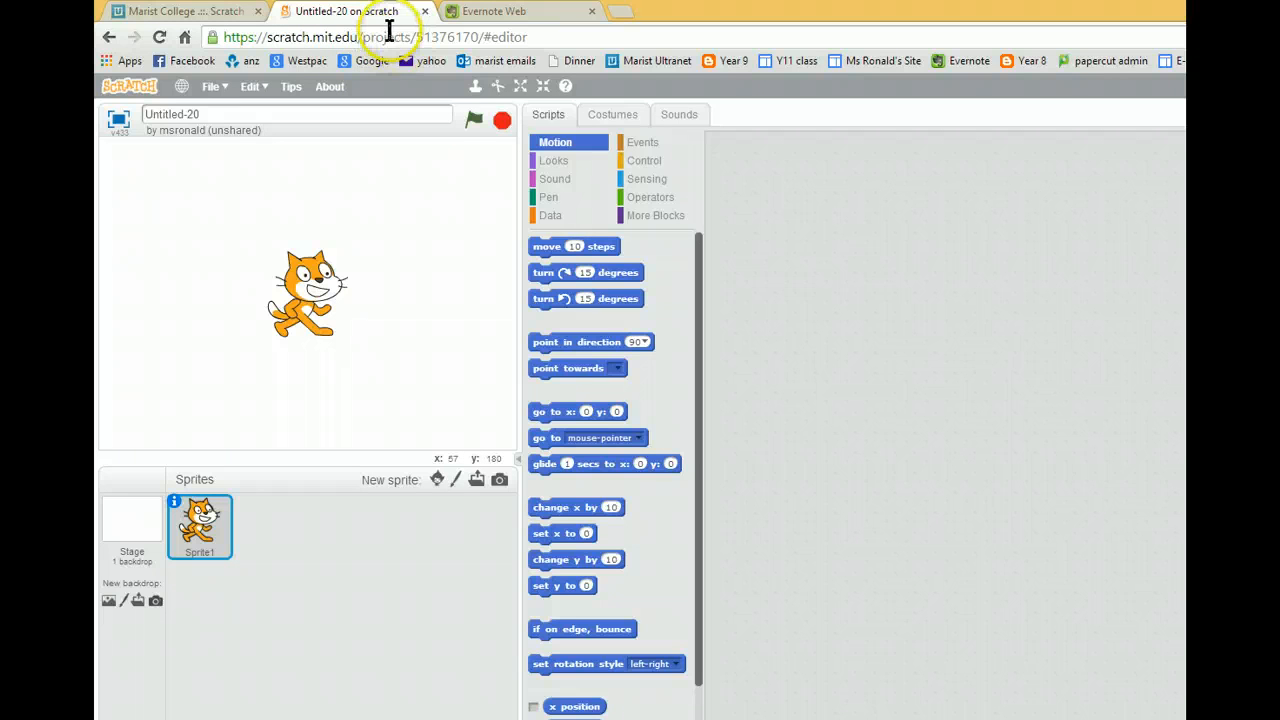
Add the underwater Shark sprite, delete the cat, and add Fish2 from the library
left_click_drag(310, 295, 305, 285)
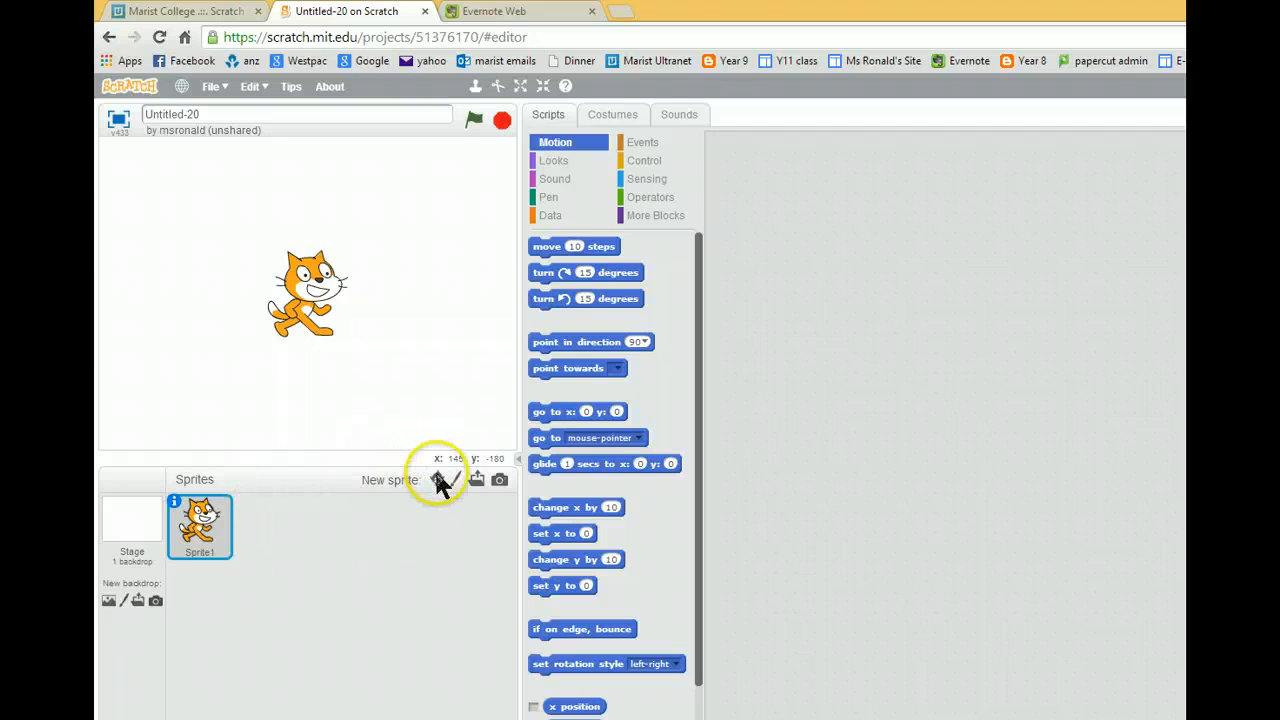
left_click(440, 479)
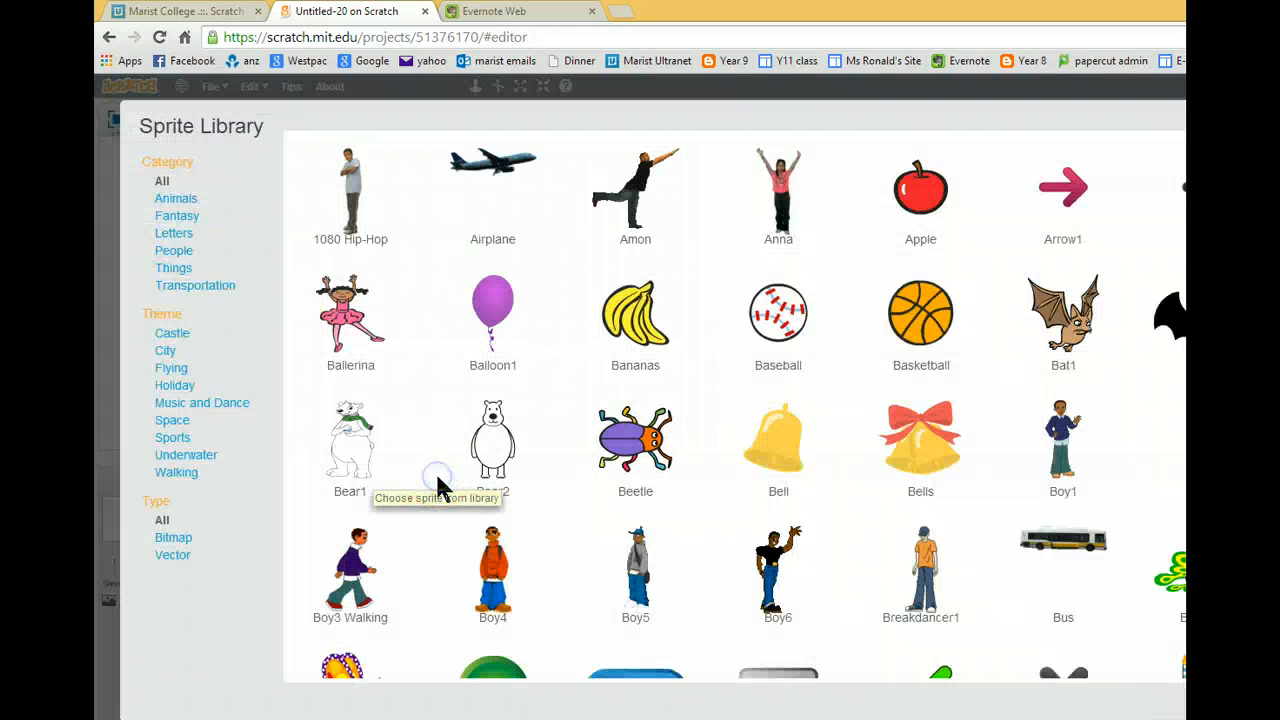
mouse_move(175, 198)
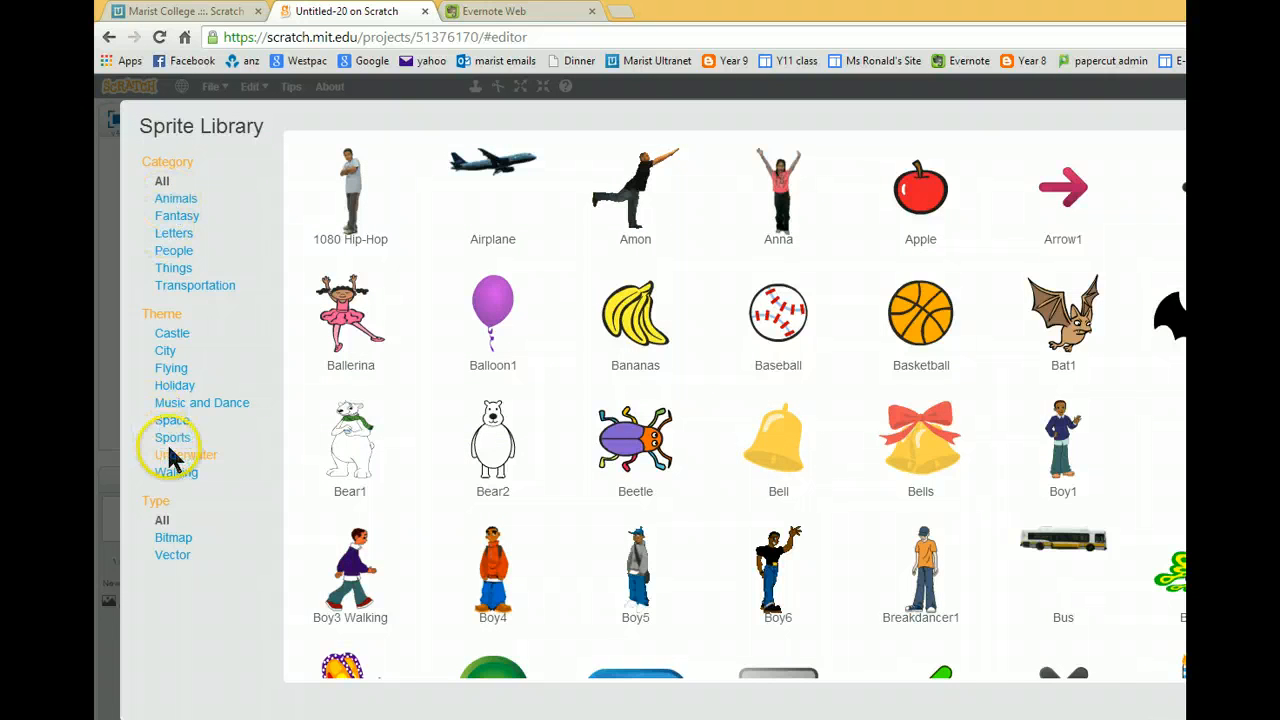
left_click(190, 454)
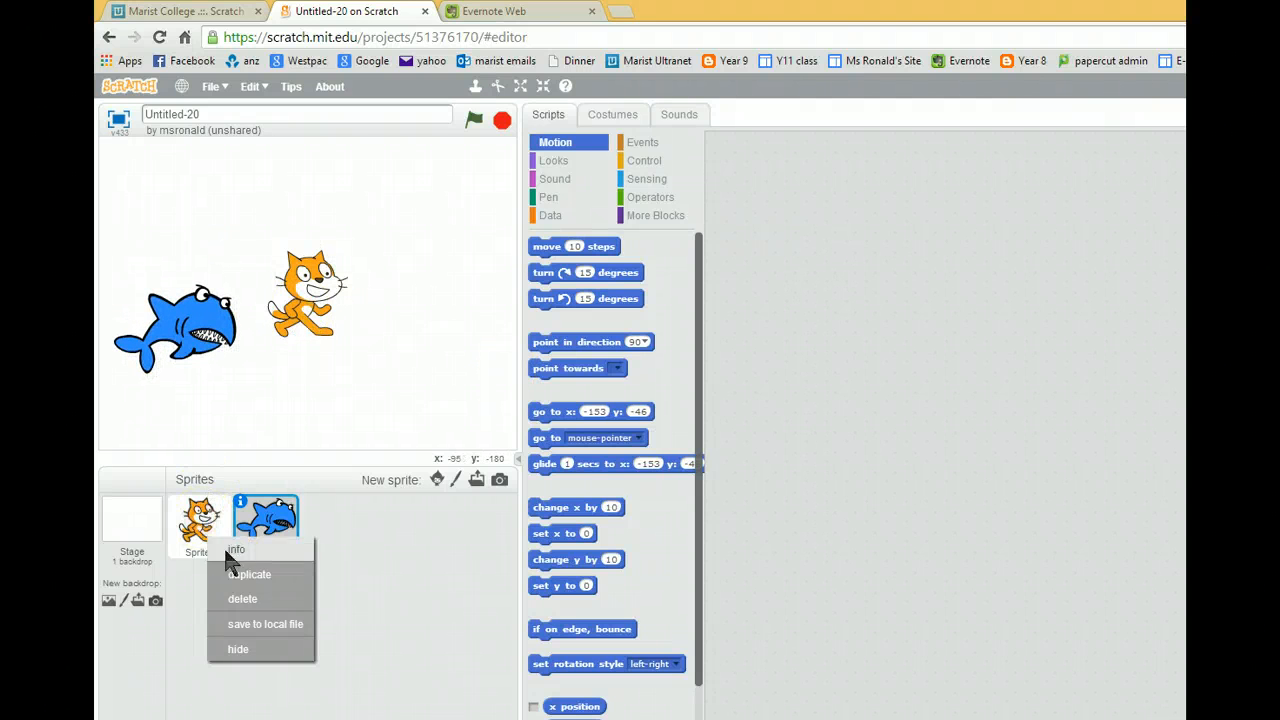
left_click(242, 598)
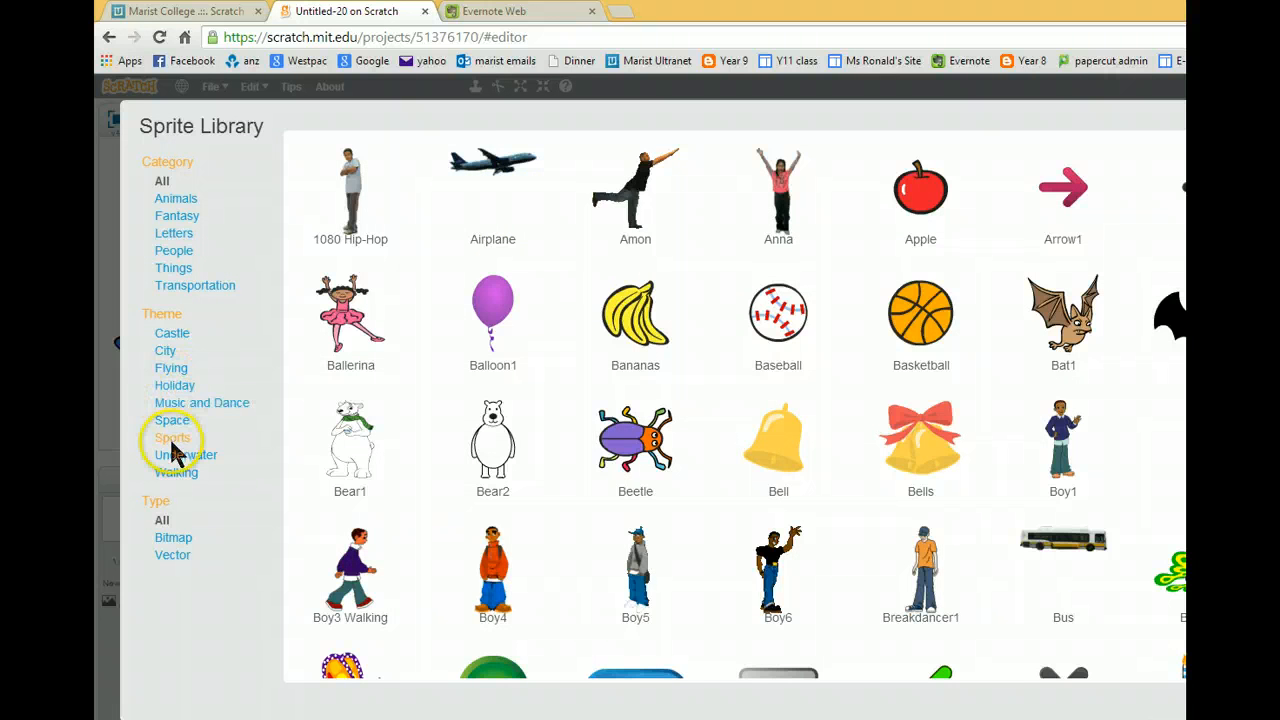
left_click(190, 454)
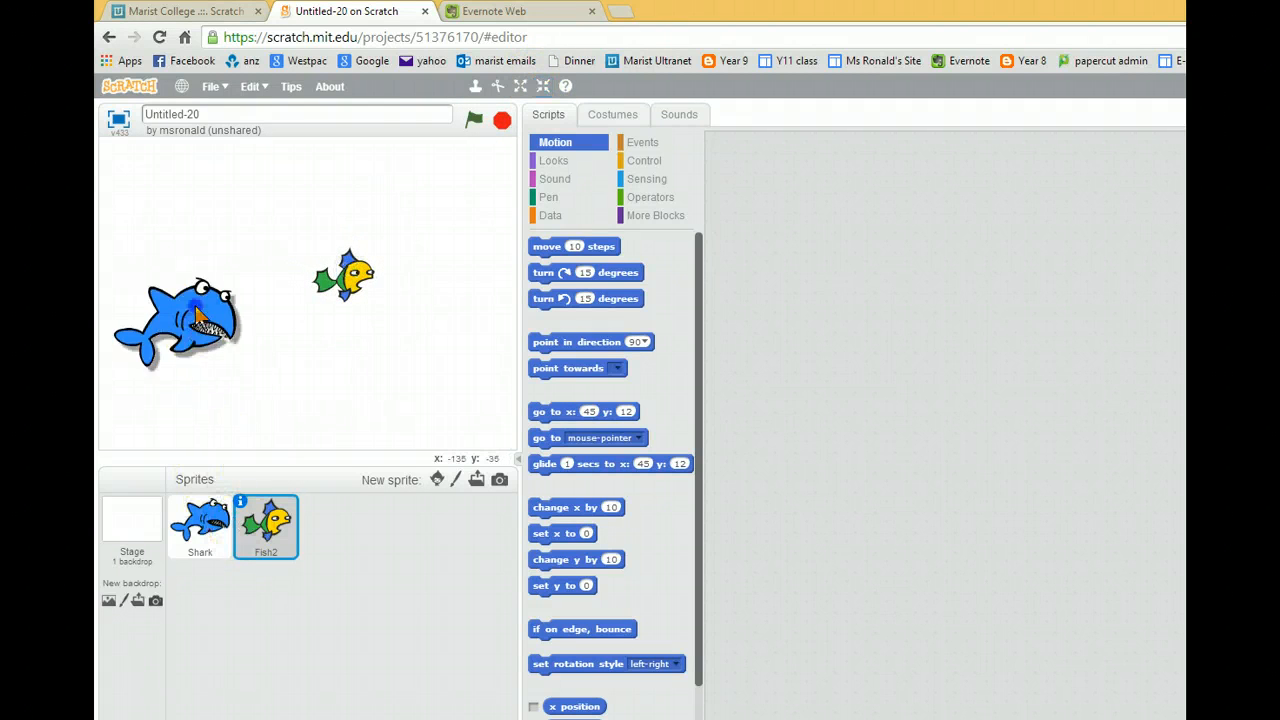
Give Shark a green-flag forever loop of move 10 steps and bounce on edge, then test it
left_click(199, 527)
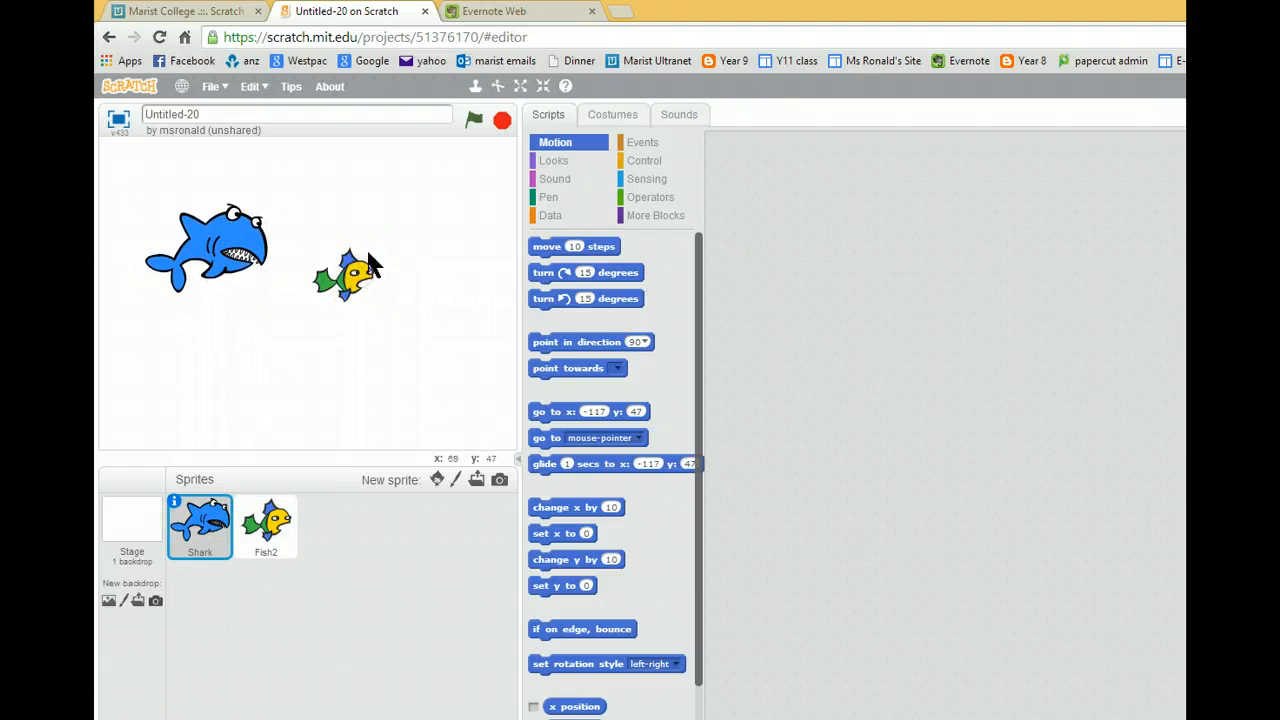
left_click(643, 142)
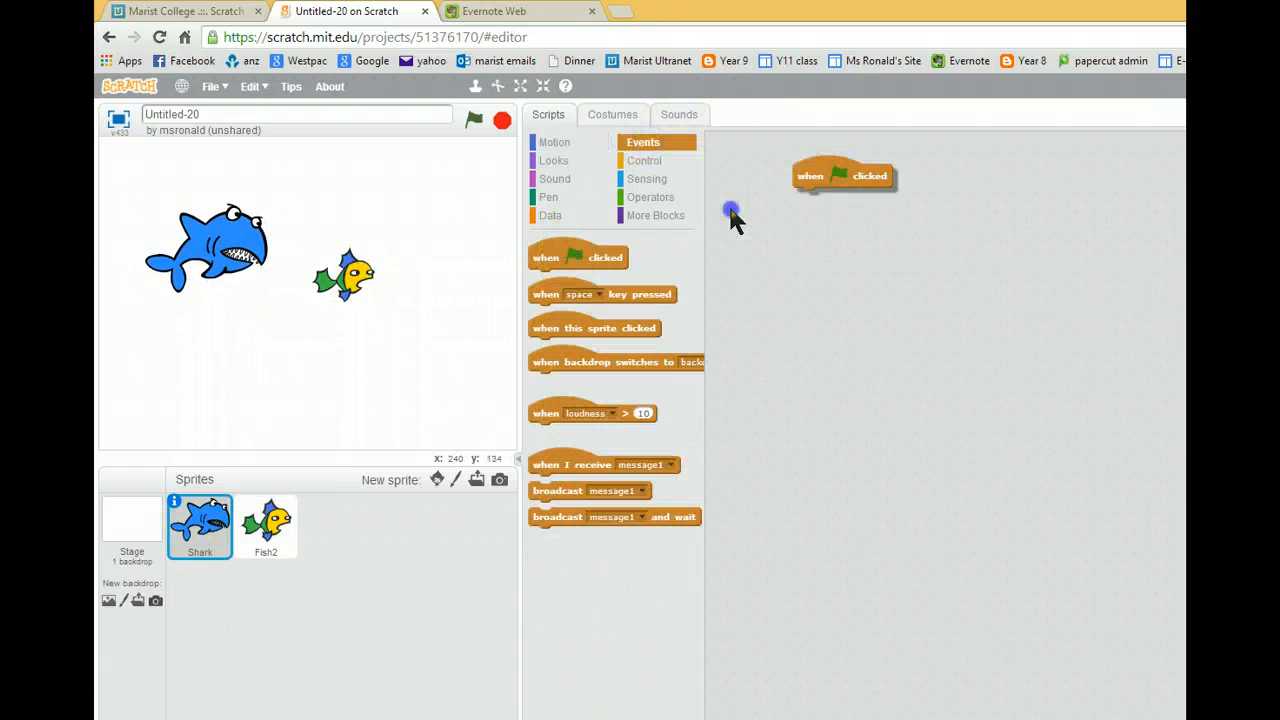
left_click(644, 160)
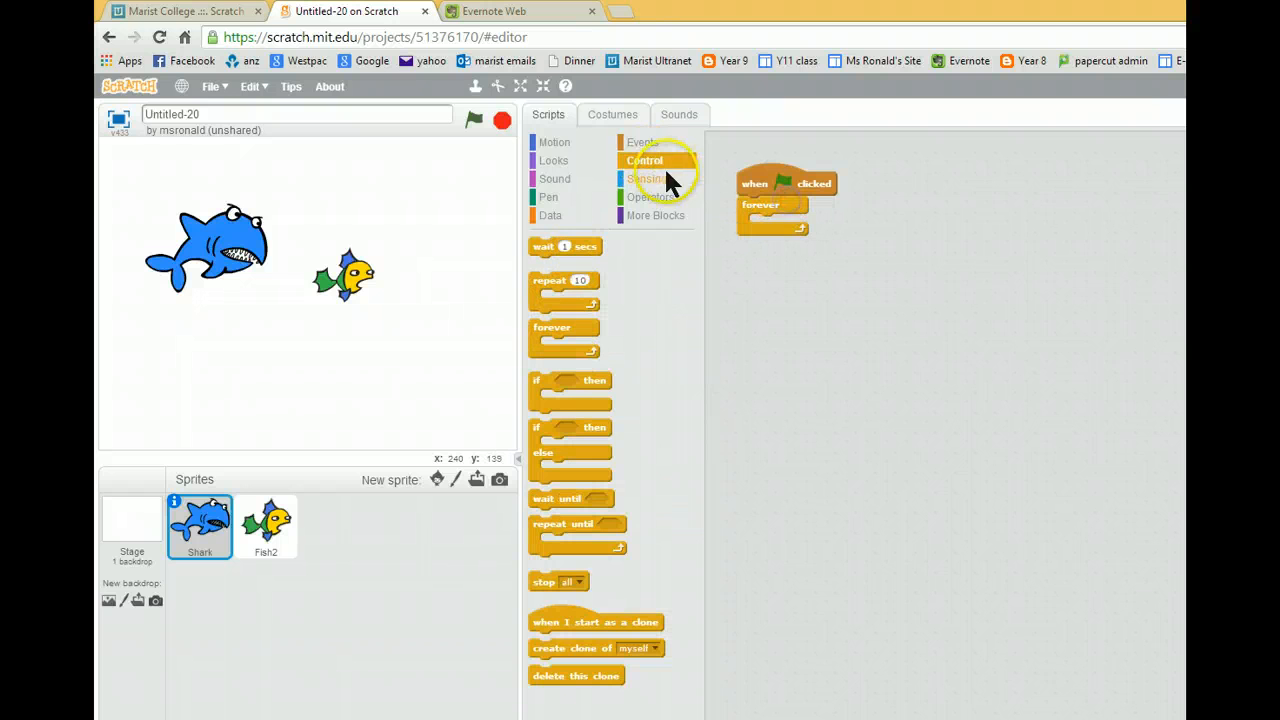
left_click(555, 142)
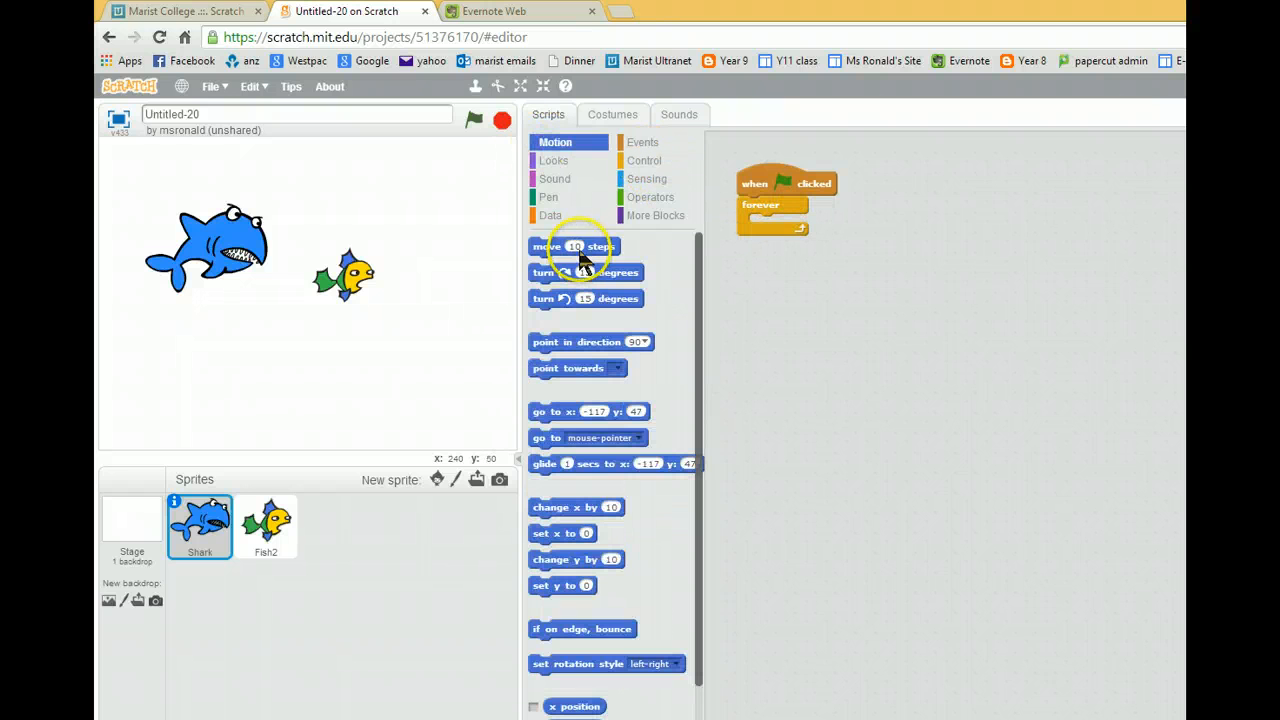
left_click_drag(574, 246, 795, 223)
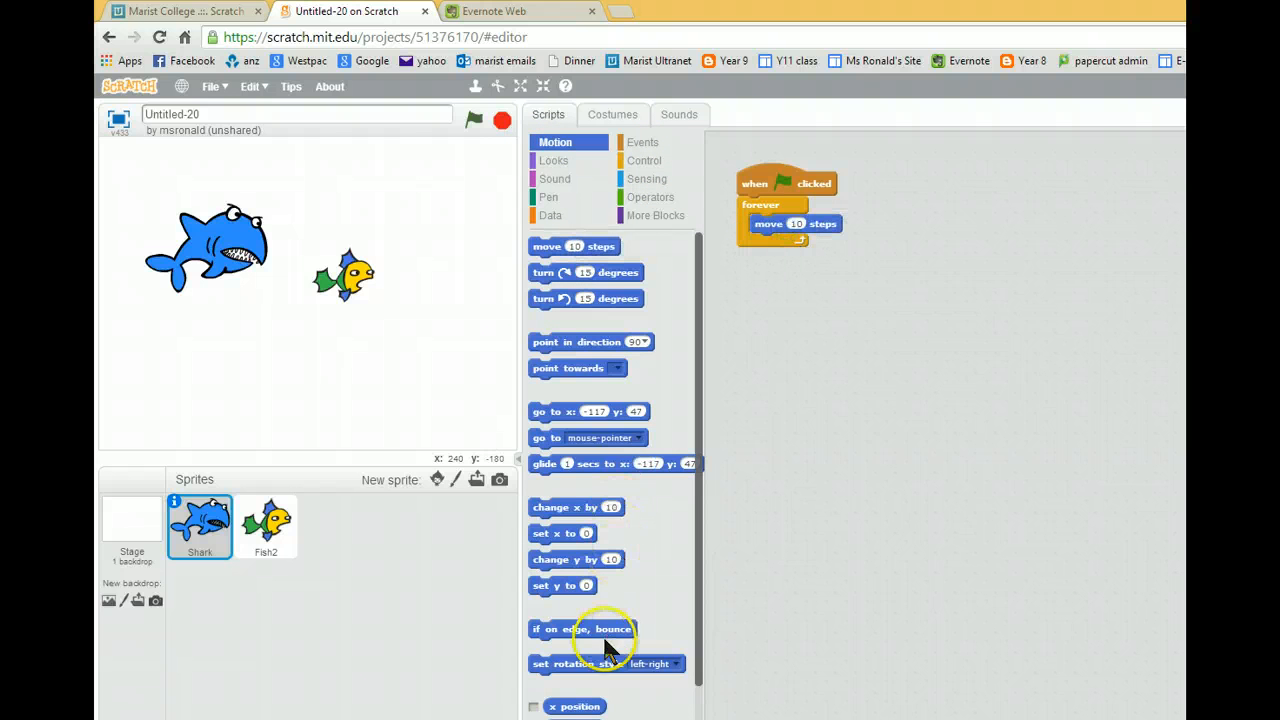
left_click_drag(582, 628, 800, 243)
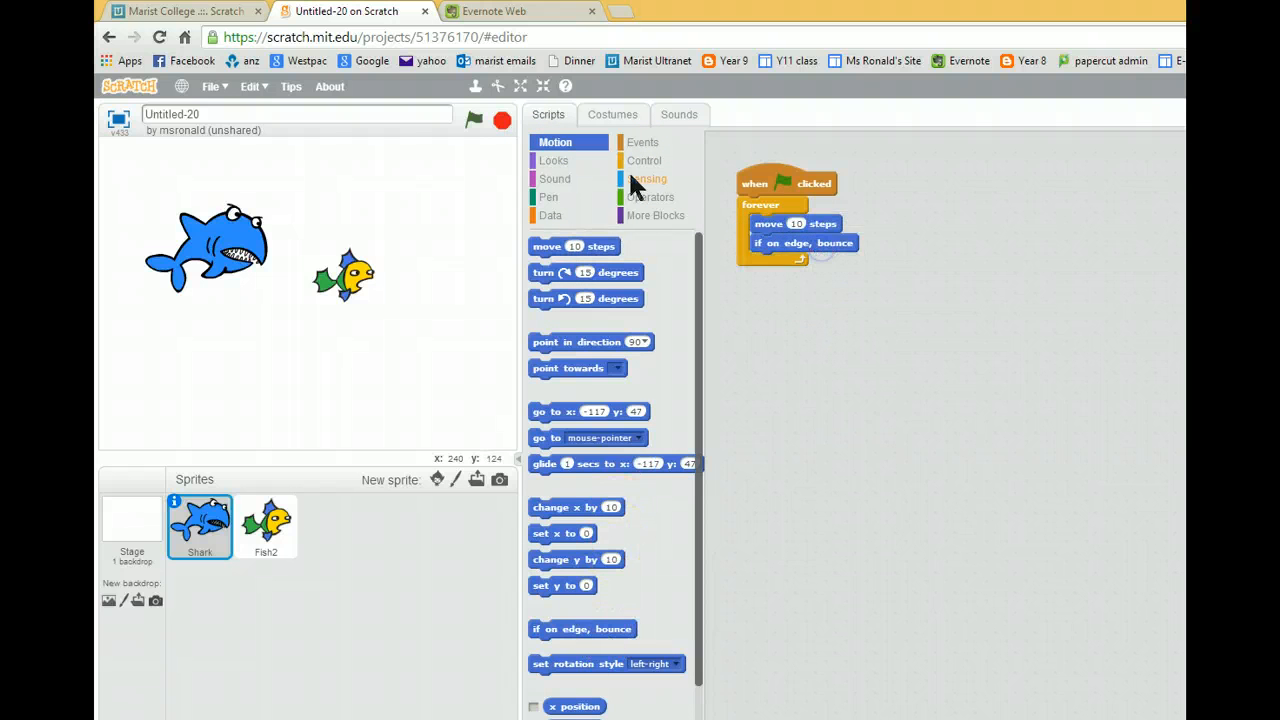
left_click(473, 120)
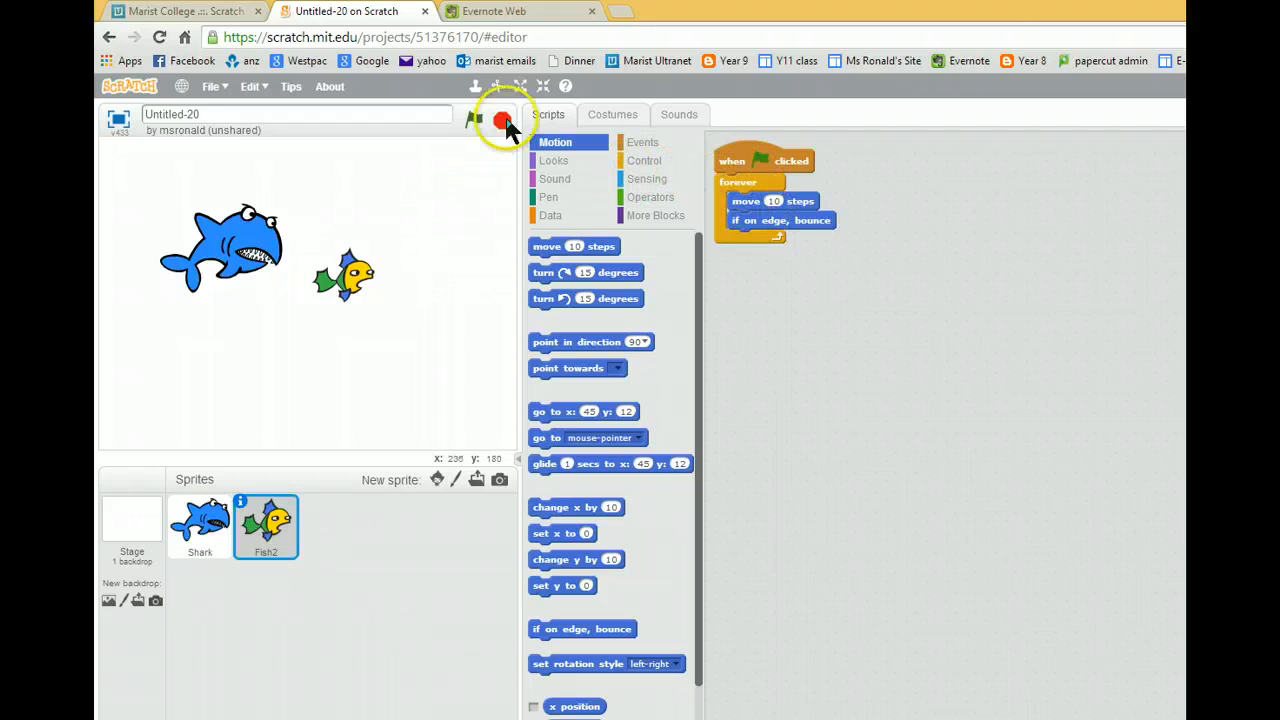
left_click(475, 121)
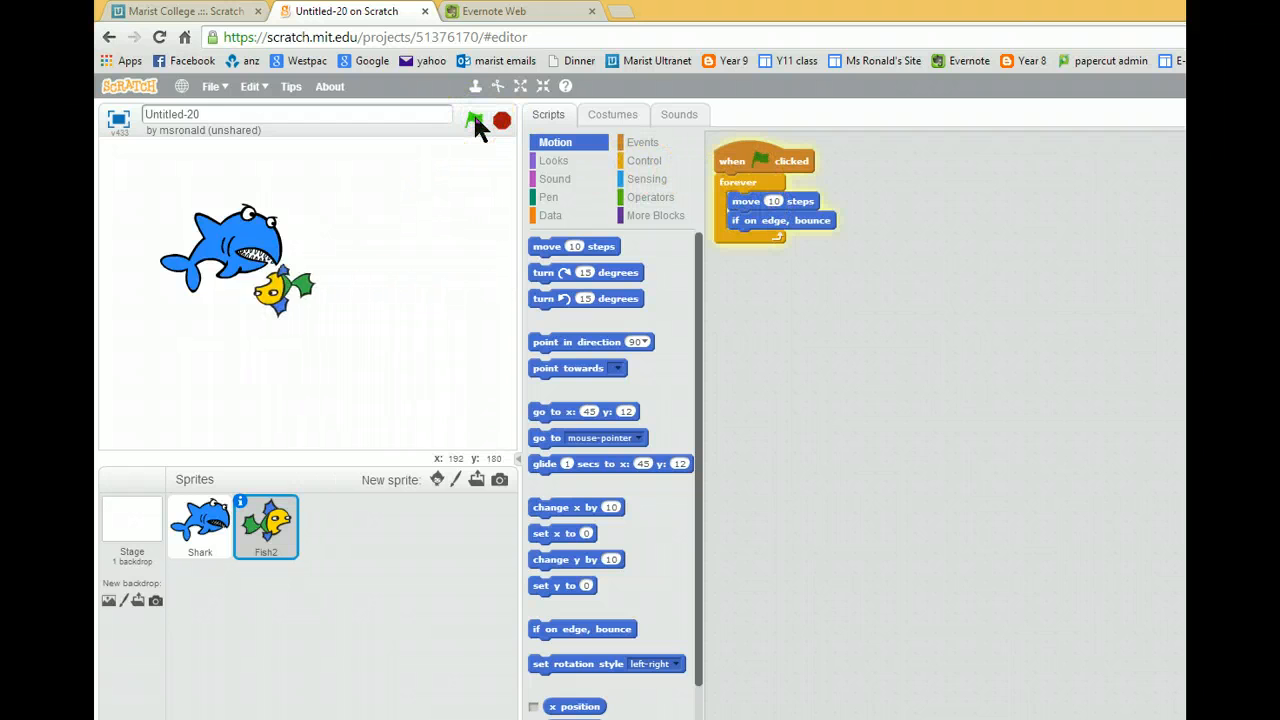
Start the fish's script with a turn of pick random 1 to 360 degrees
left_click(474, 120)
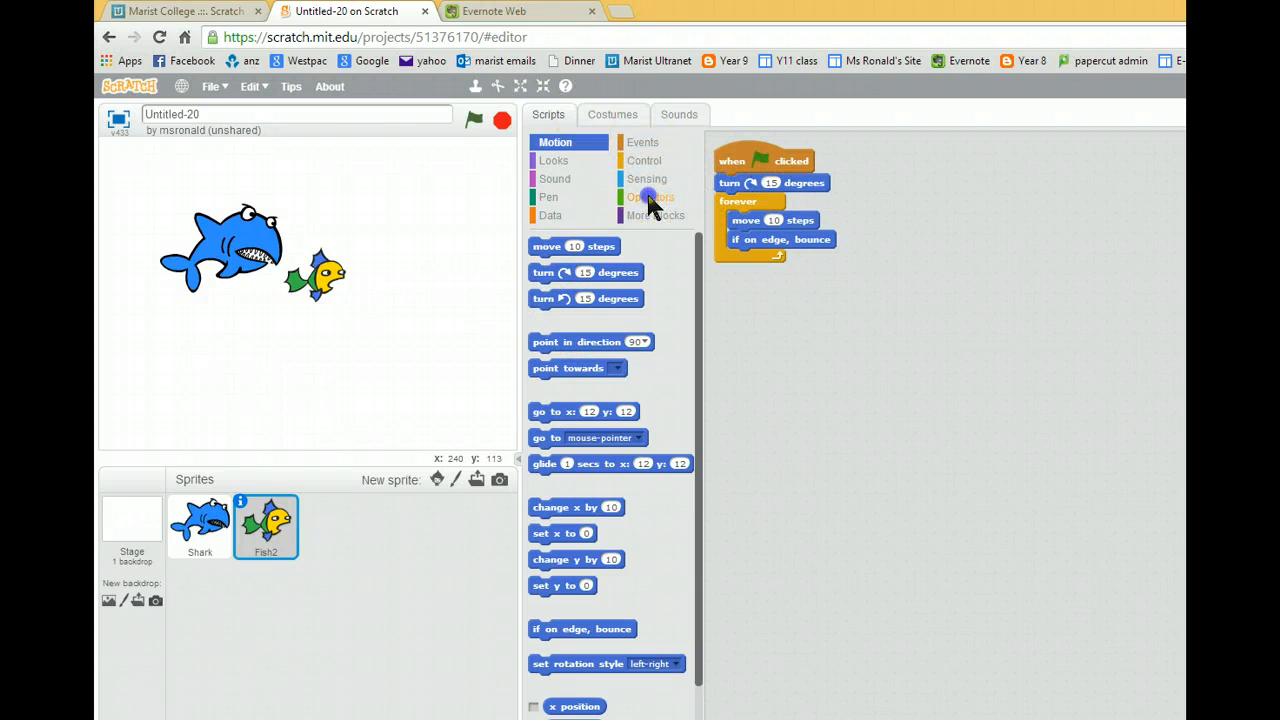
left_click(650, 196)
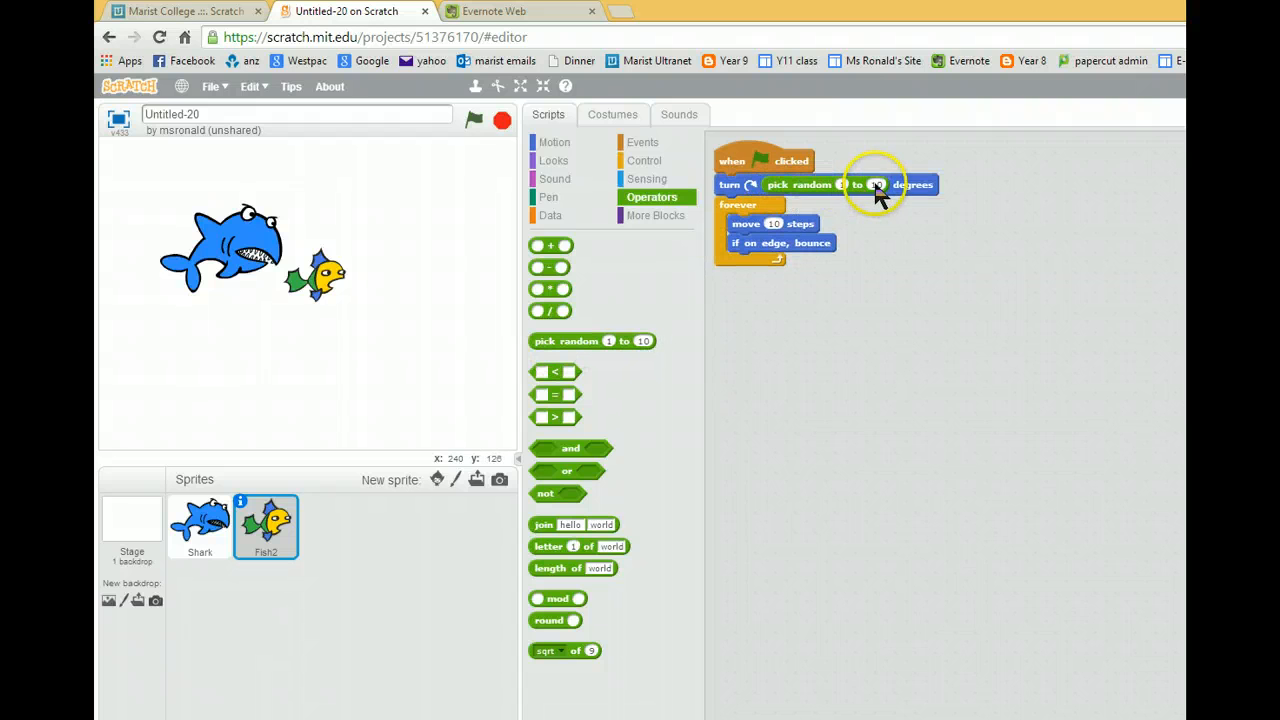
left_click(878, 184)
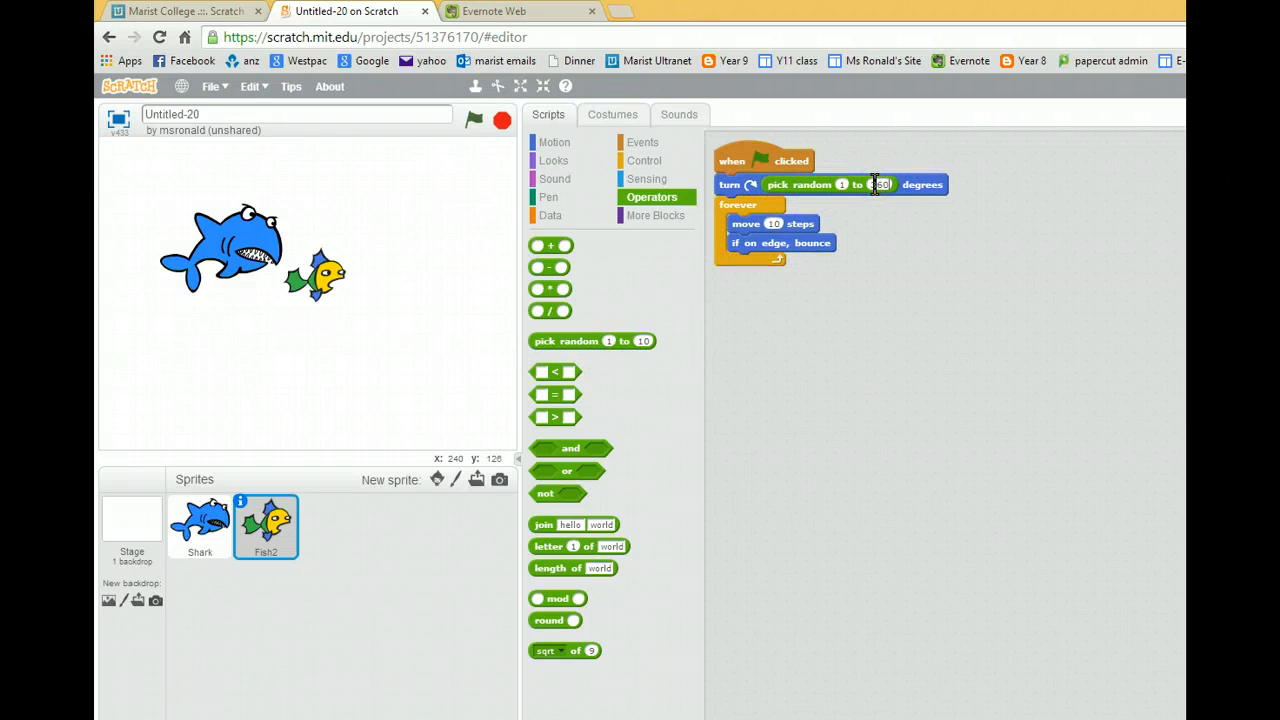
left_click(474, 120)
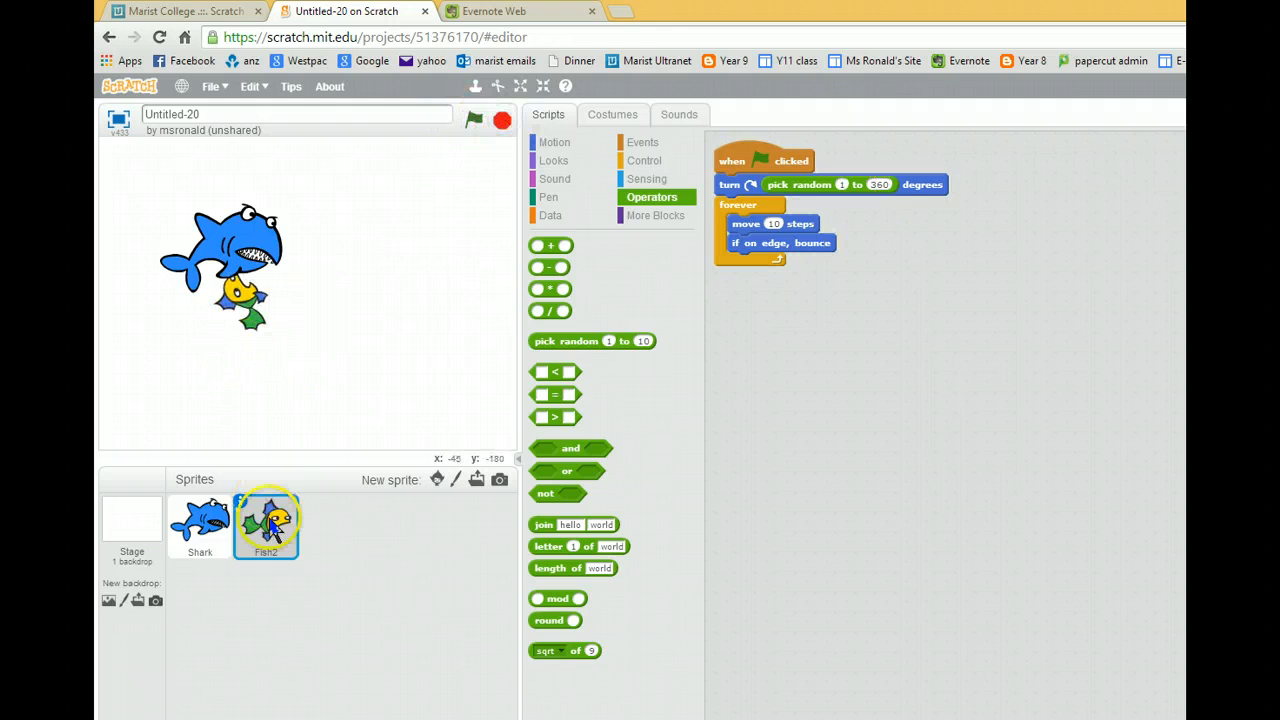
right_click(266, 525)
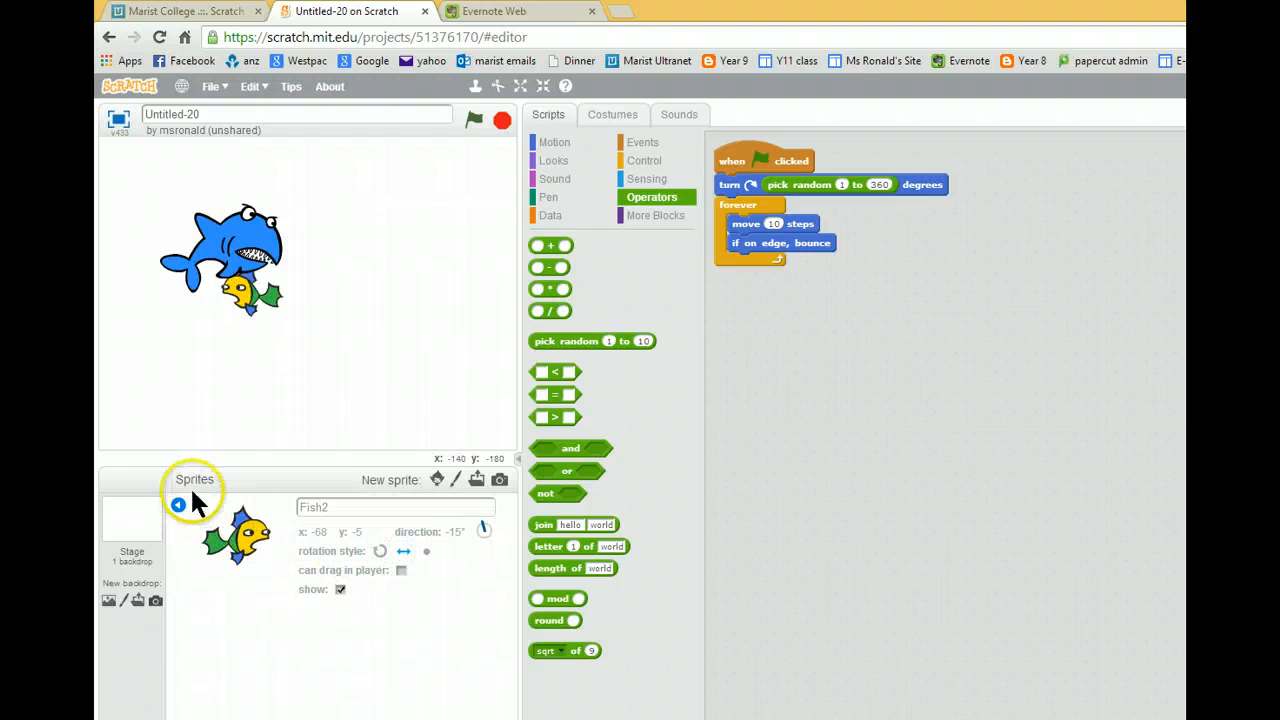
left_click(474, 120)
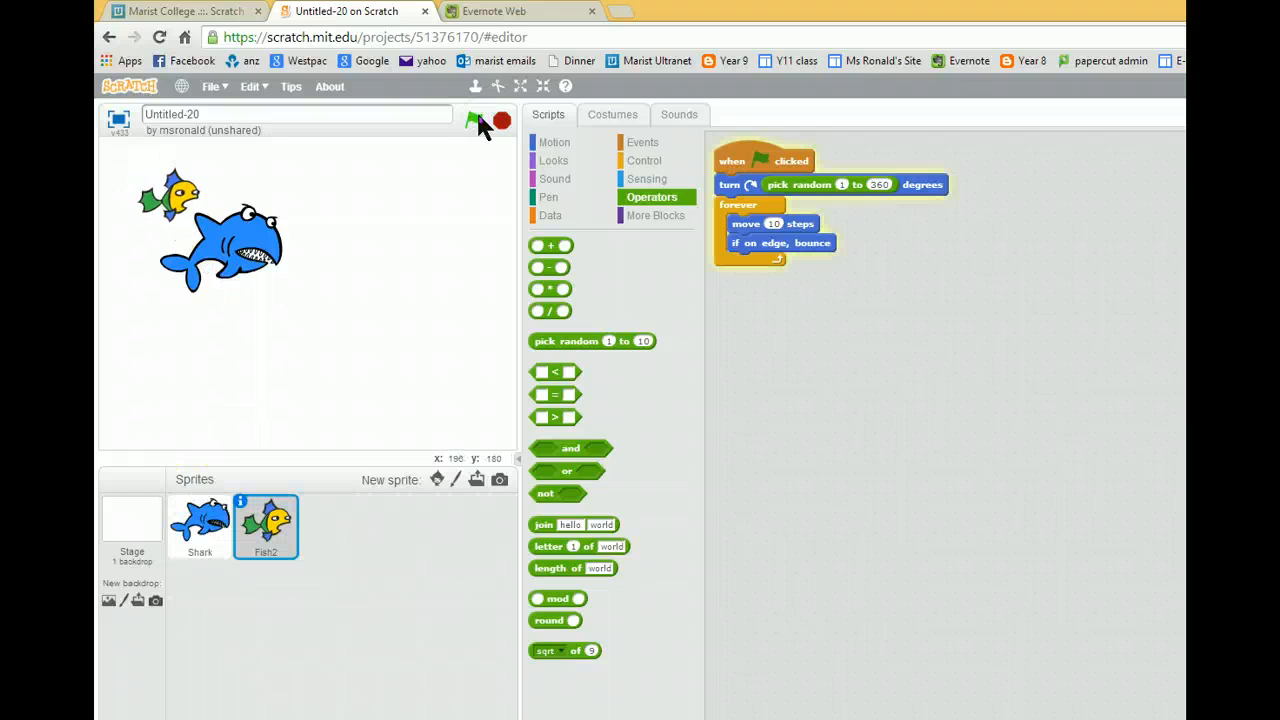
Loop the shark pointing towards mouse-pointer and moving 5 steps, then test the chase
left_click(474, 120)
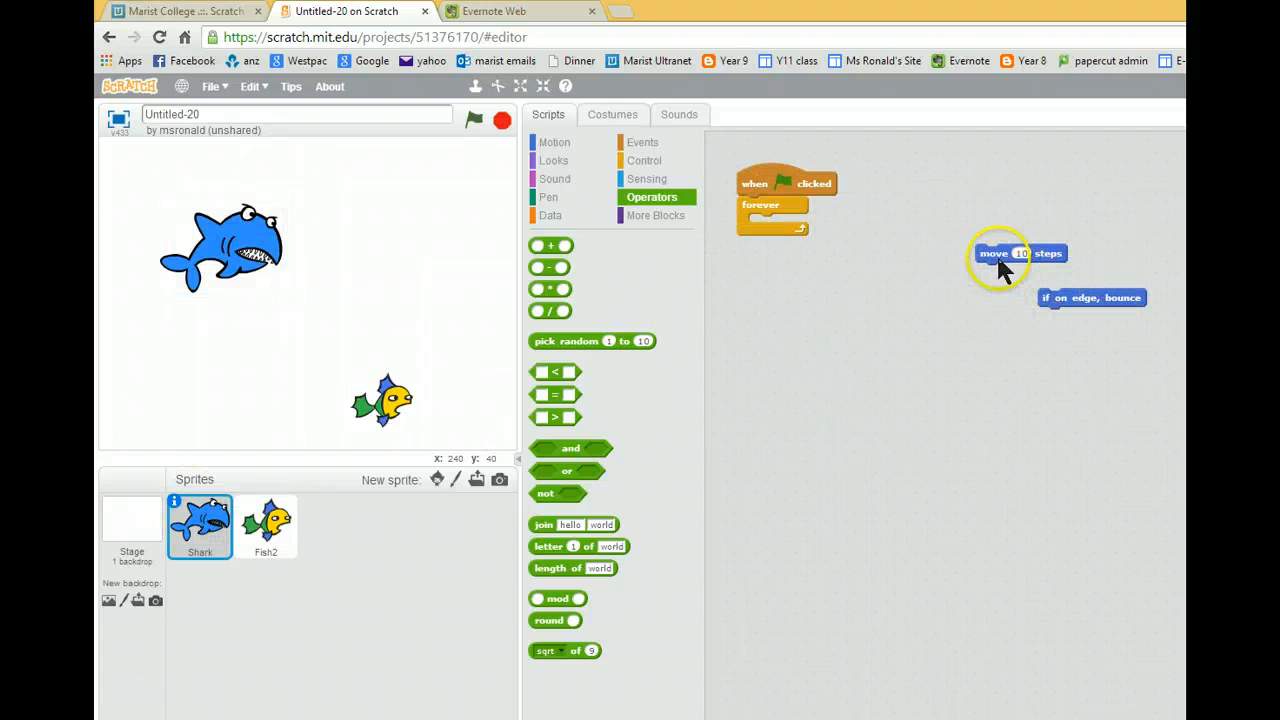
left_click(555, 142)
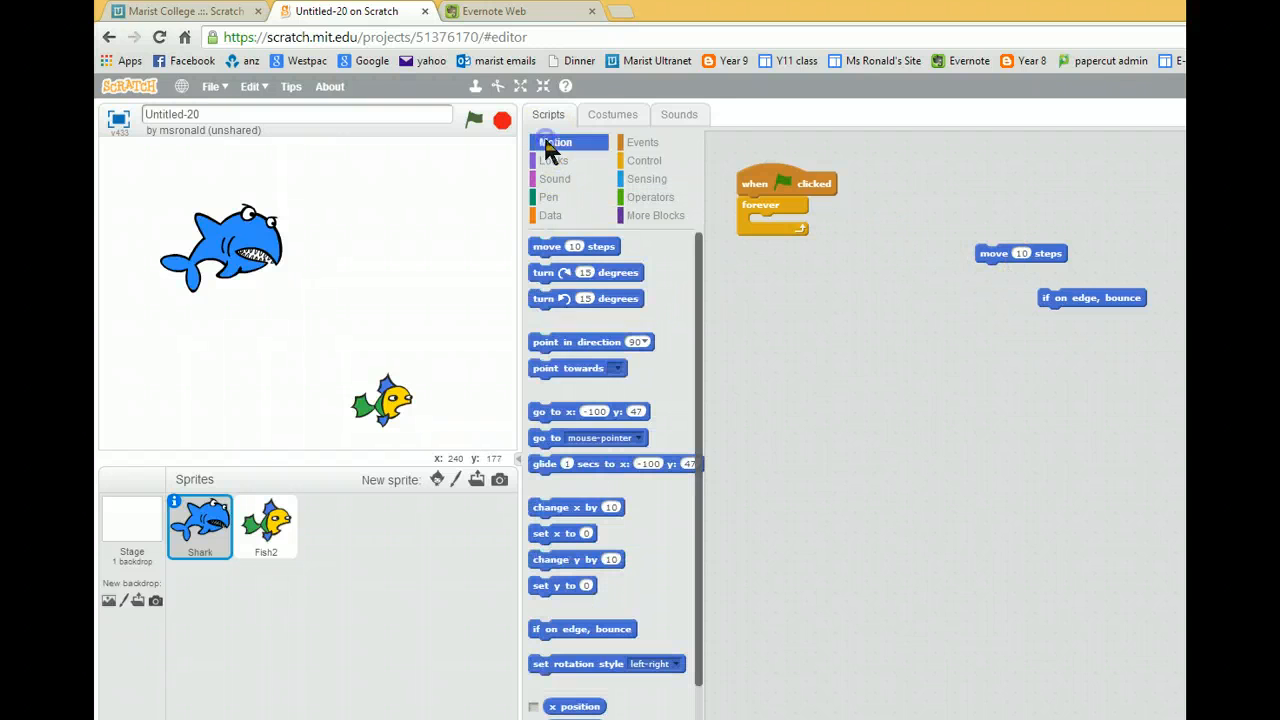
left_click_drag(567, 368, 760, 248)
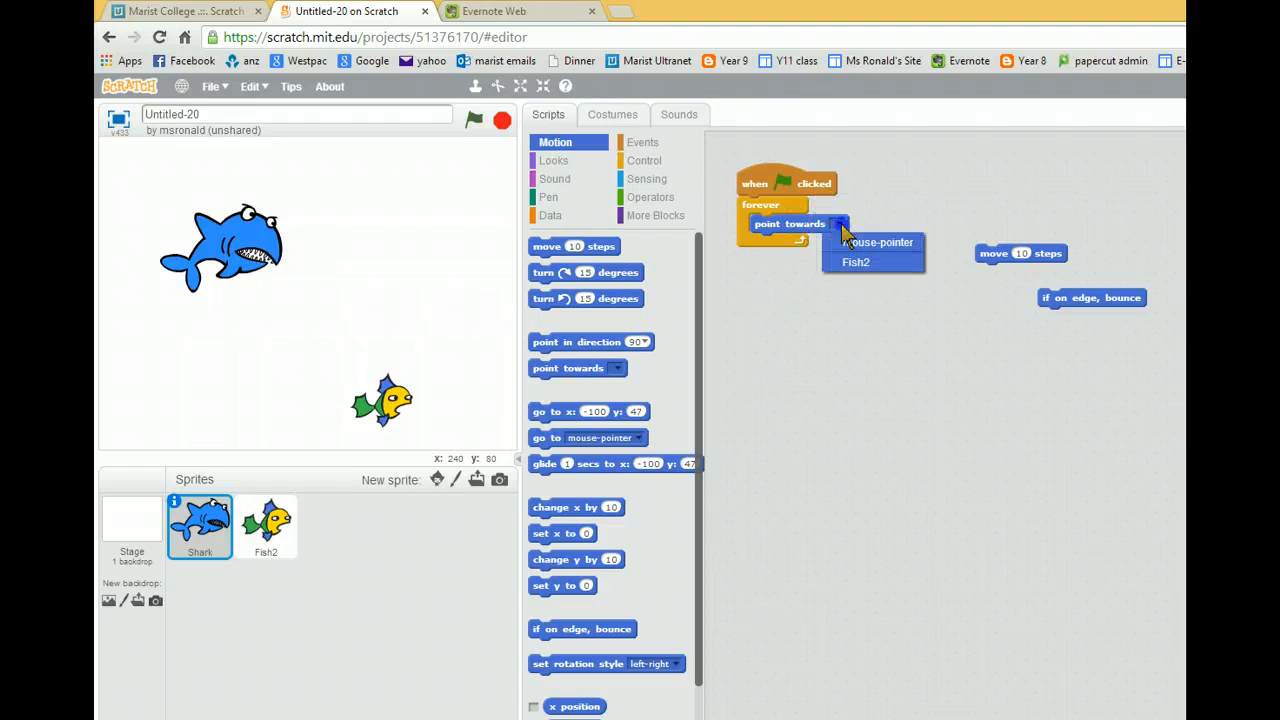
left_click(880, 242)
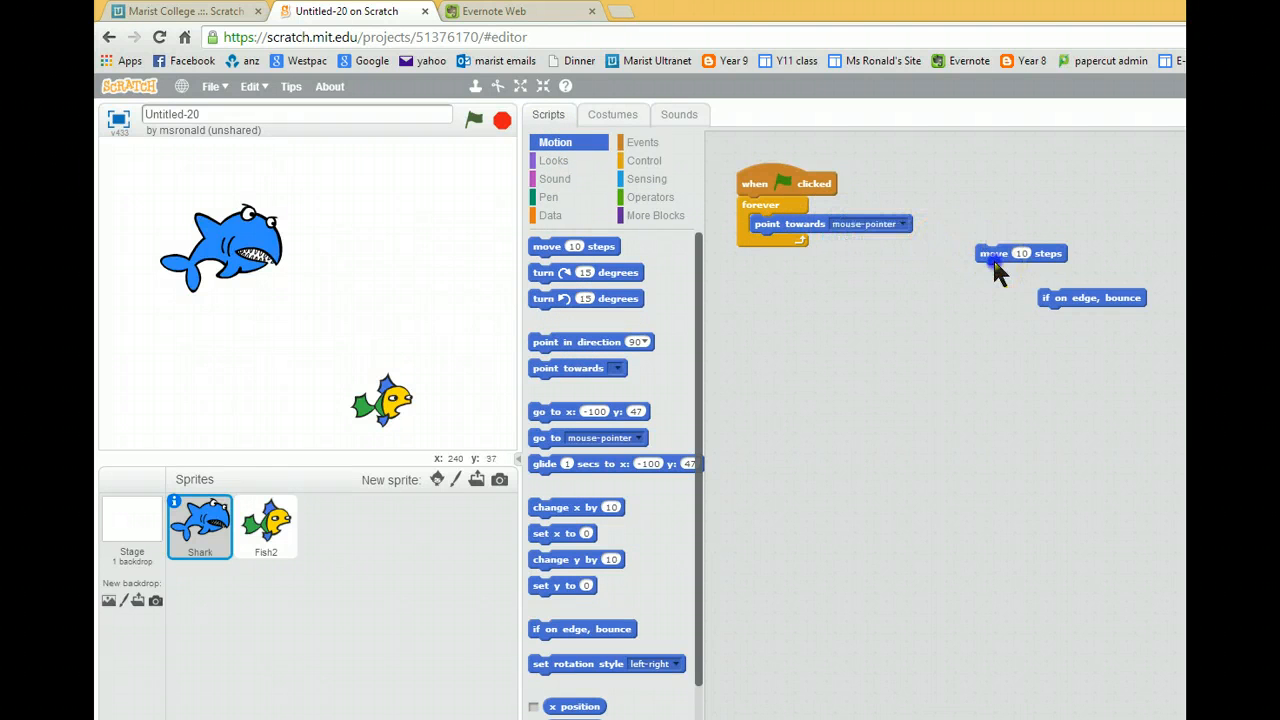
left_click_drag(1020, 253, 790, 243)
type("5")
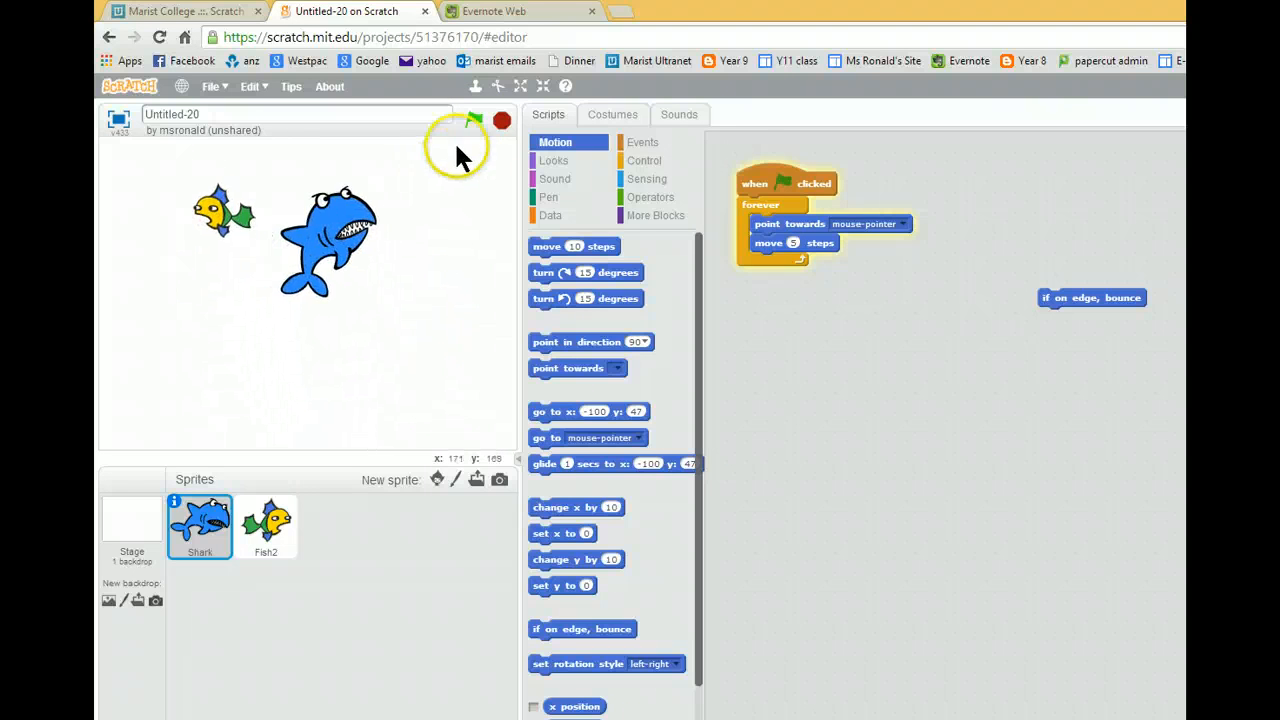
right_click(199, 525)
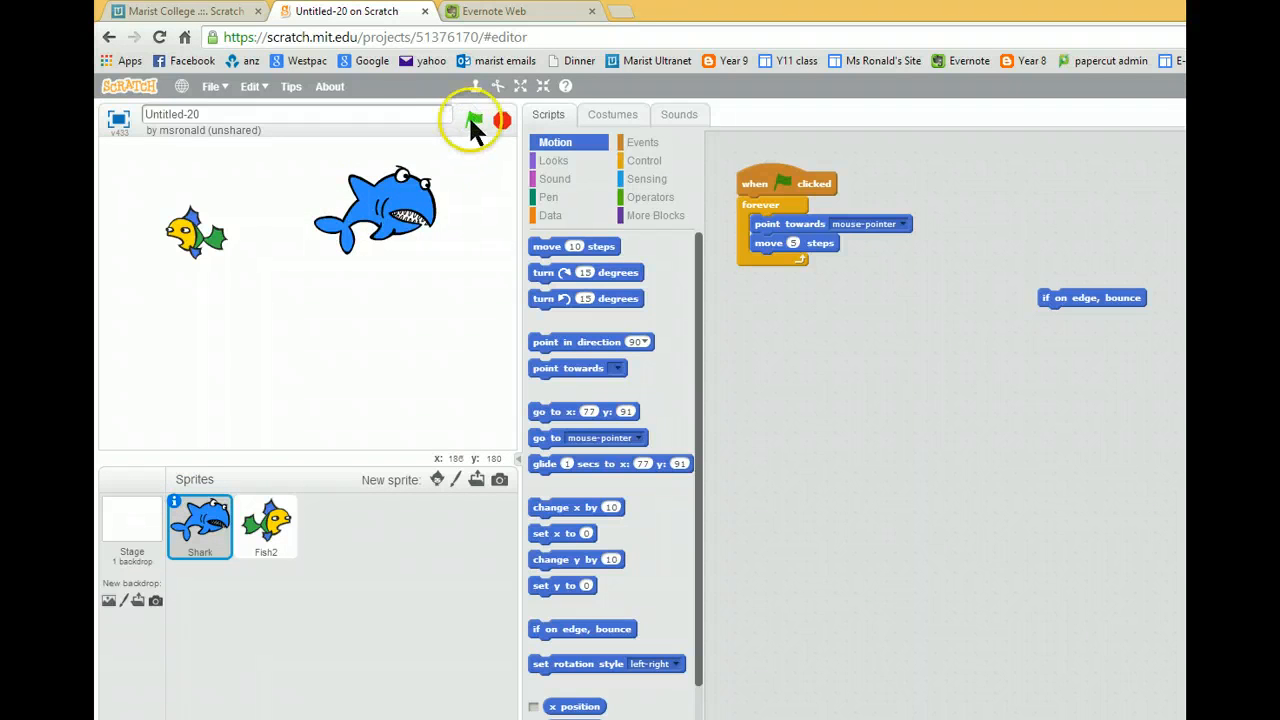
left_click(474, 120)
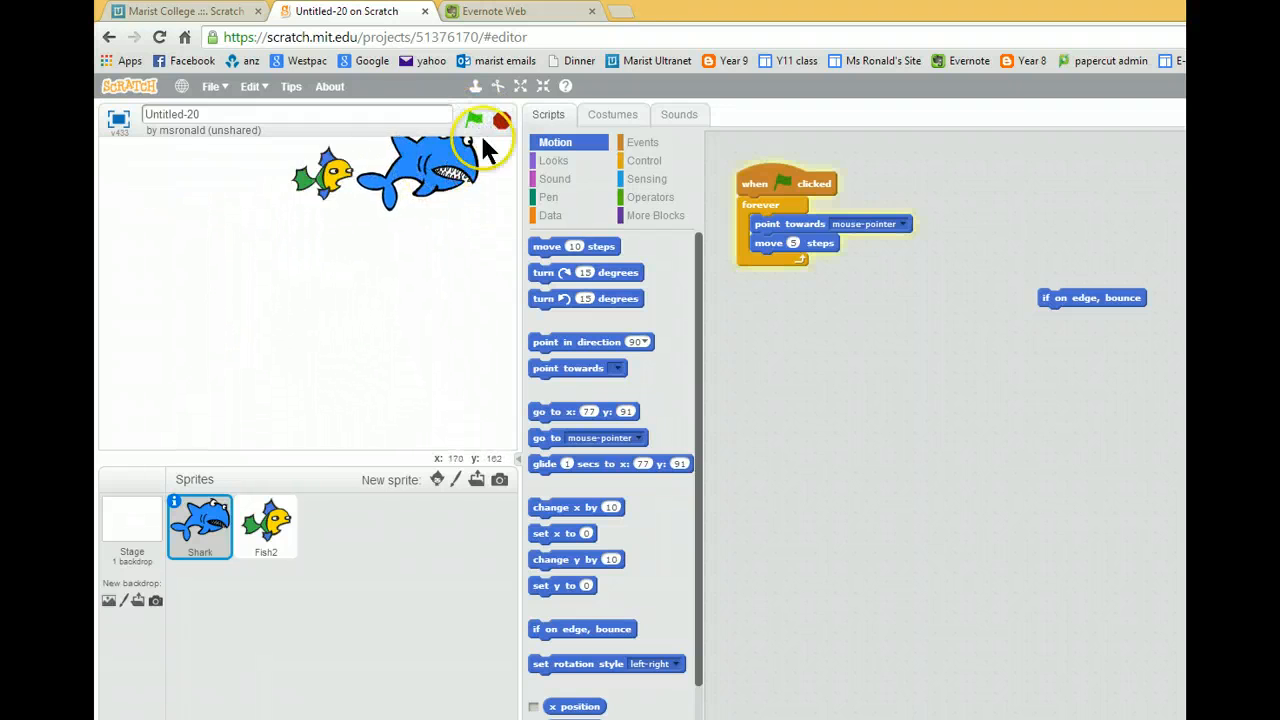
Stop the game, view the shark's three costumes, and open Fish2's scripts
left_click(612, 114)
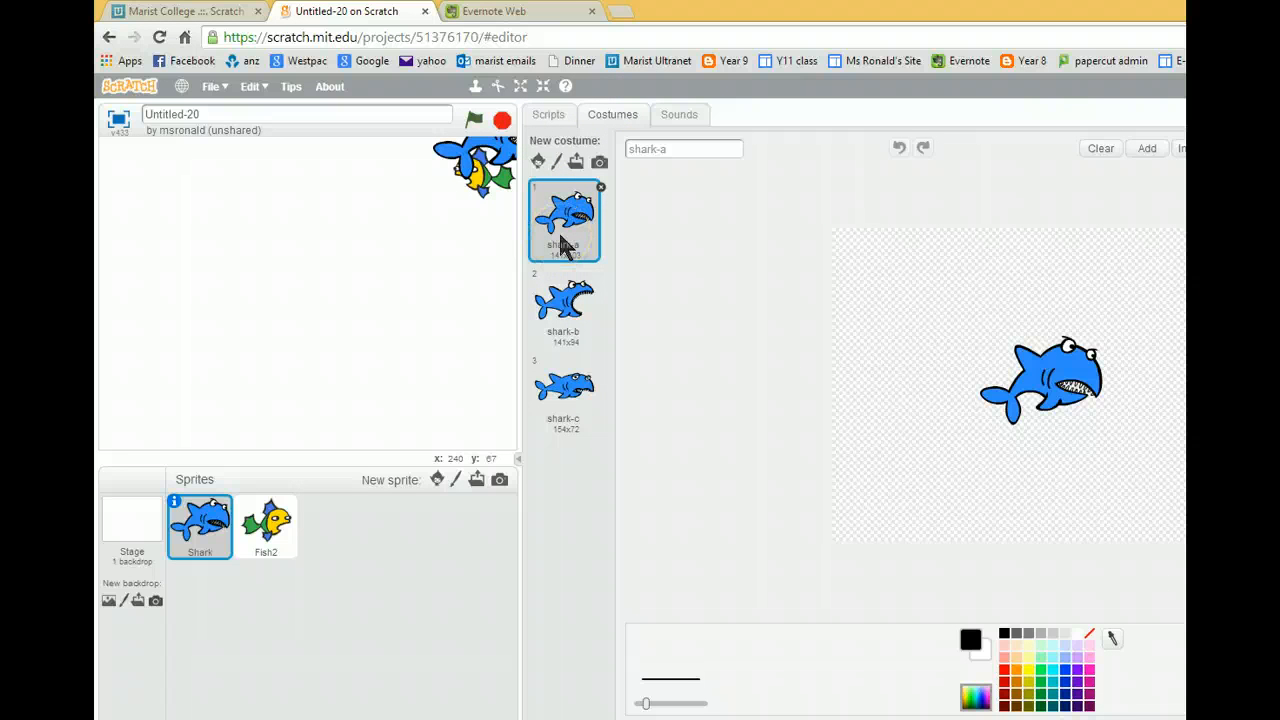
mouse_move(565, 315)
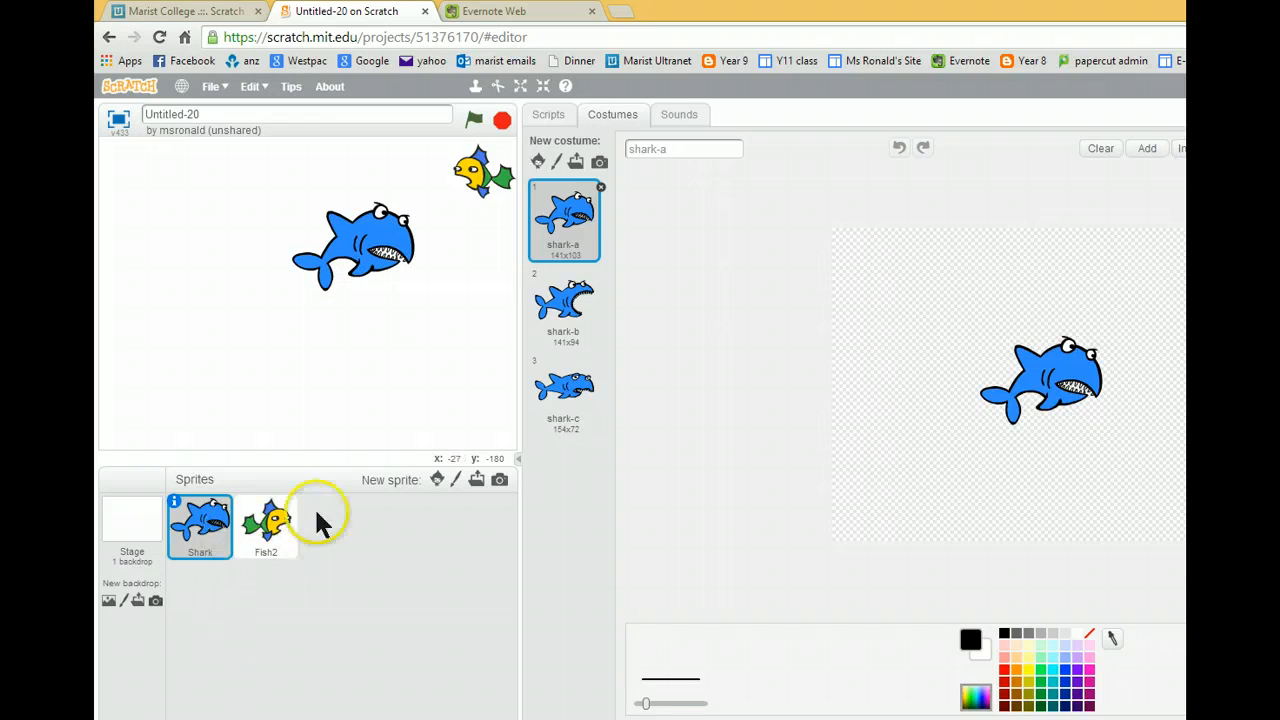
left_click(266, 525)
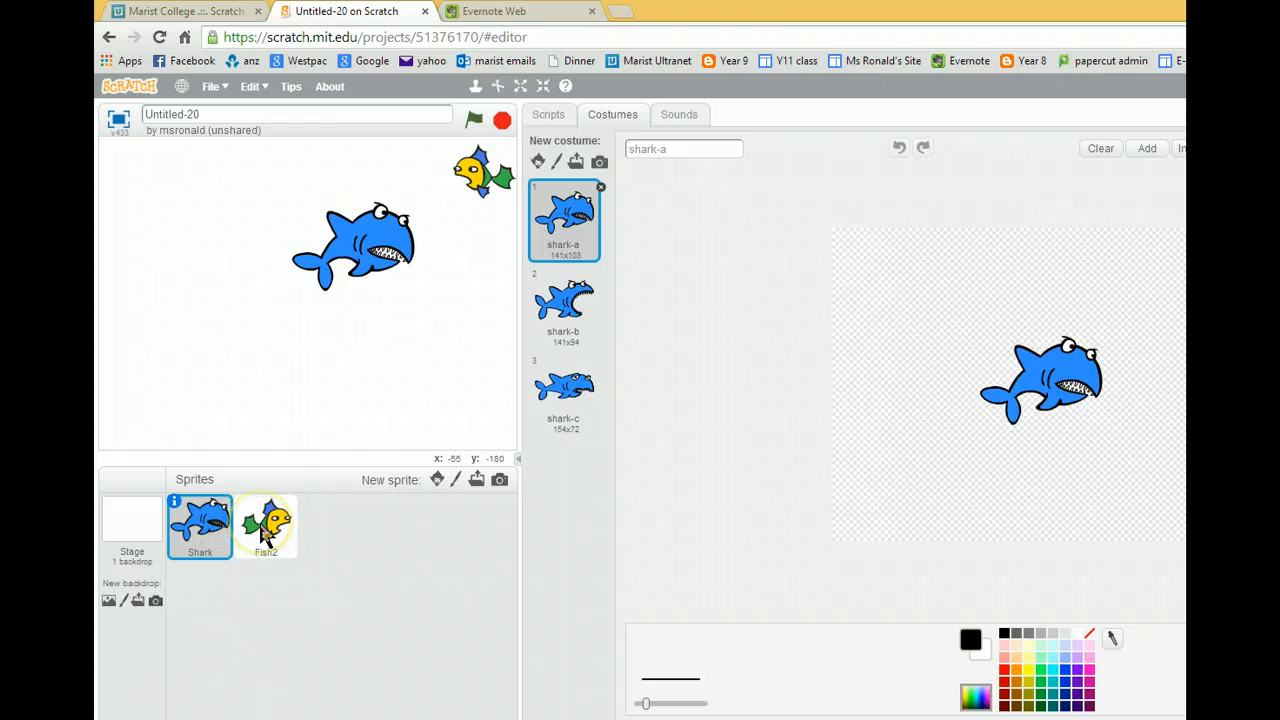
left_click(266, 525)
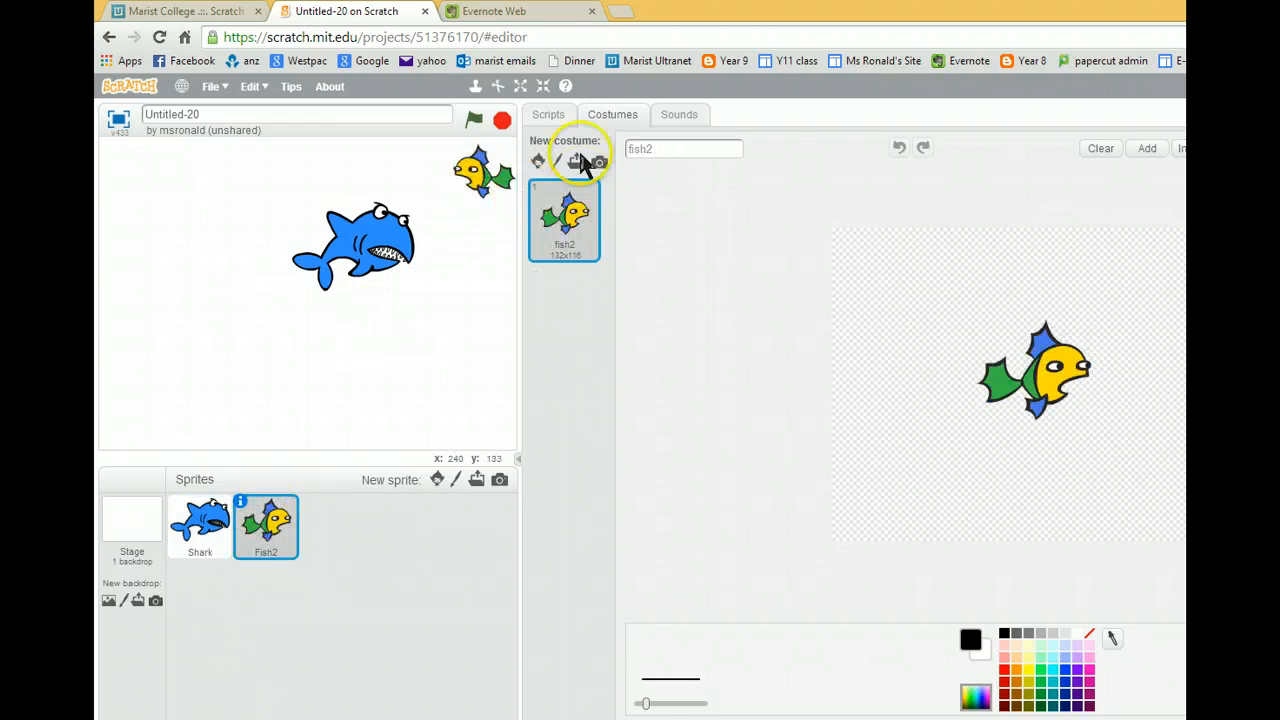
left_click(548, 114)
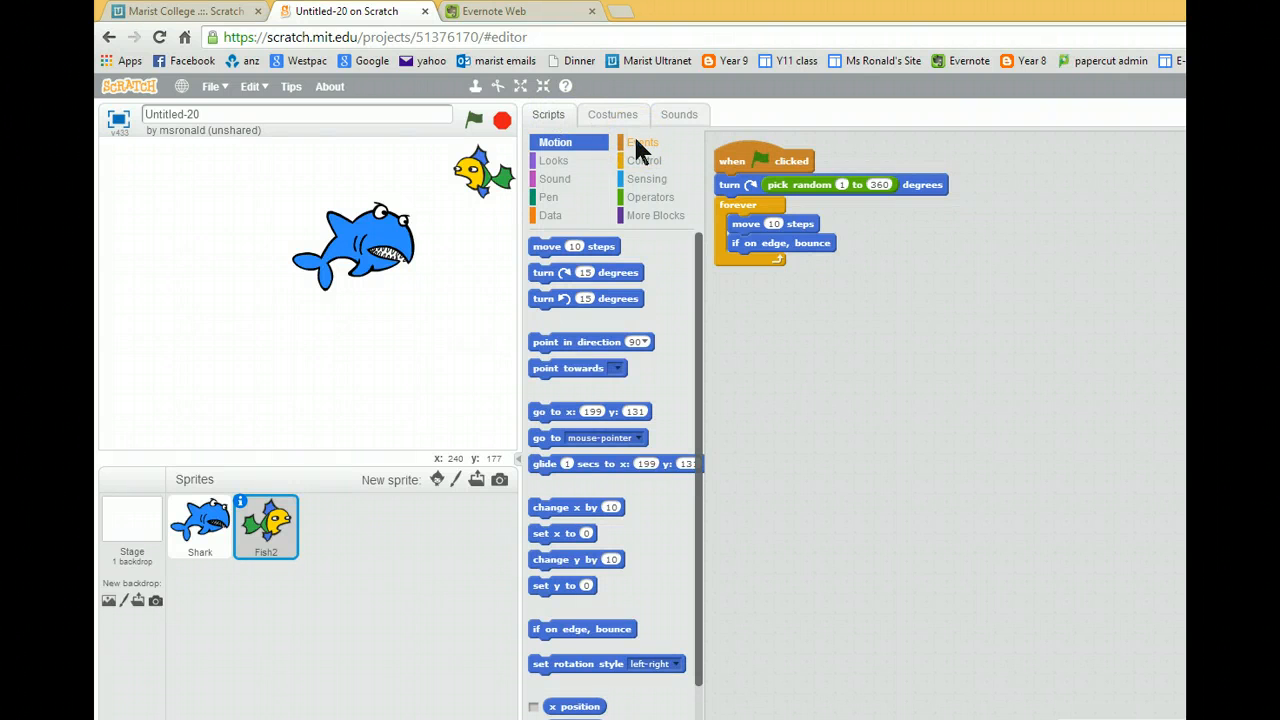
Add a forever loop holding an if touching Shark check to Fish2's script
left_click(644, 160)
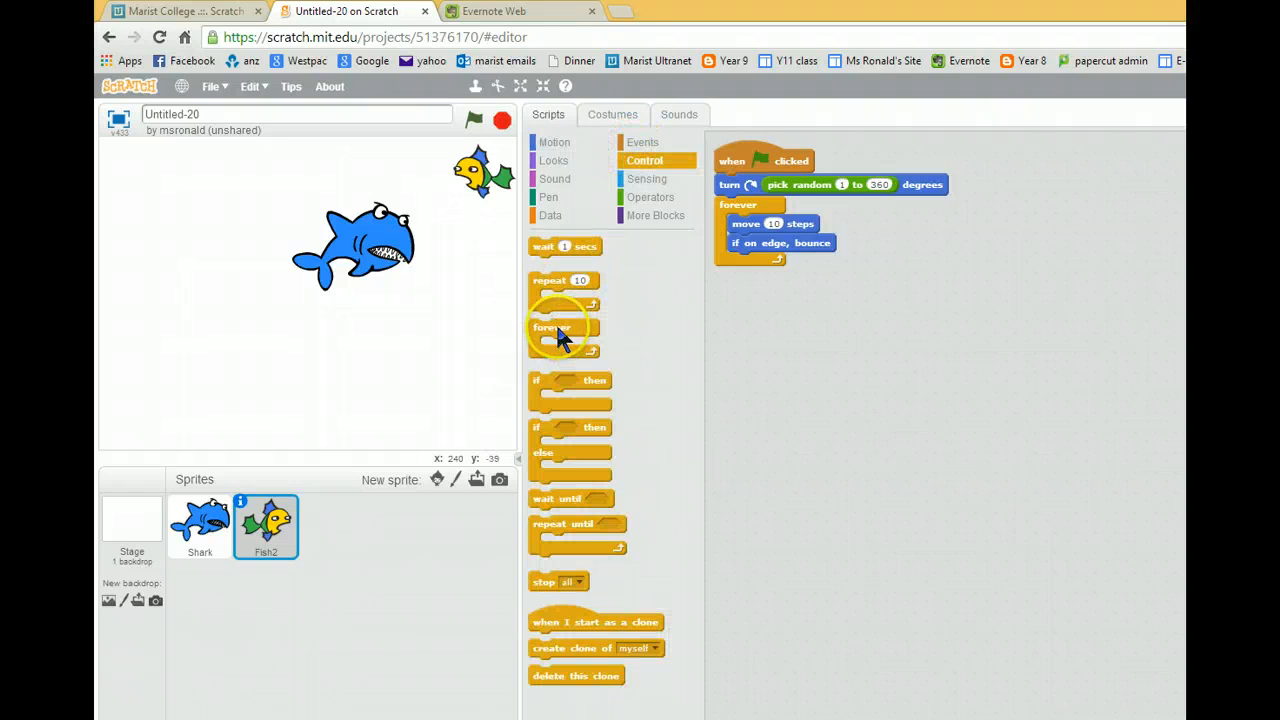
left_click_drag(563, 327, 755, 325)
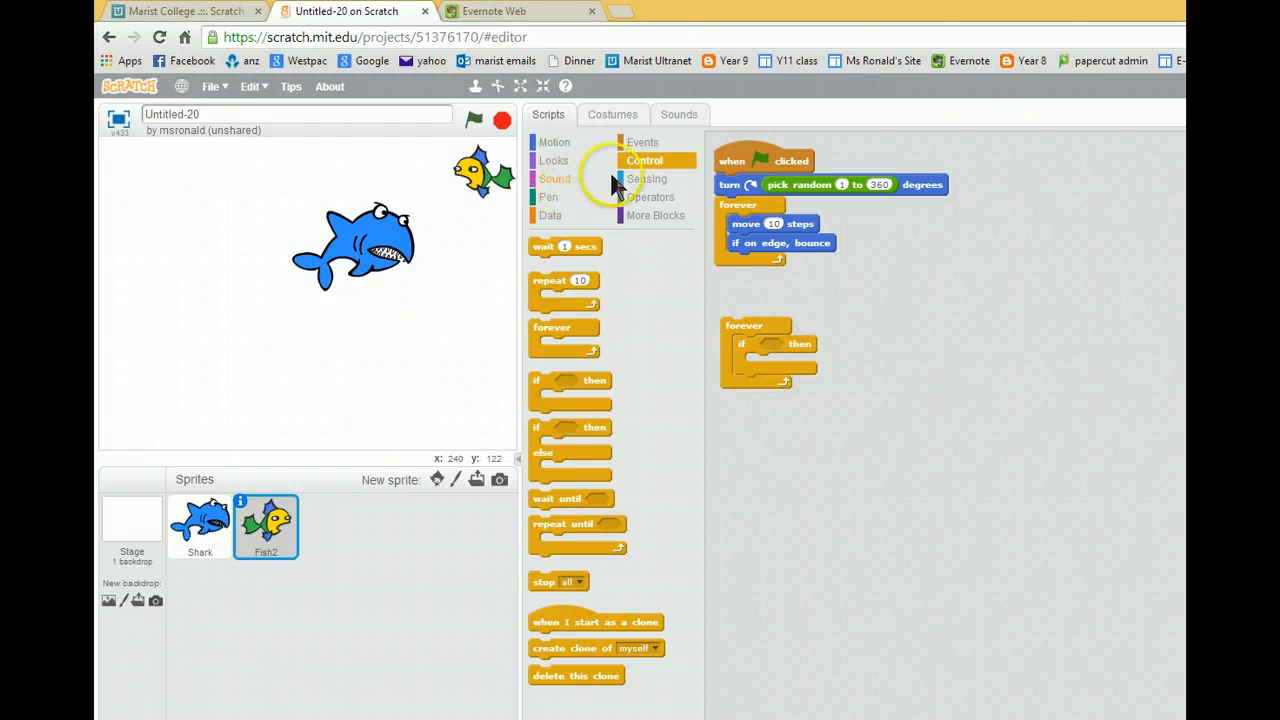
left_click(647, 178)
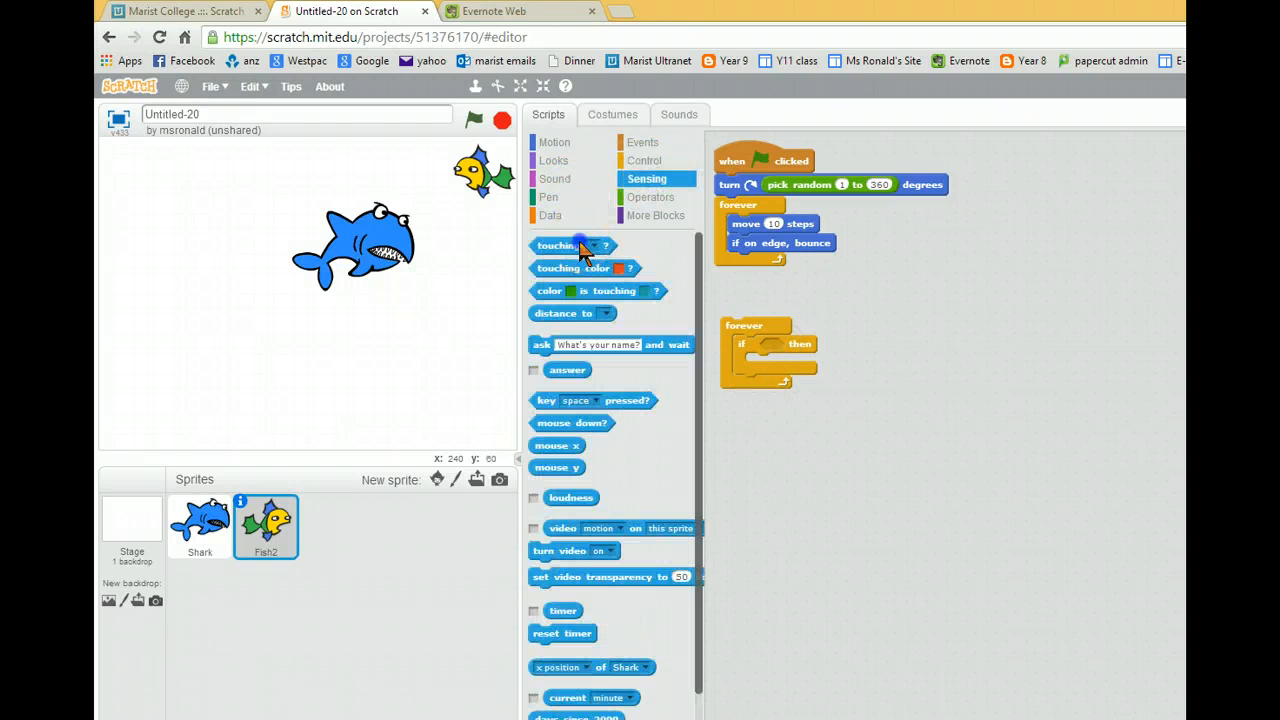
left_click_drag(558, 245, 795, 345)
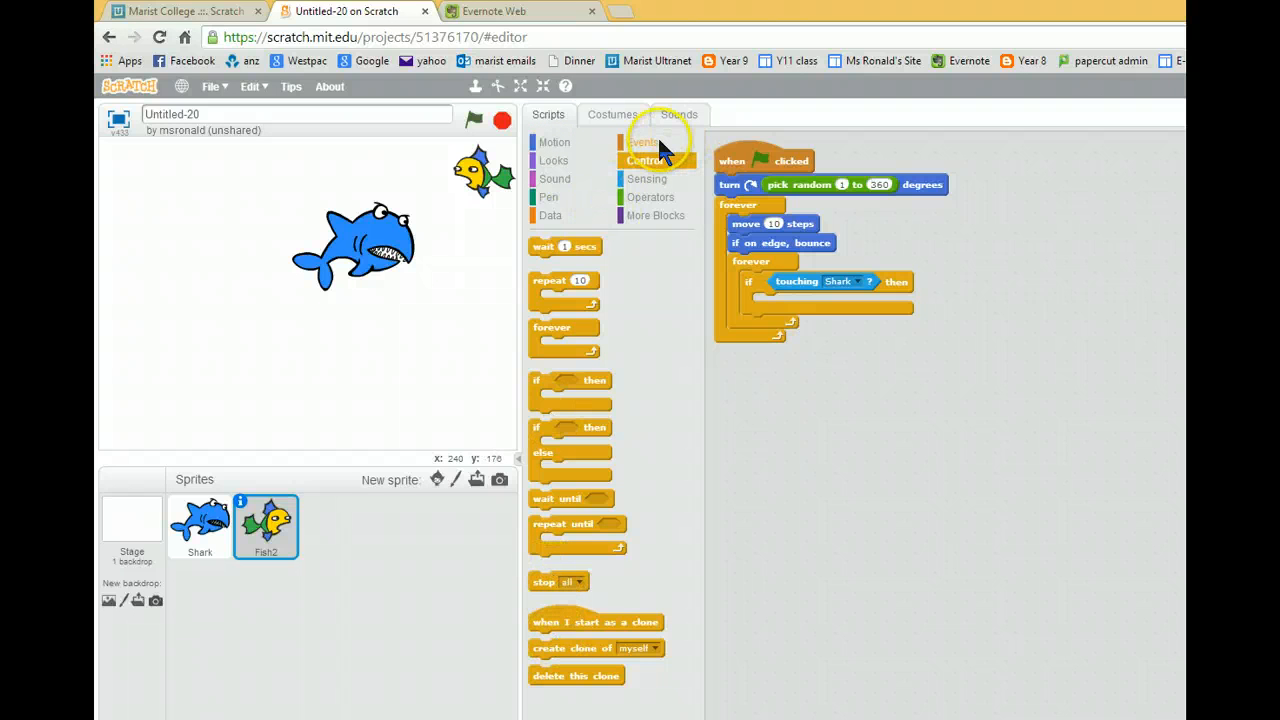
Inside the touching-Shark check, broadcast a newly created message named Bite
left_click(643, 142)
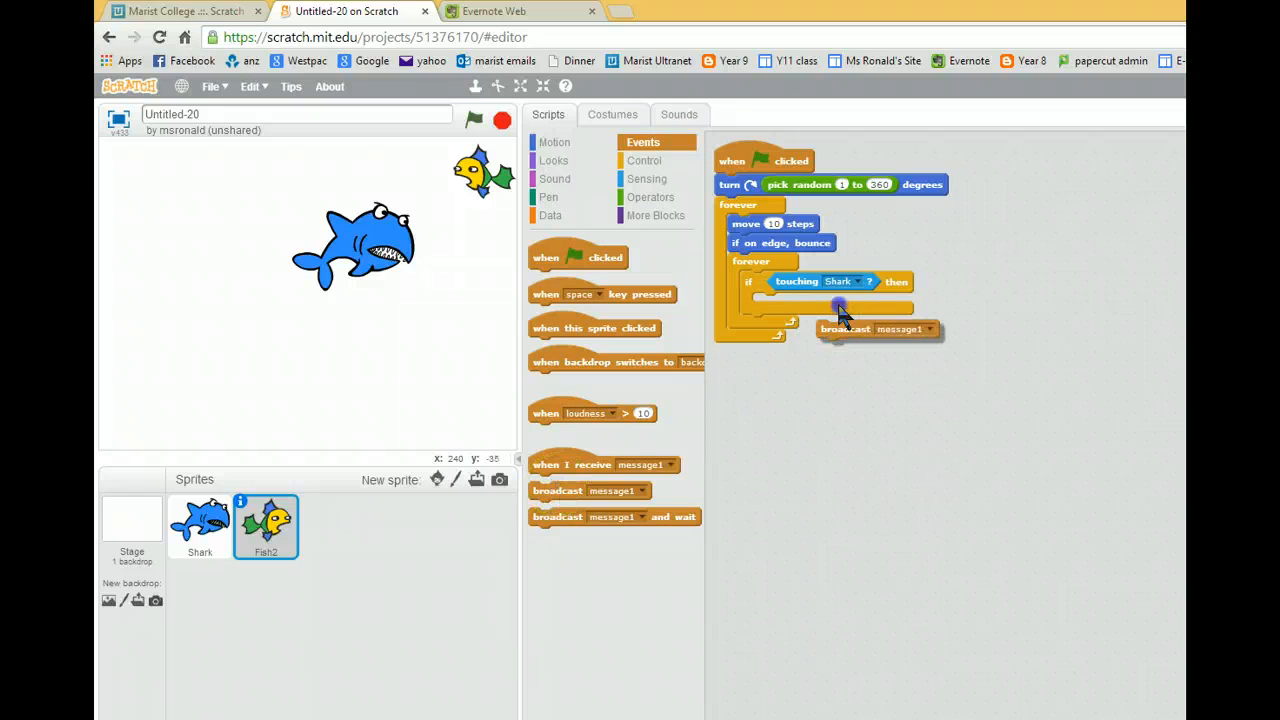
left_click(860, 303)
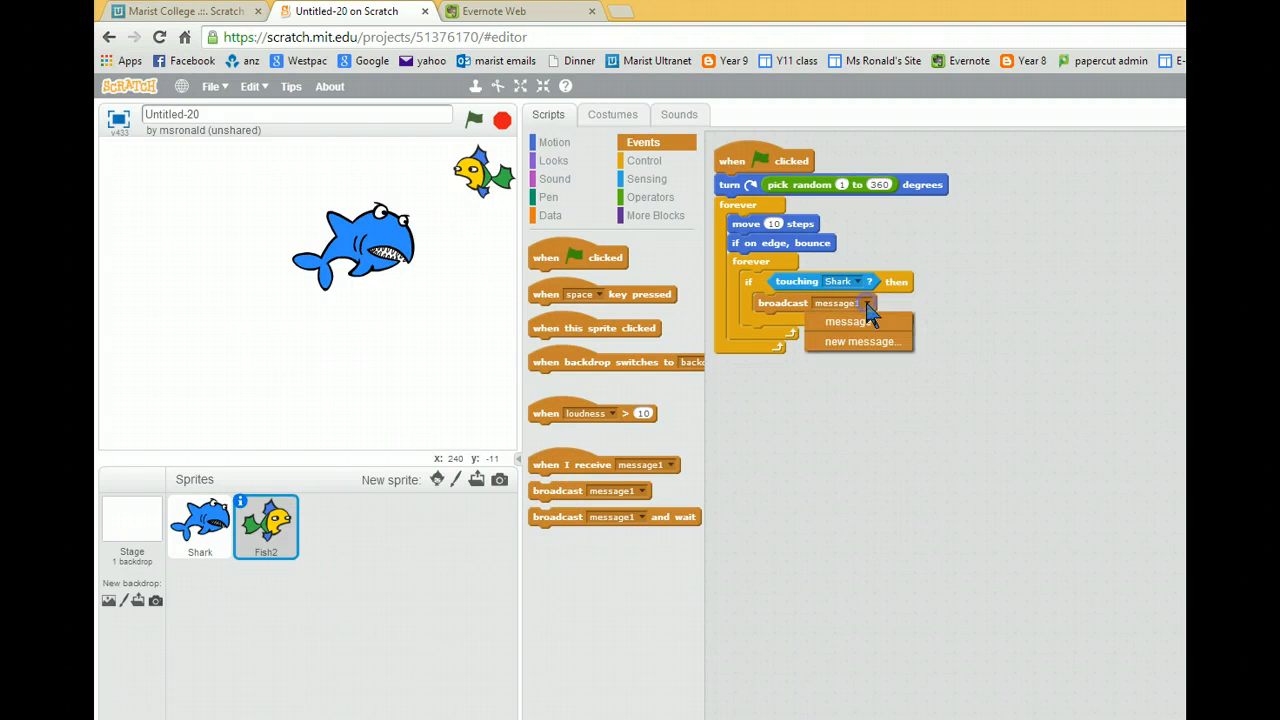
left_click(859, 341)
type("Bite")
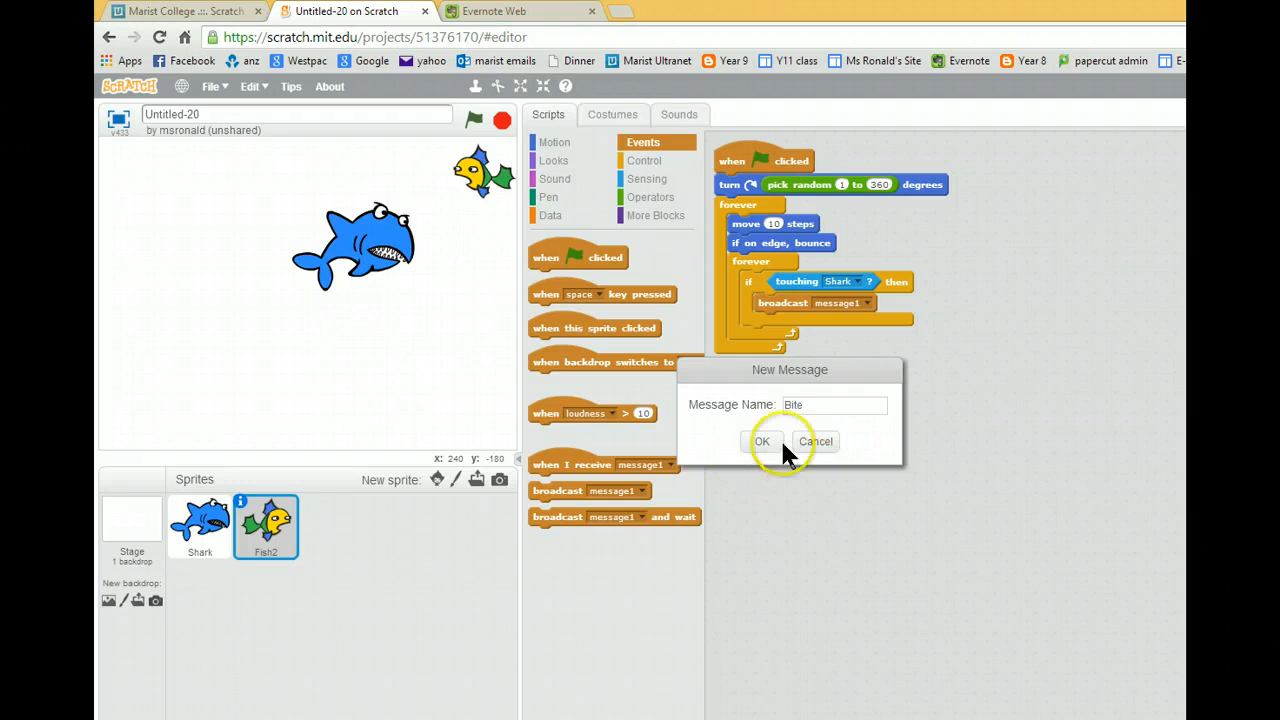
left_click(762, 441)
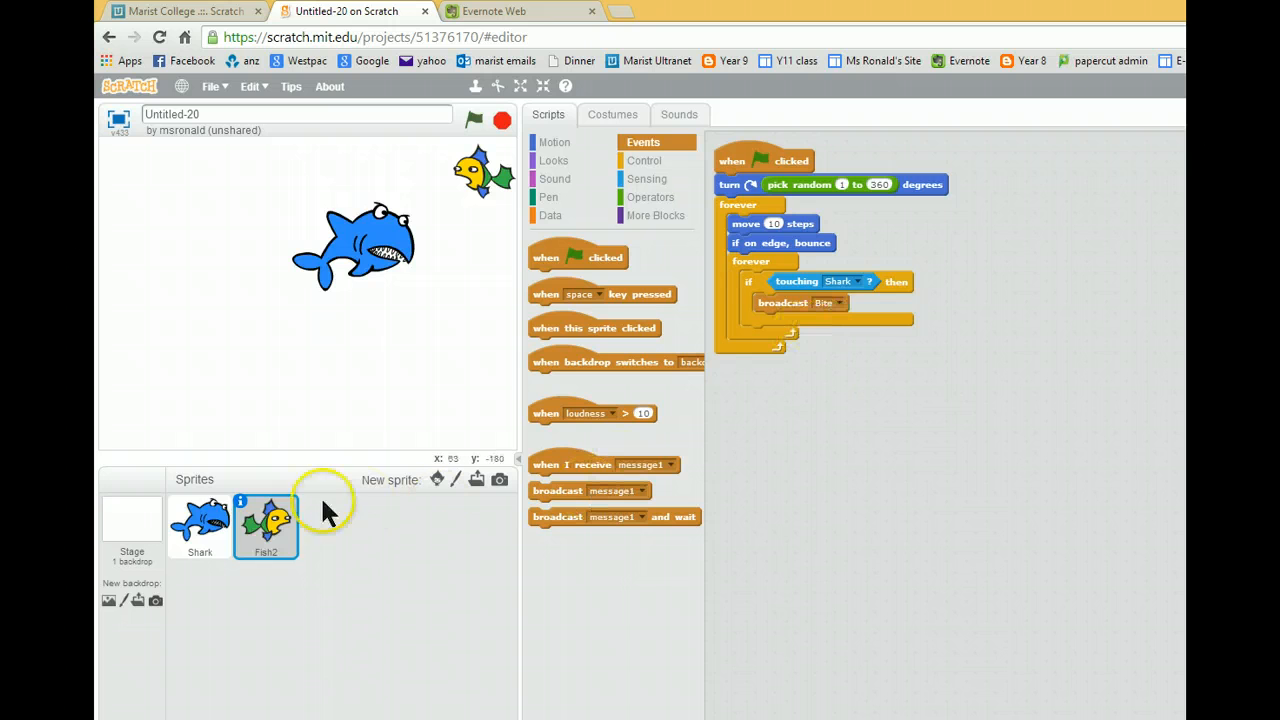
Make Shark switch to costume shark-b on receiving Bite and reset to shark-a at start
left_click(199, 525)
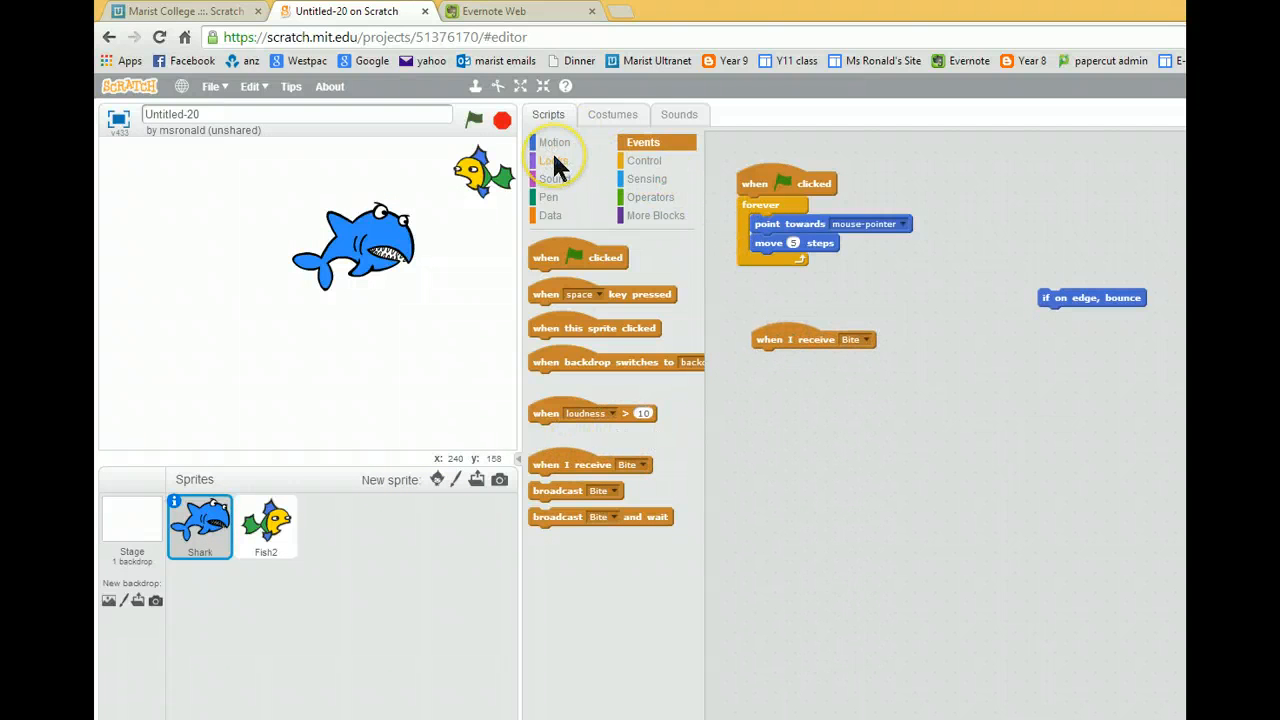
left_click(612, 114)
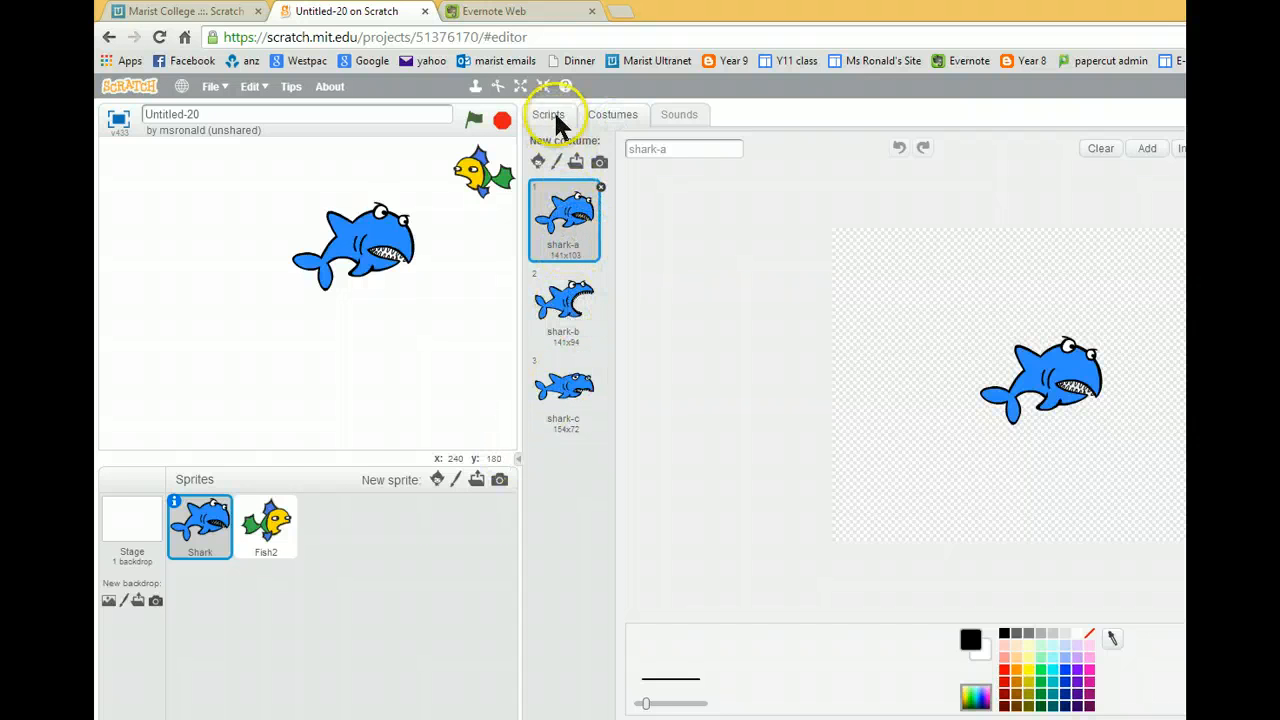
left_click(548, 114)
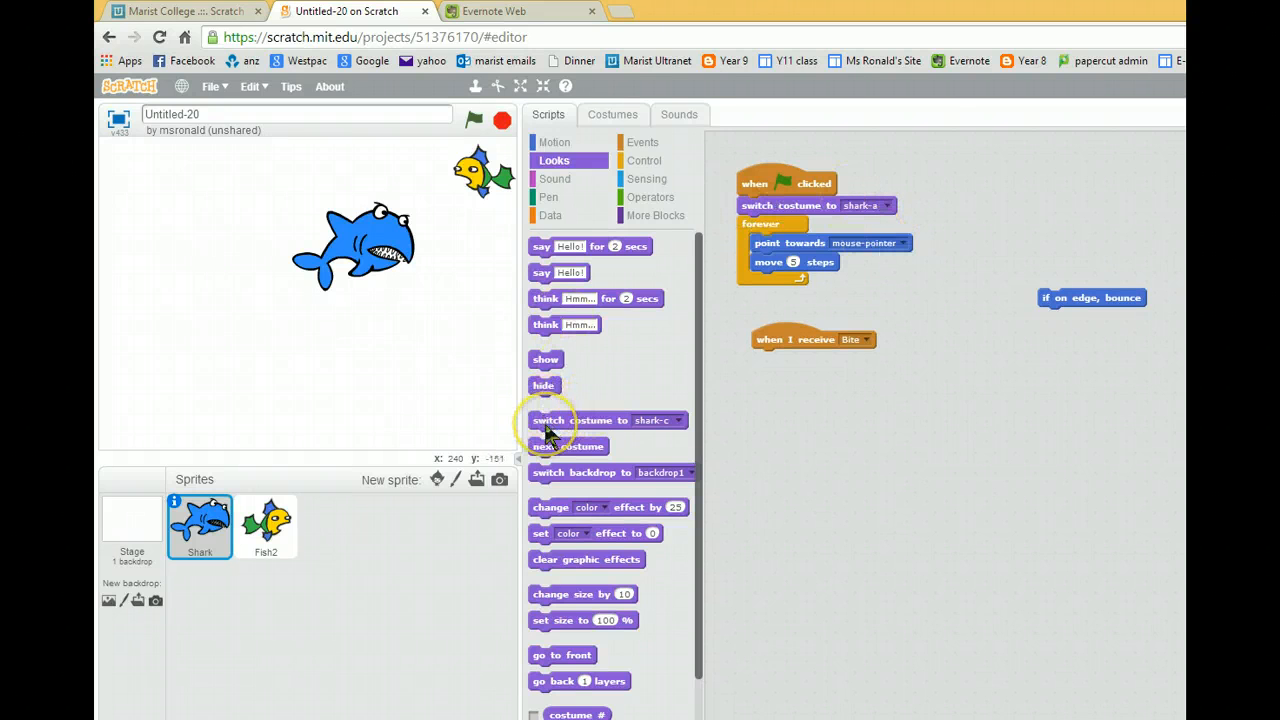
left_click_drag(547, 420, 825, 354)
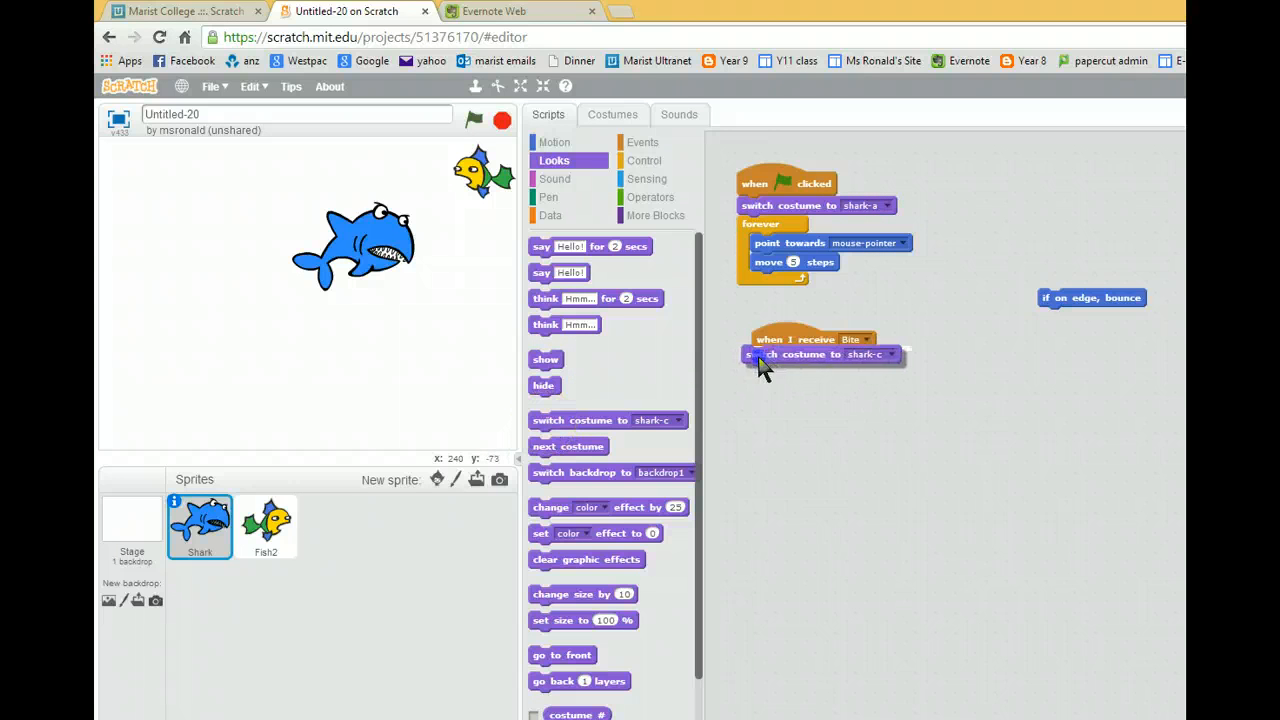
left_click(885, 358)
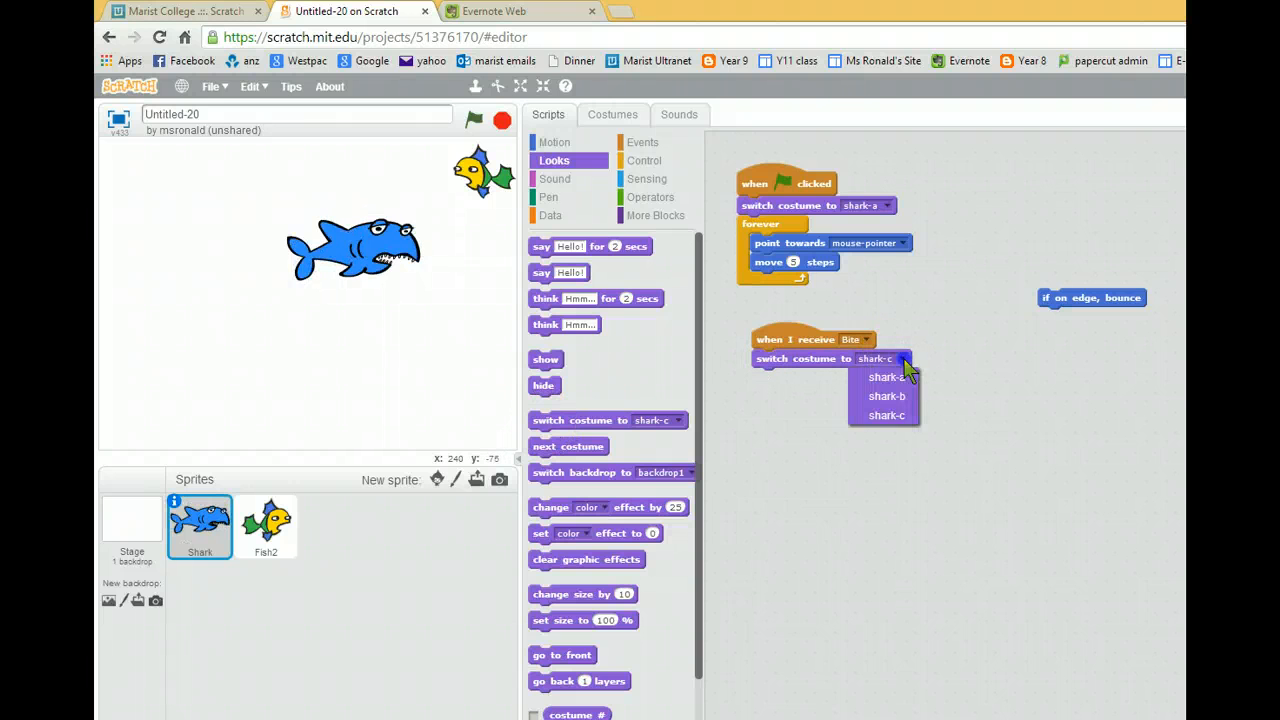
left_click(886, 395)
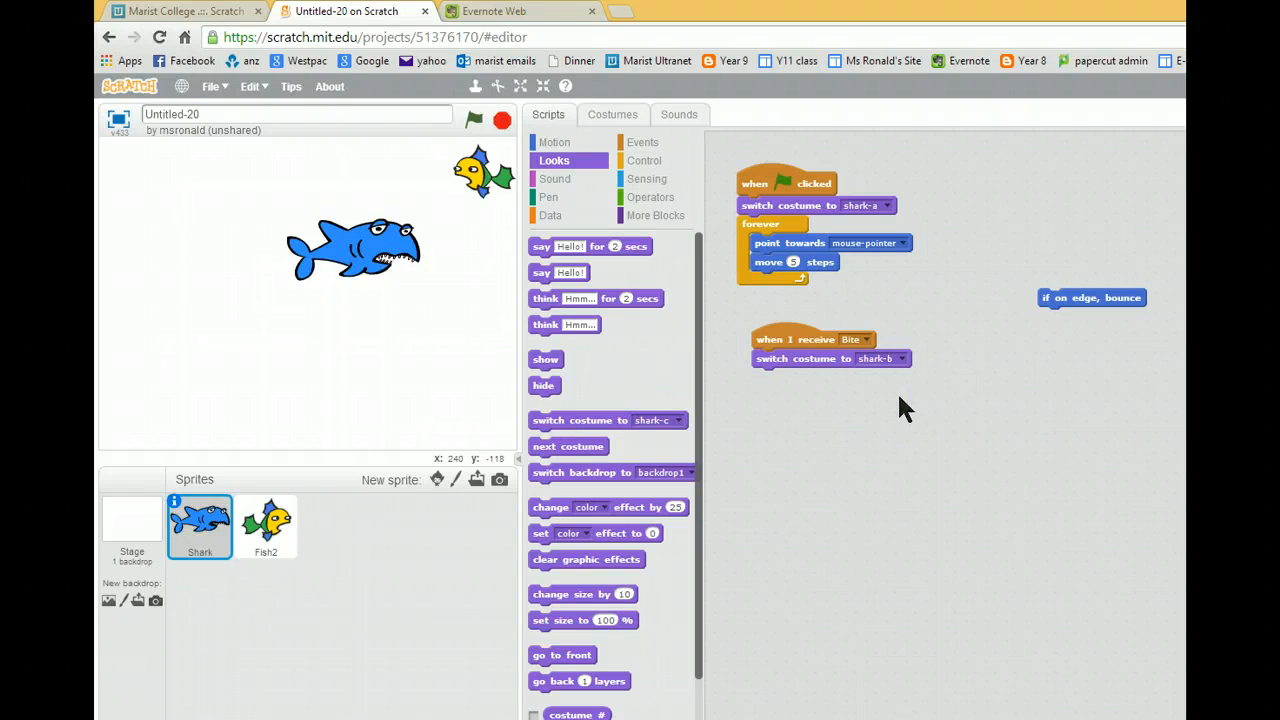
left_click(643, 142)
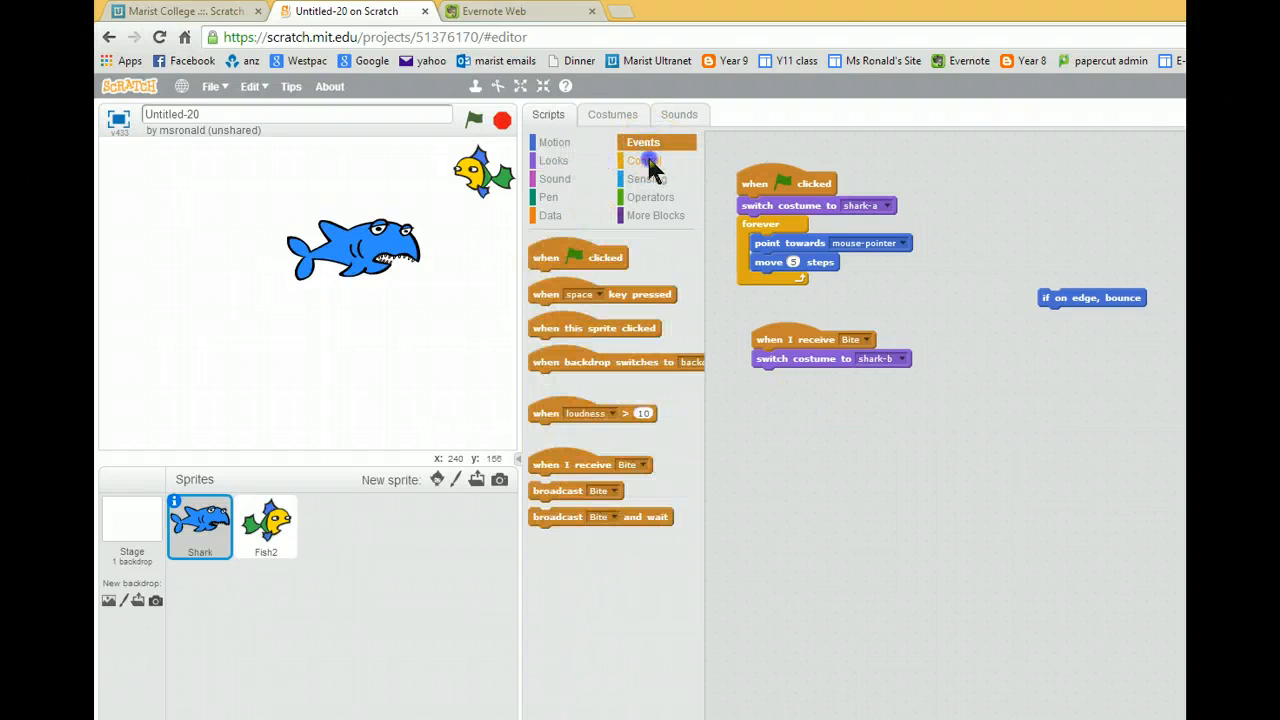
Add wait 1 second and switch costume to shark-a after the bite, then test
left_click(644, 160)
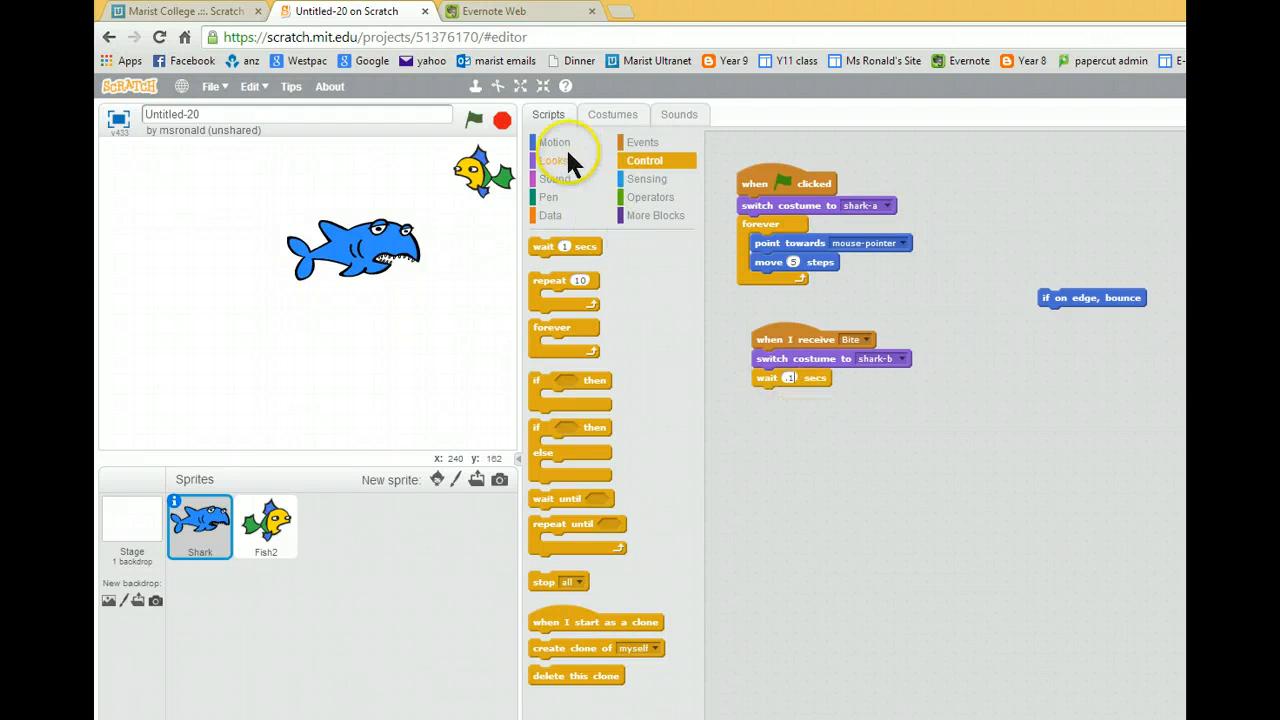
left_click(554, 160)
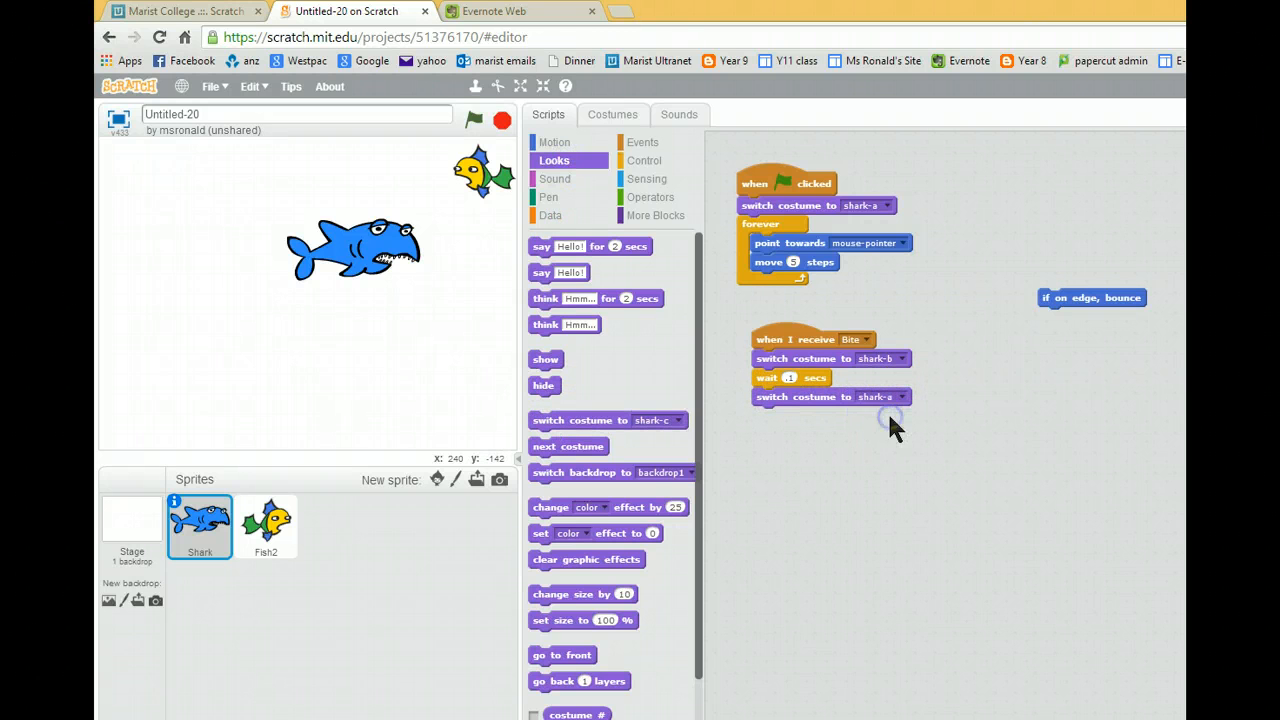
left_click(473, 120)
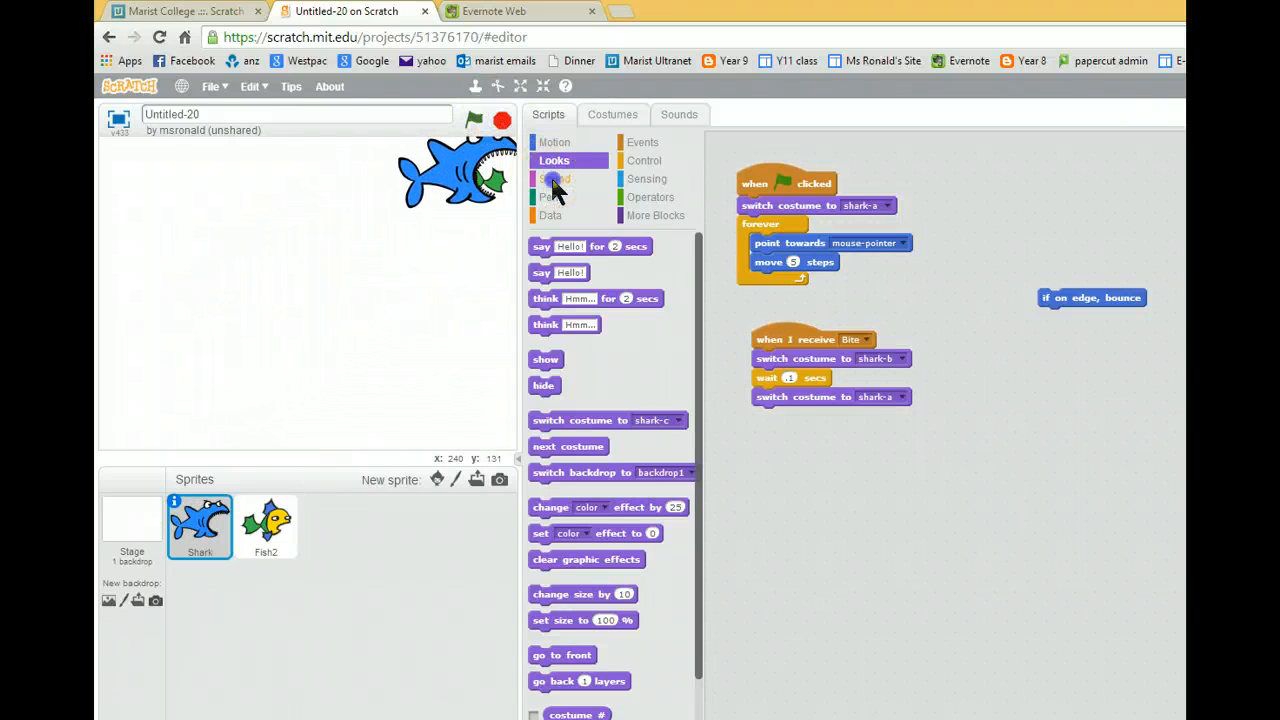
Open the shark's Bite script with a play sound pop block
left_click(555, 179)
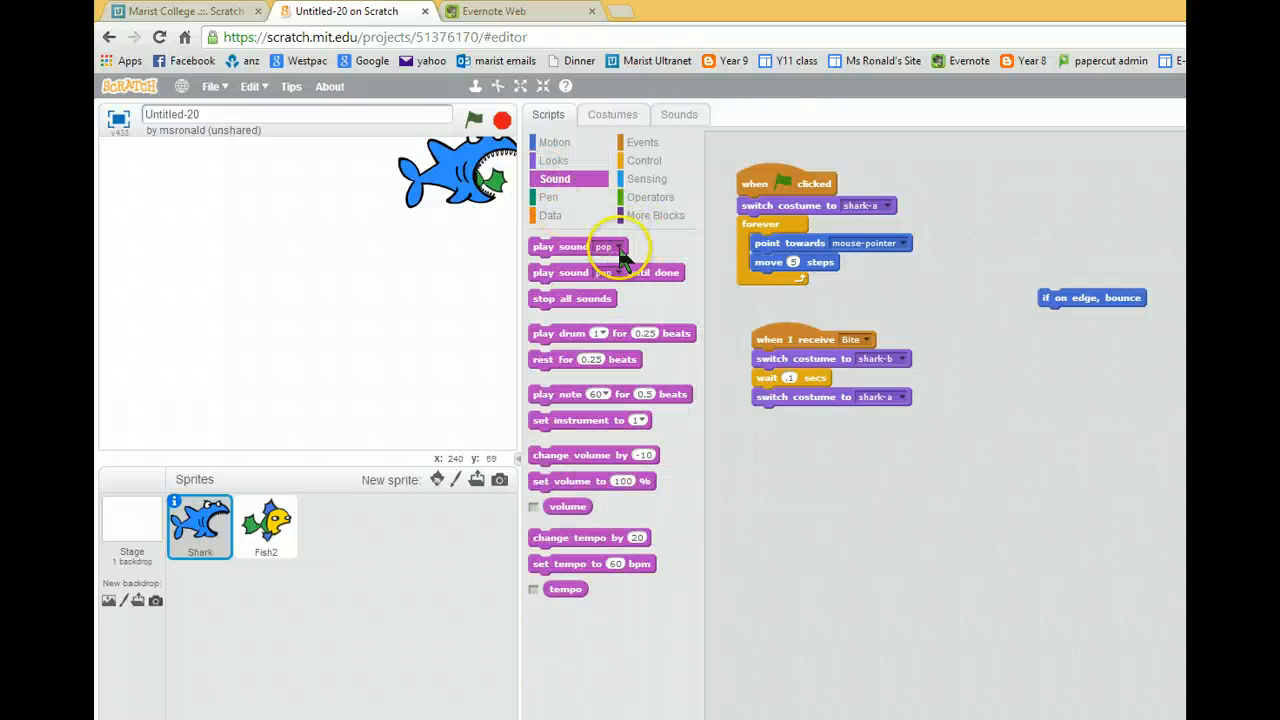
left_click(614, 247)
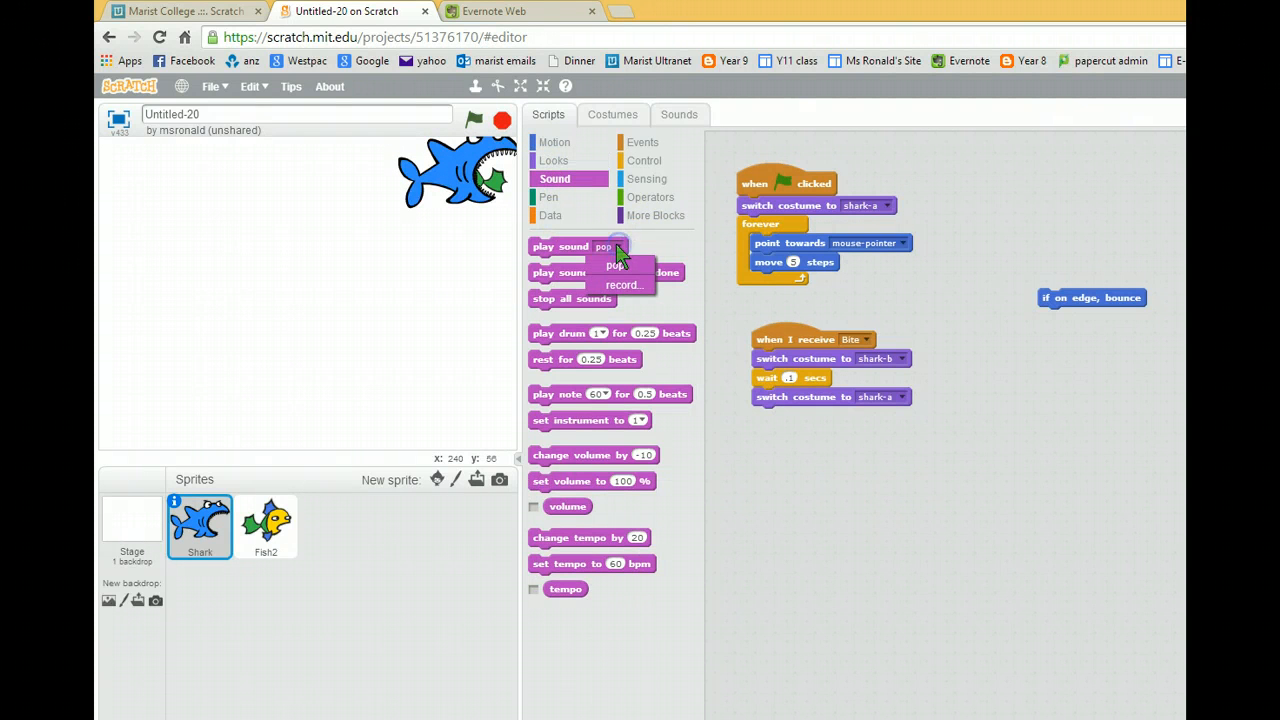
left_click_drag(575, 246, 850, 438)
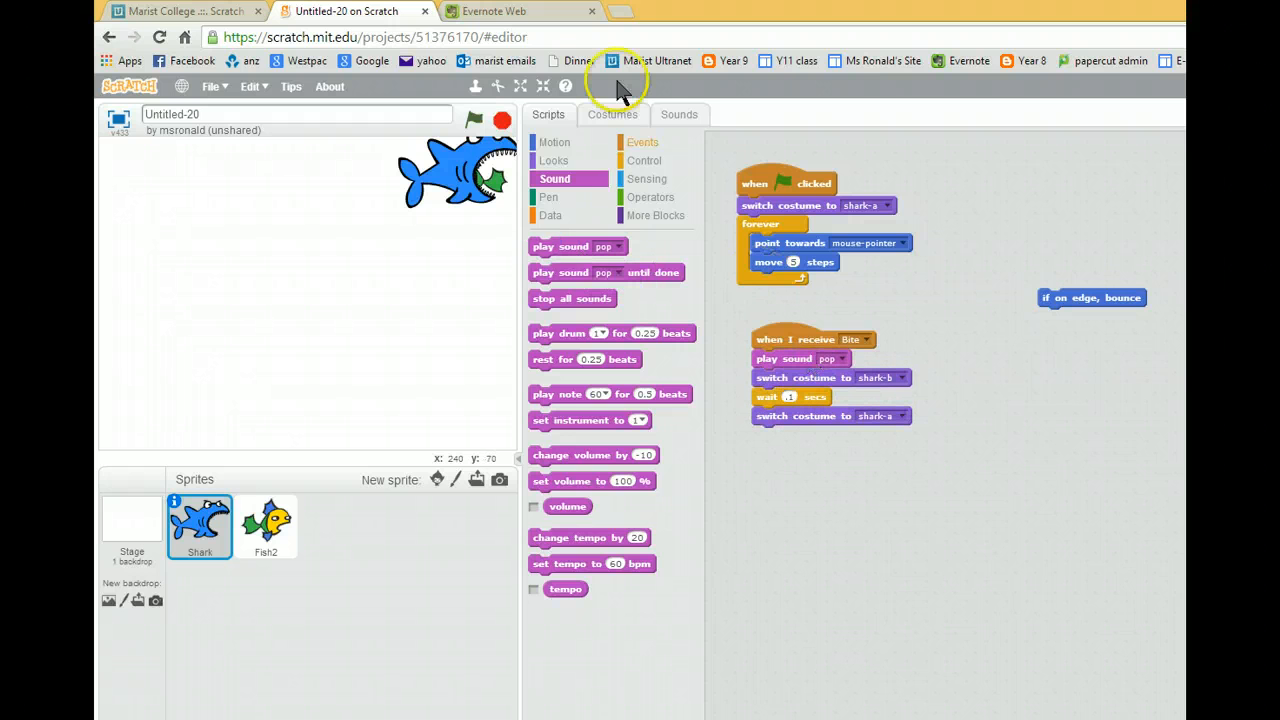
Add the chomp sound from the built-in sound library to the Shark sprite
left_click(679, 113)
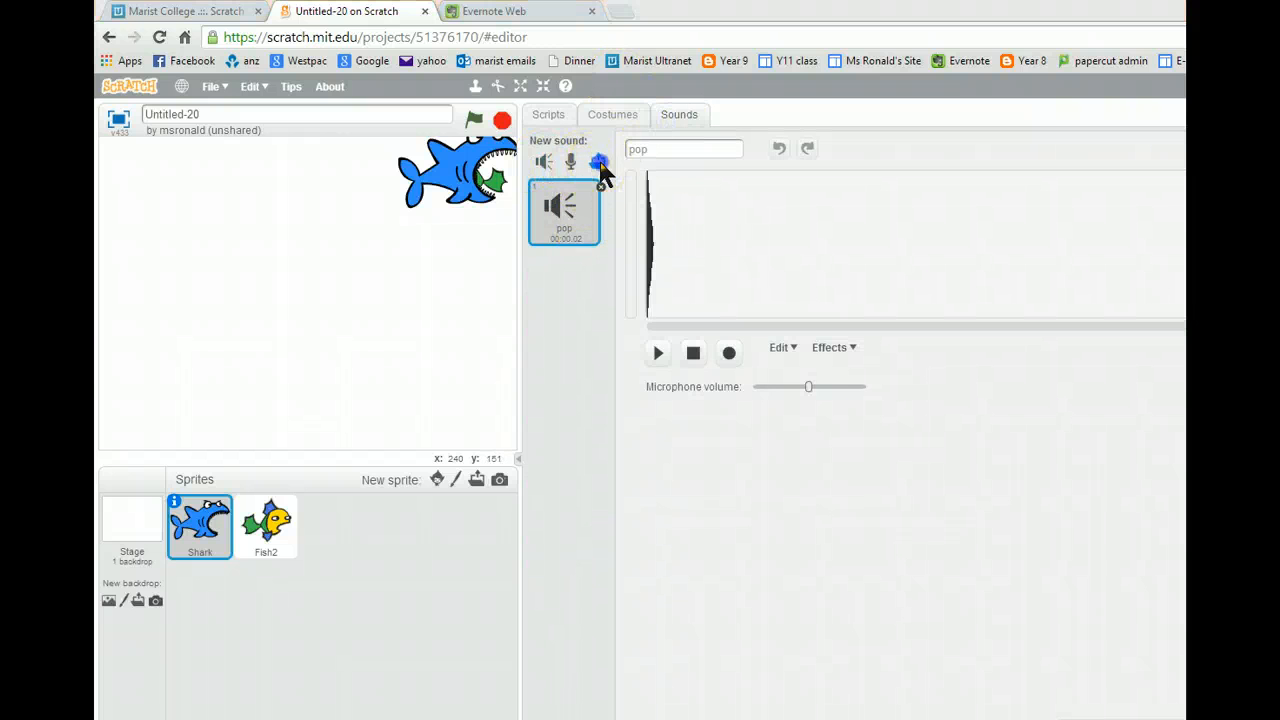
left_click(598, 161)
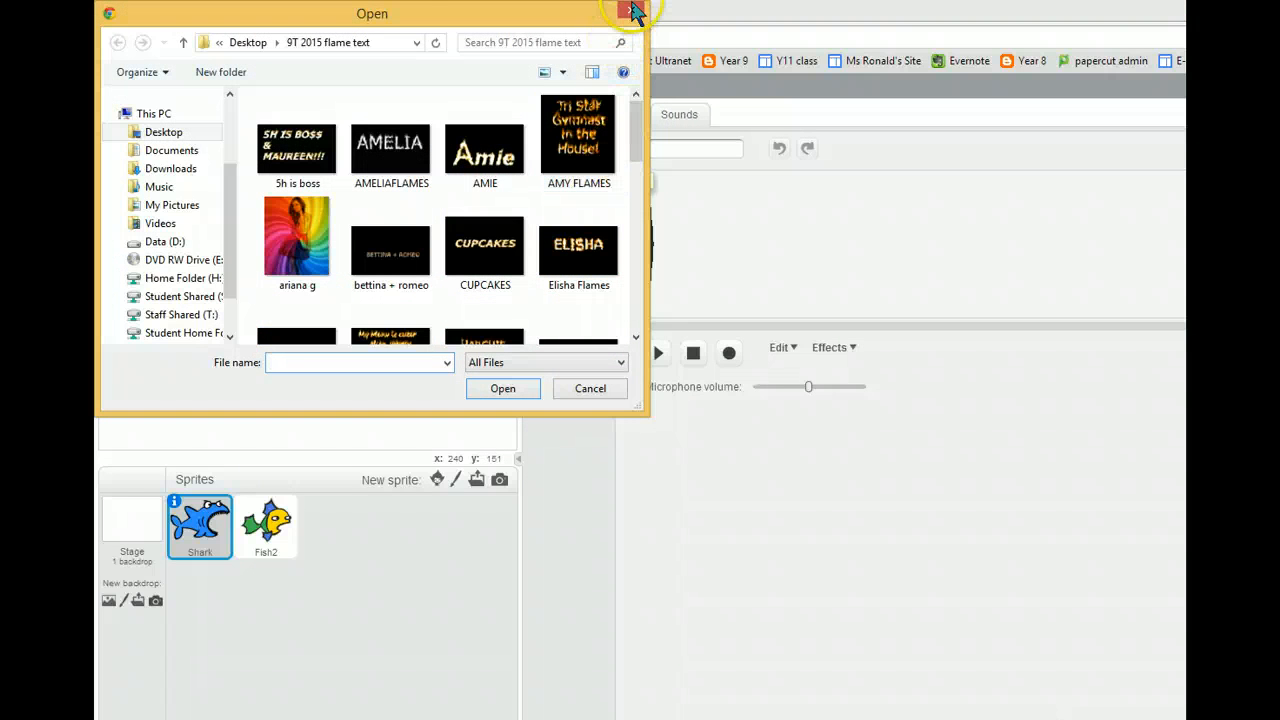
left_click(635, 12)
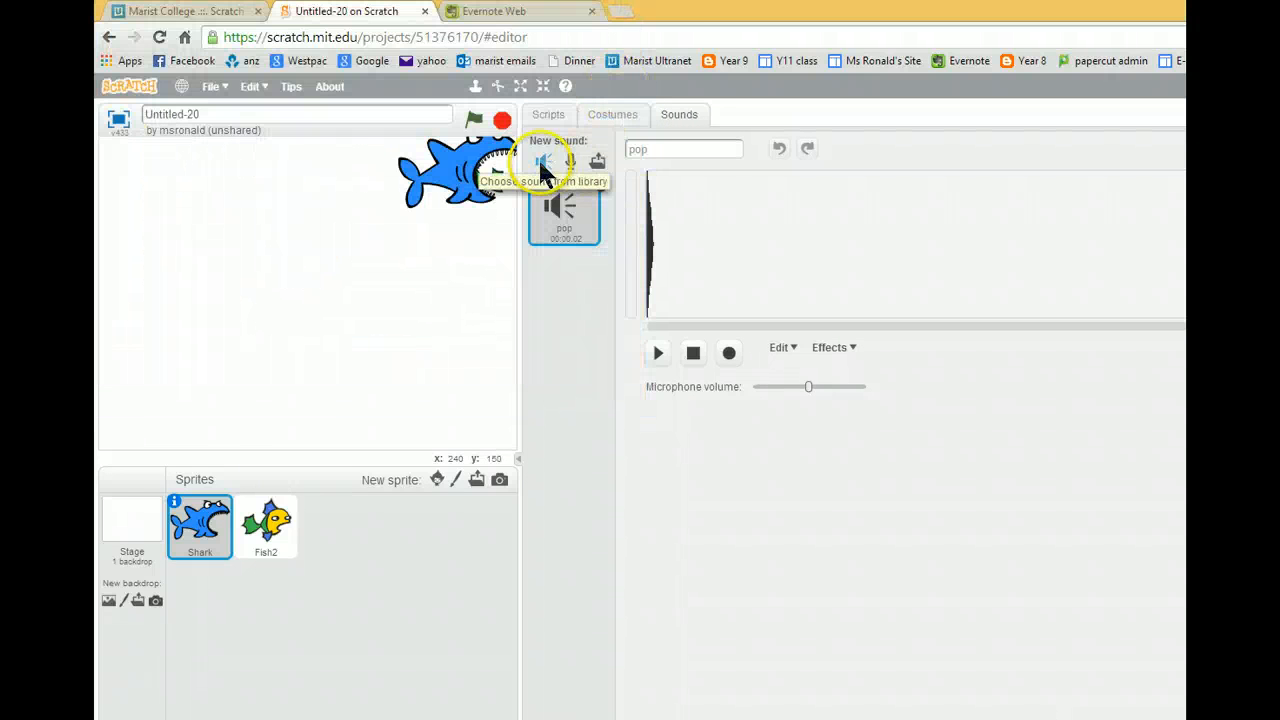
left_click(542, 161)
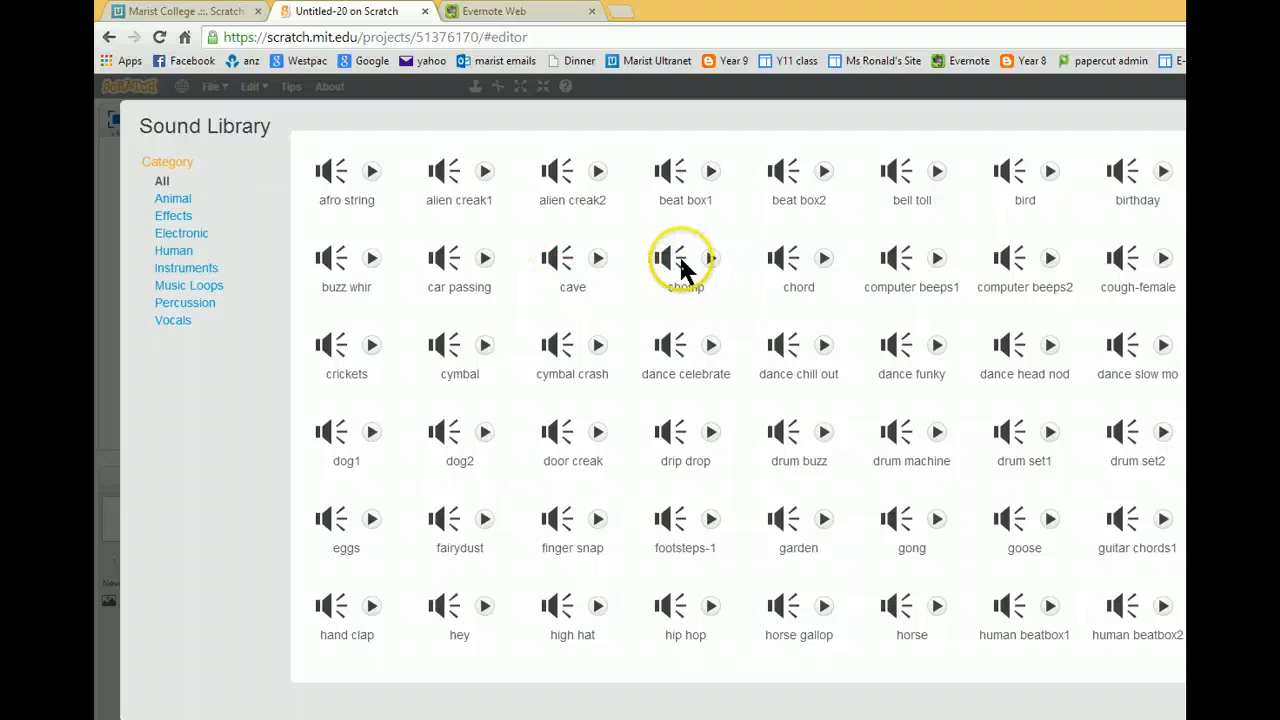
left_click(710, 258)
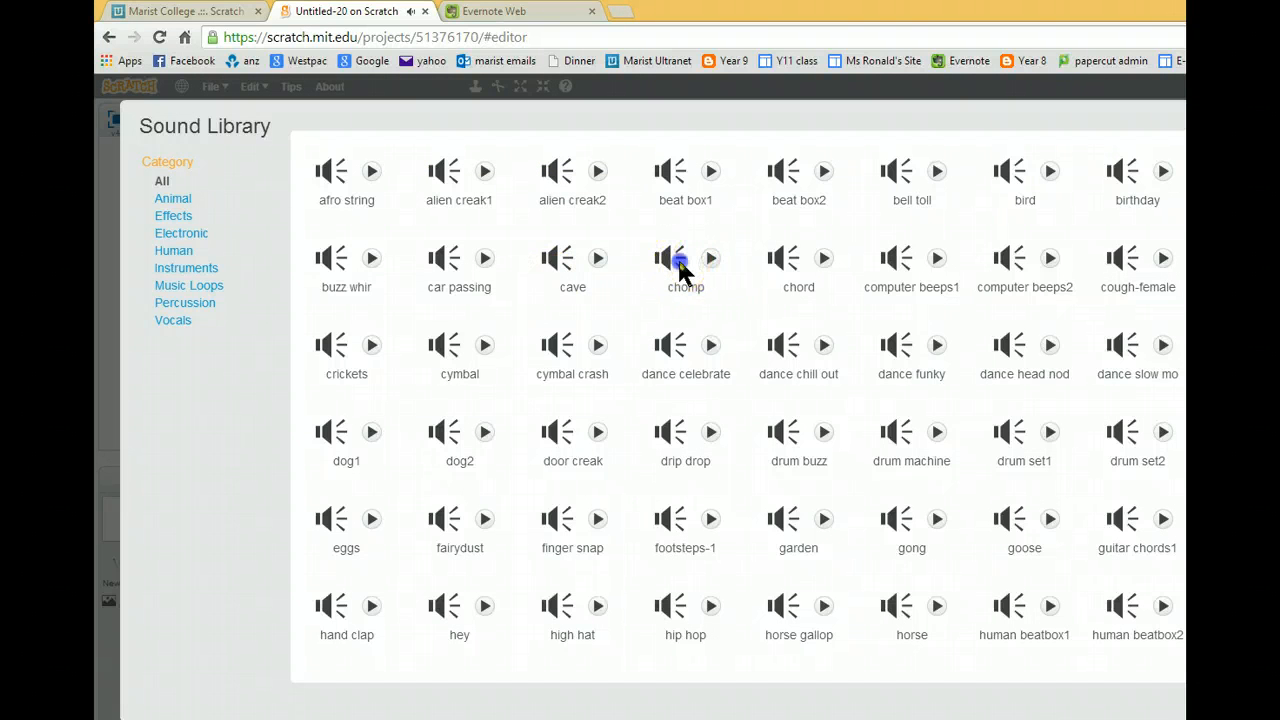
left_click(685, 260)
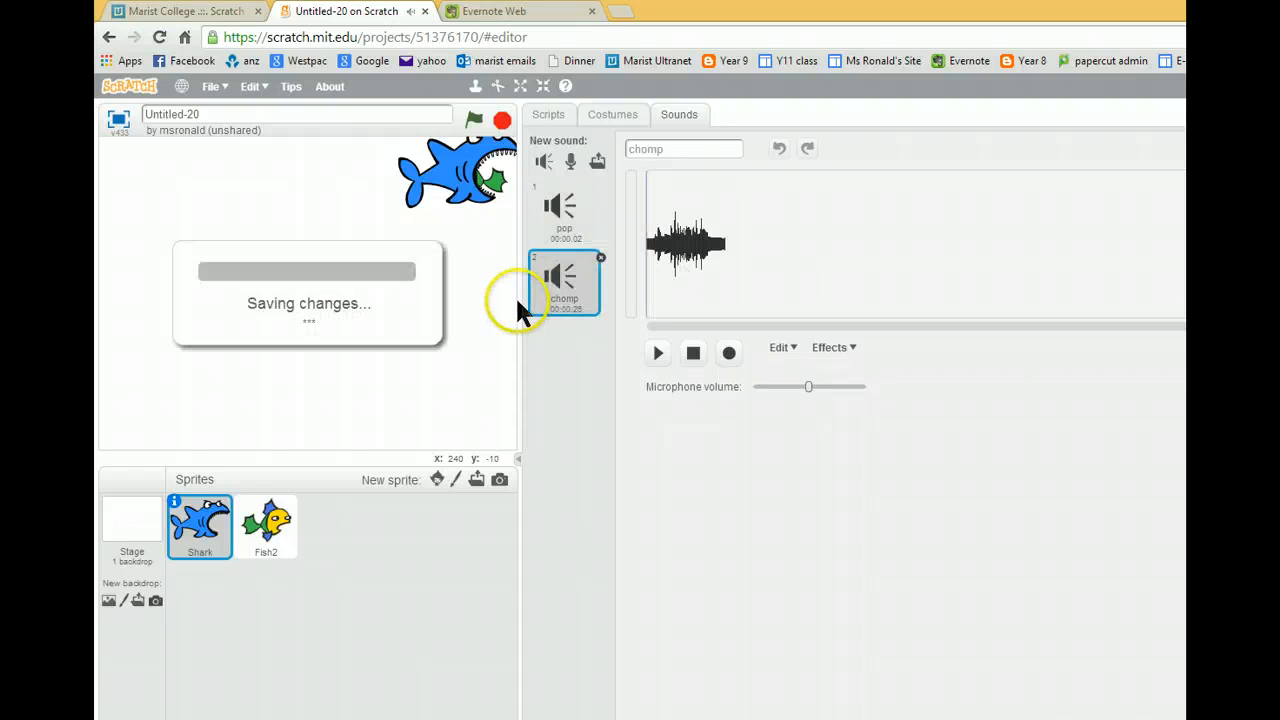
left_click(548, 114)
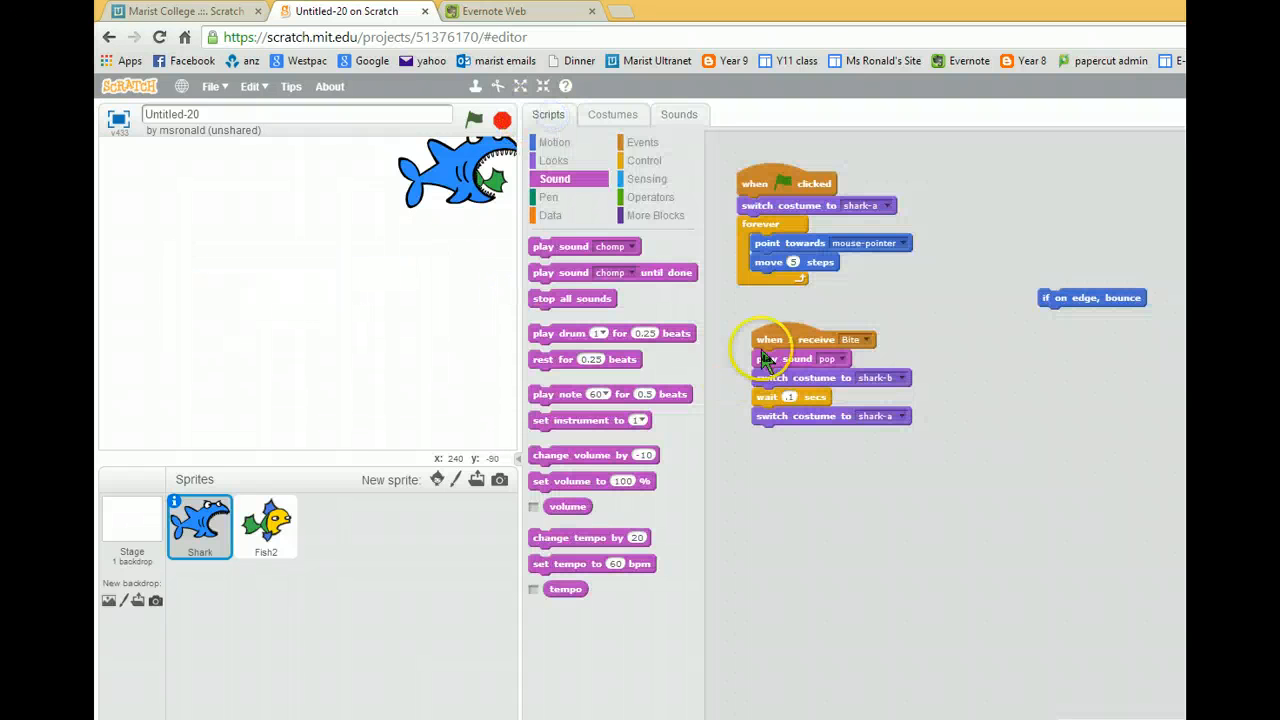
Set the Shark's bite sound to chomp after shark-b, then run the game to test
left_click(838, 358)
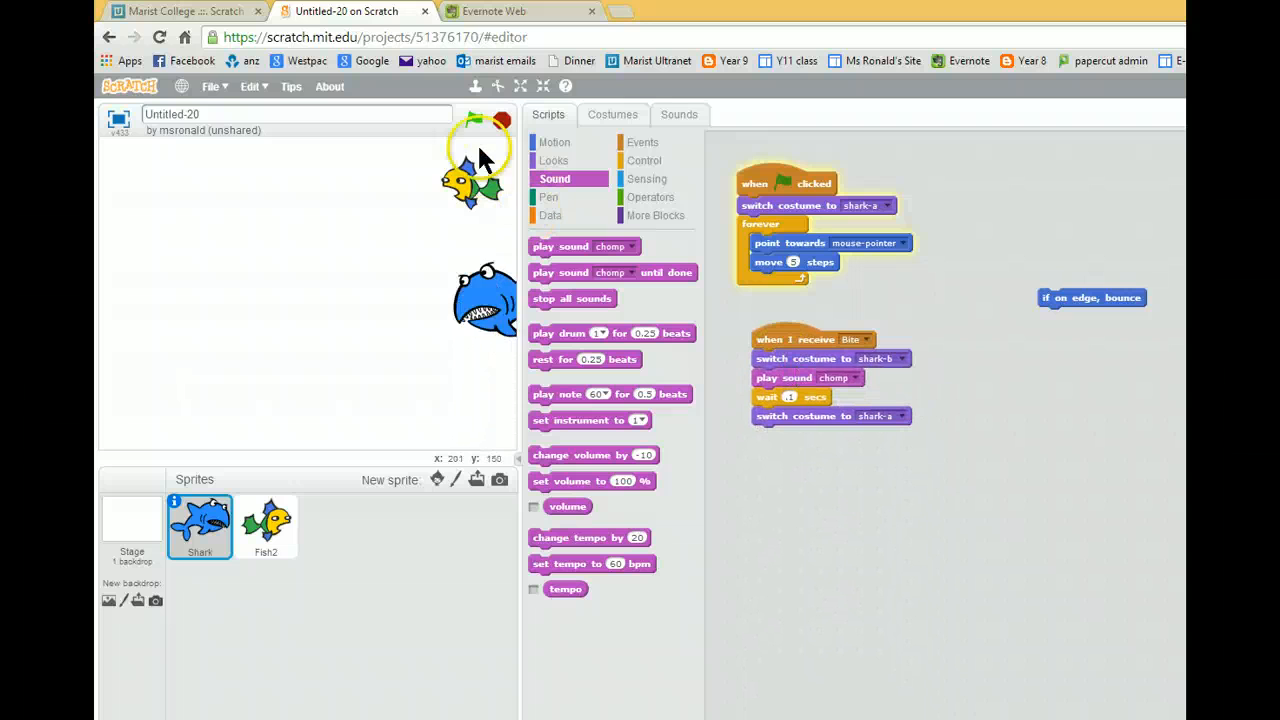
left_click(475, 120)
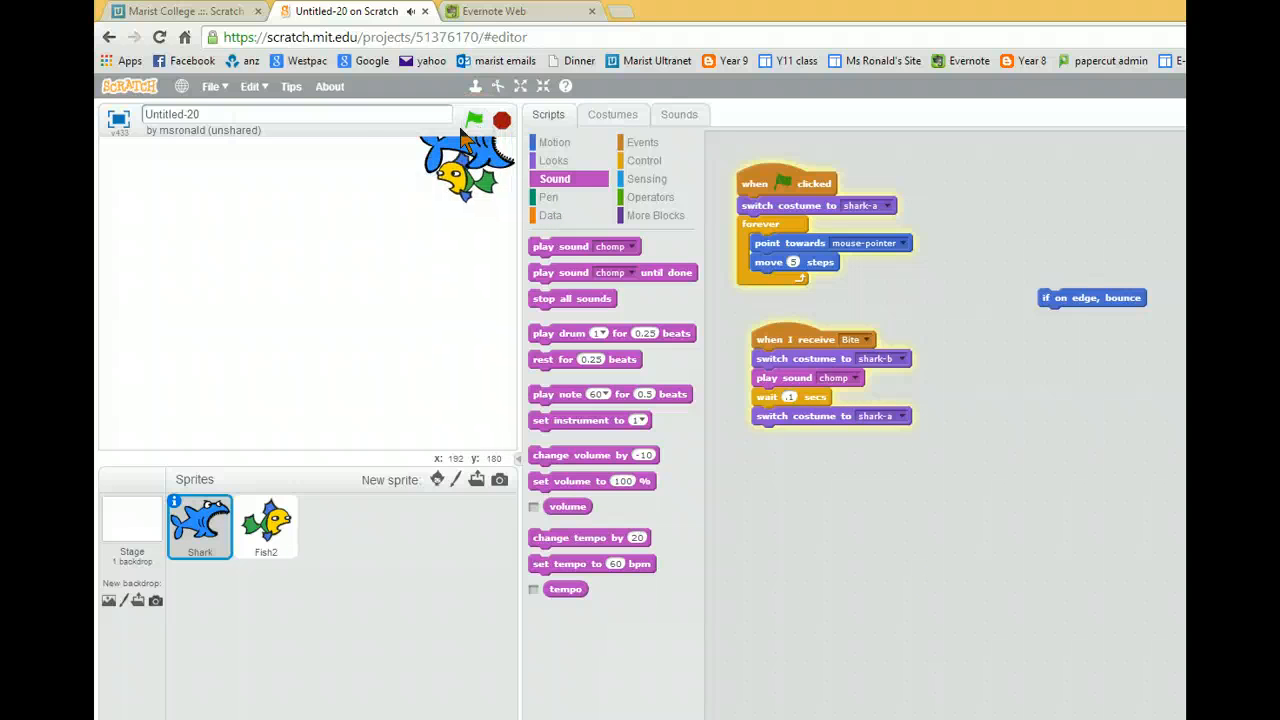
left_click(474, 120)
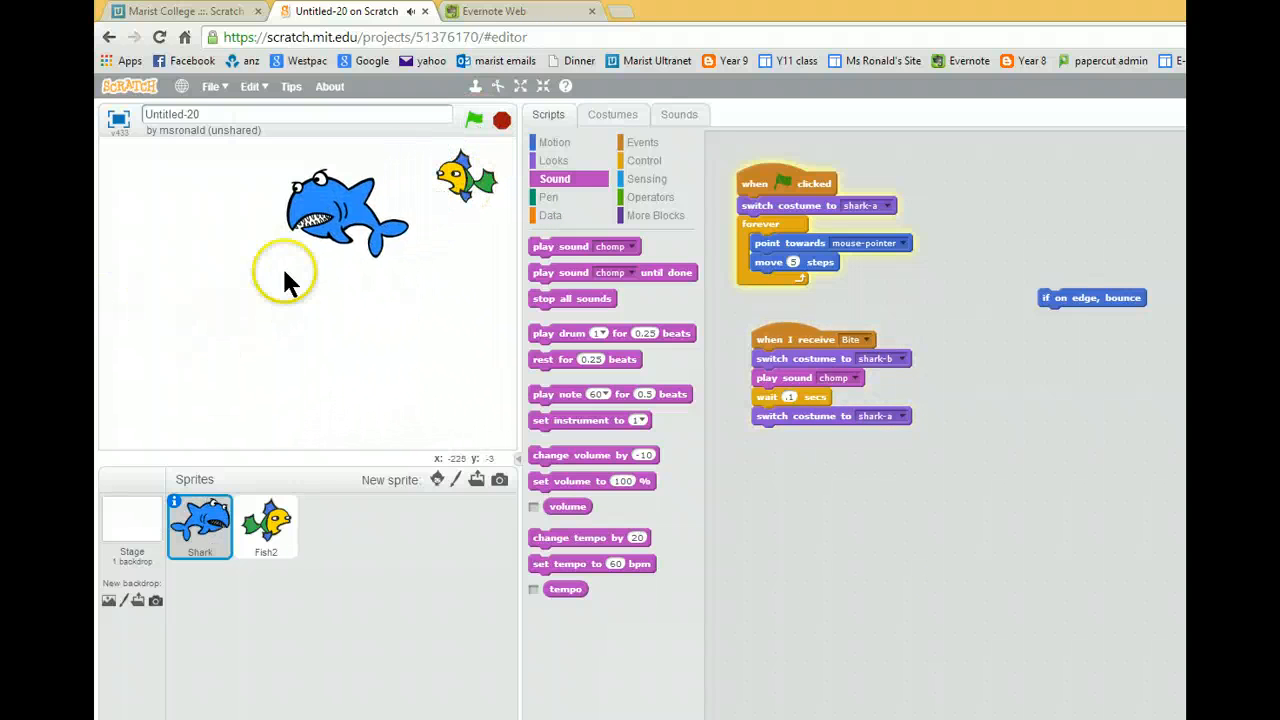
left_click(474, 120)
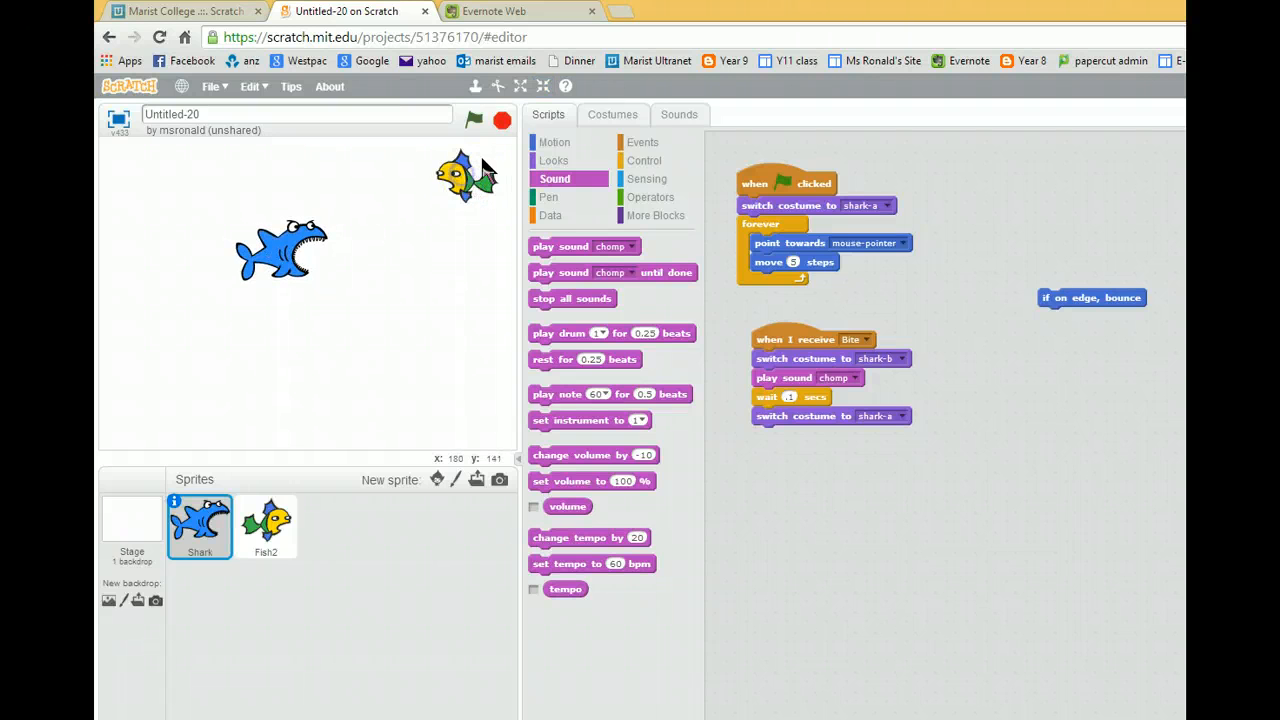
Select the fish sprite and run a test of its current script
left_click(265, 525)
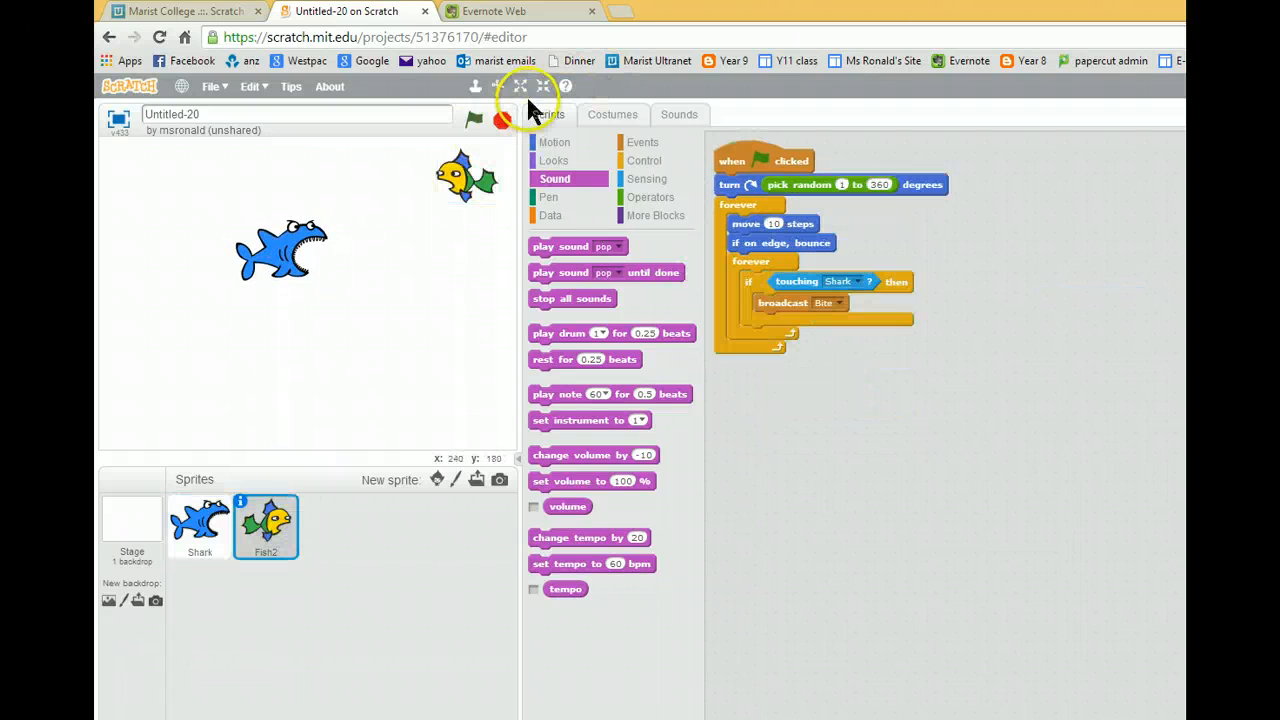
left_click(474, 119)
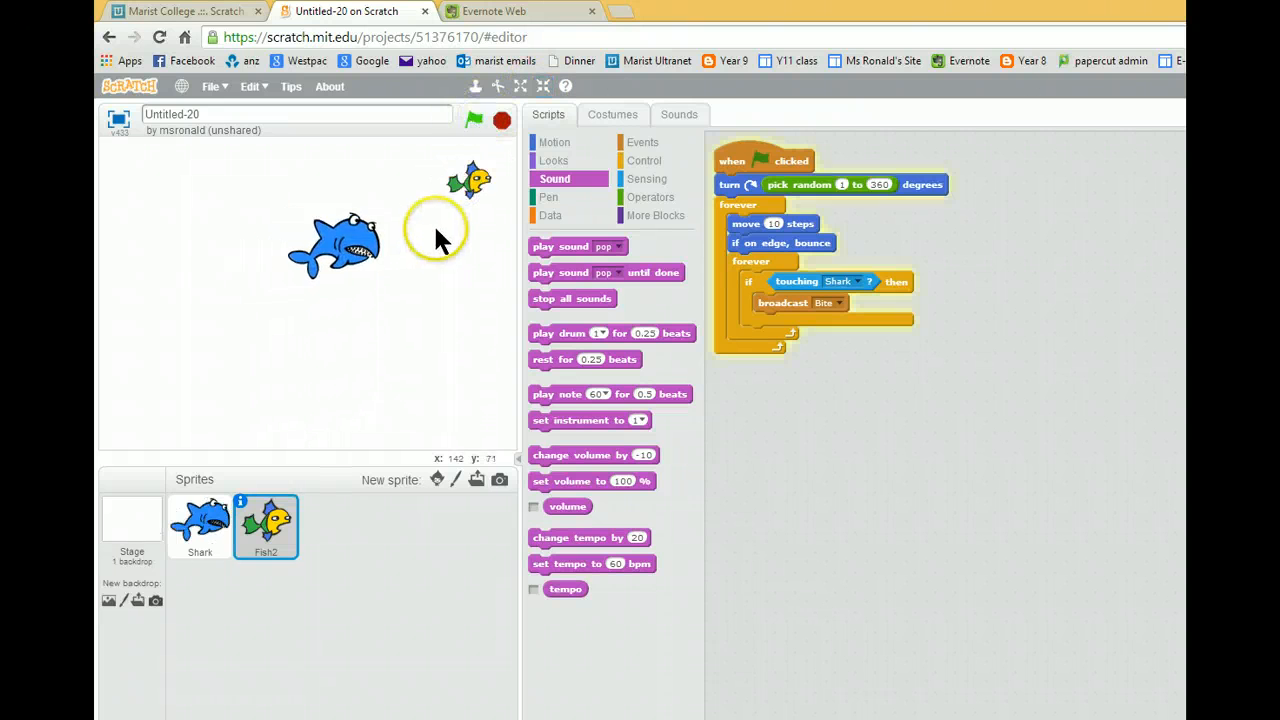
left_click(474, 120)
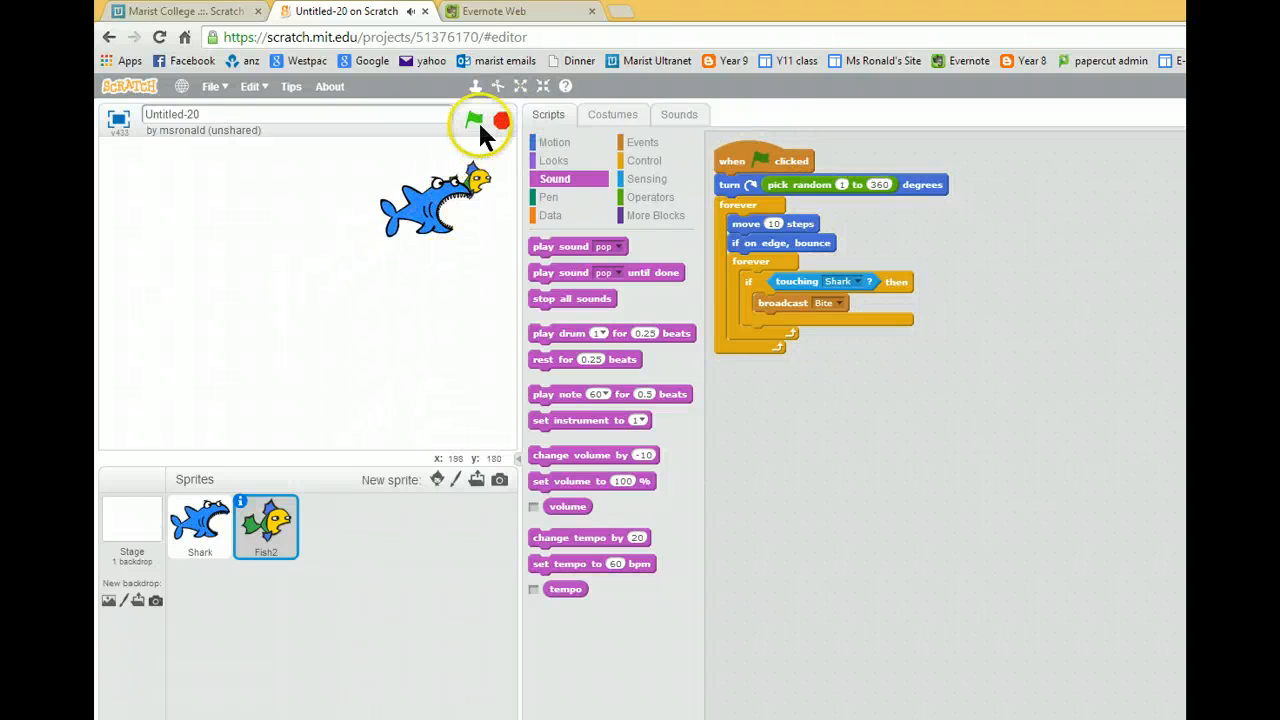
left_click(475, 120)
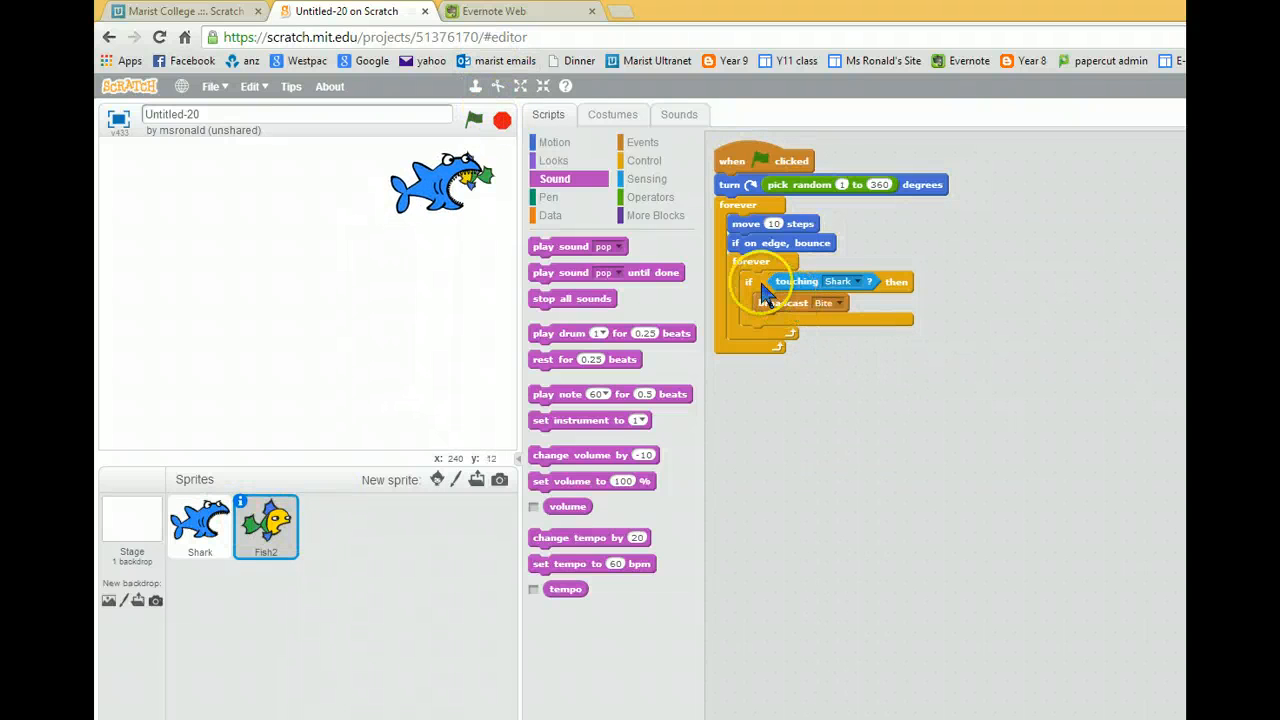
Move the Shark-touching loop into its own 'when flag clicked' script and test it
left_click_drag(752, 281, 800, 361)
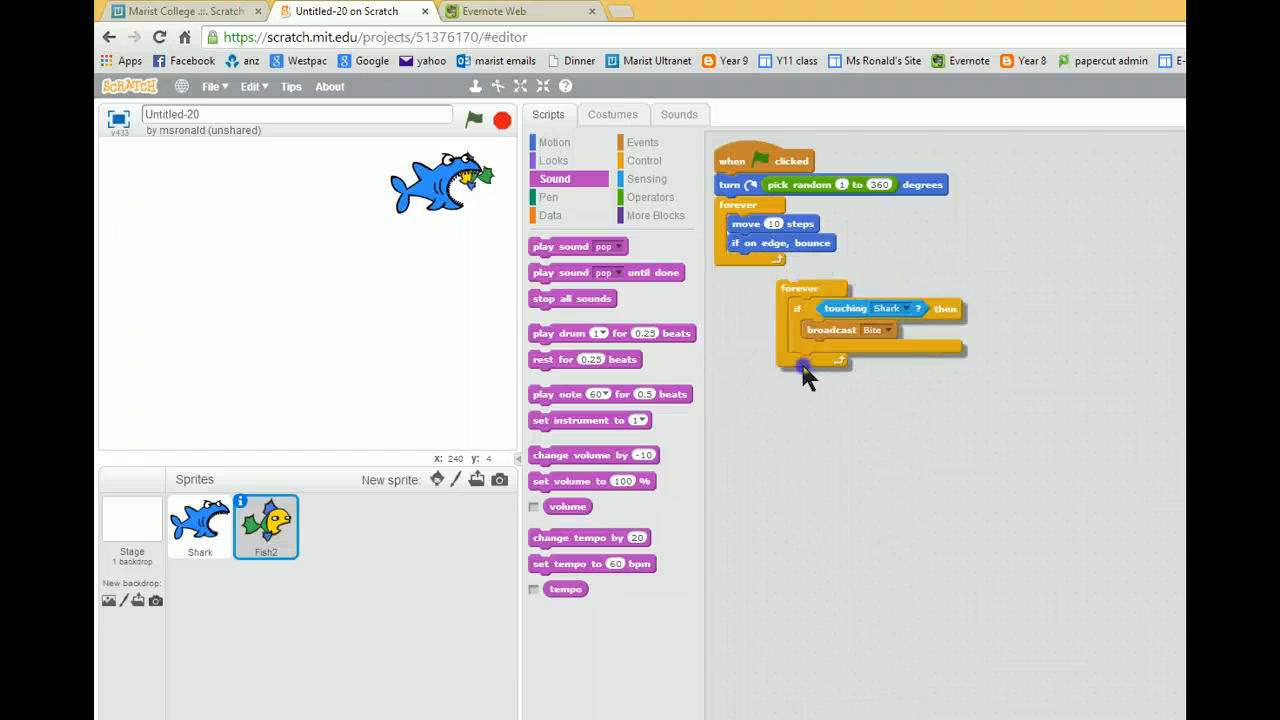
left_click(642, 142)
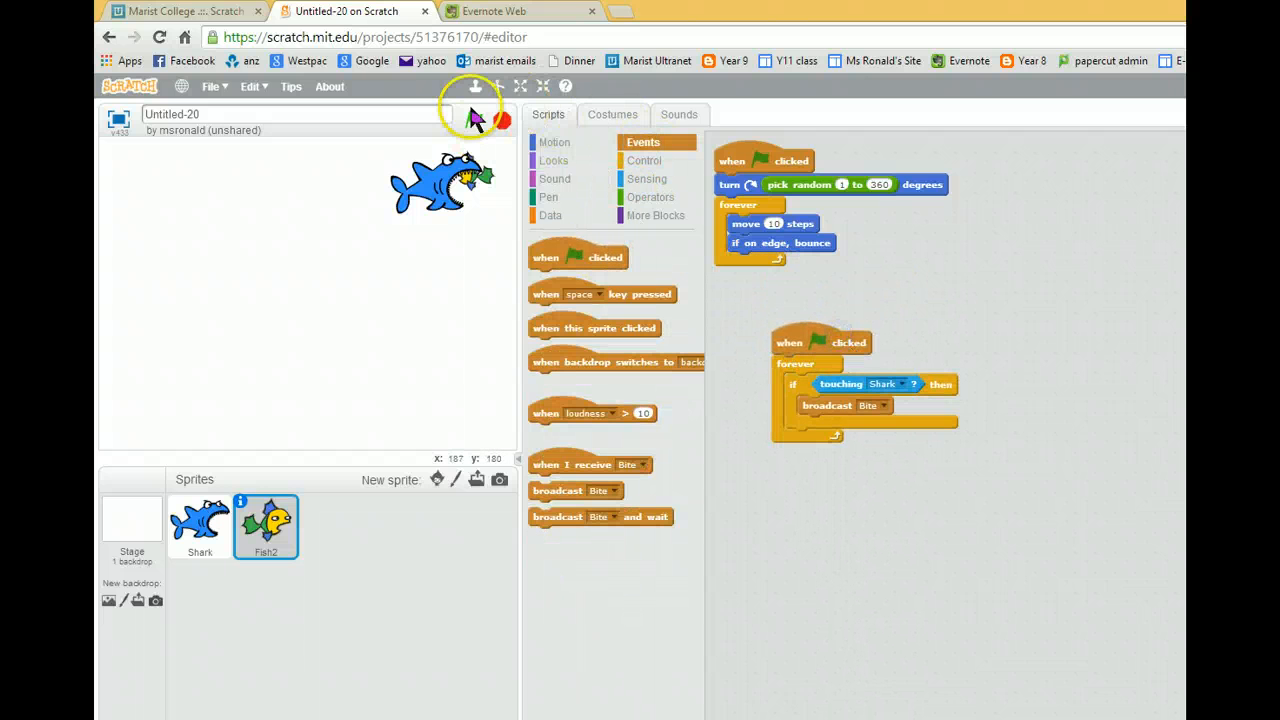
left_click(474, 120)
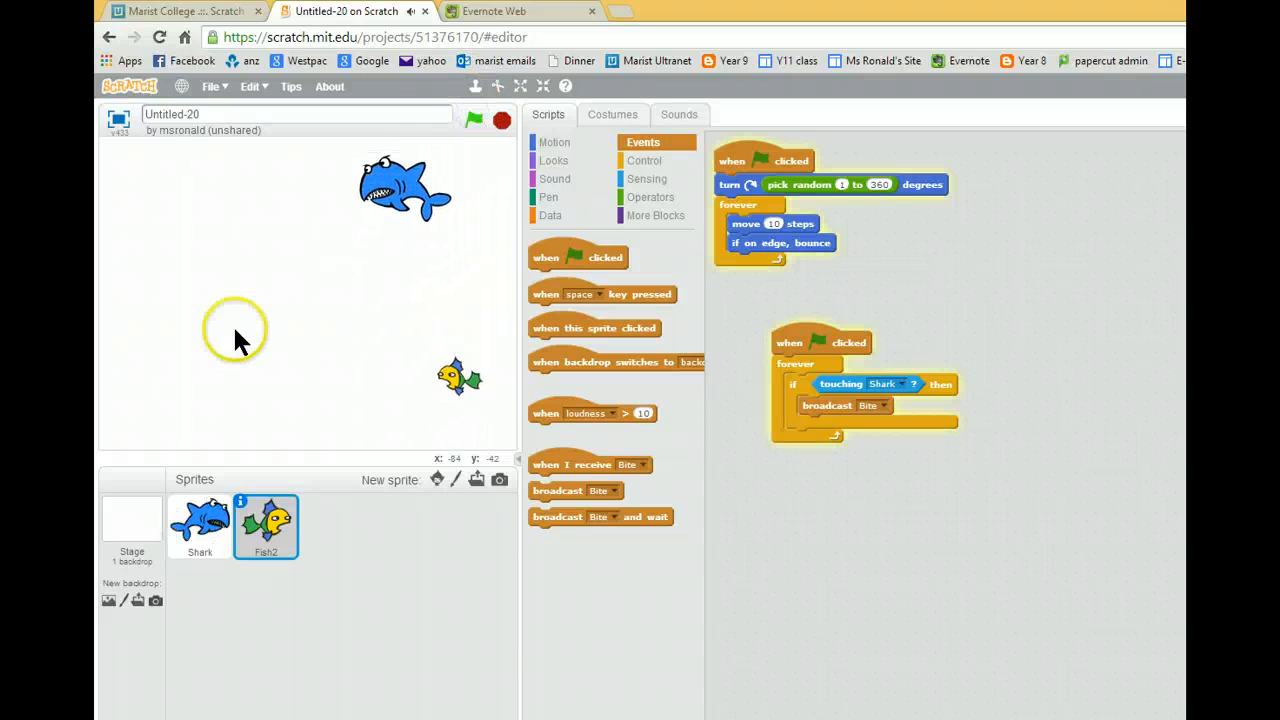
left_click(474, 120)
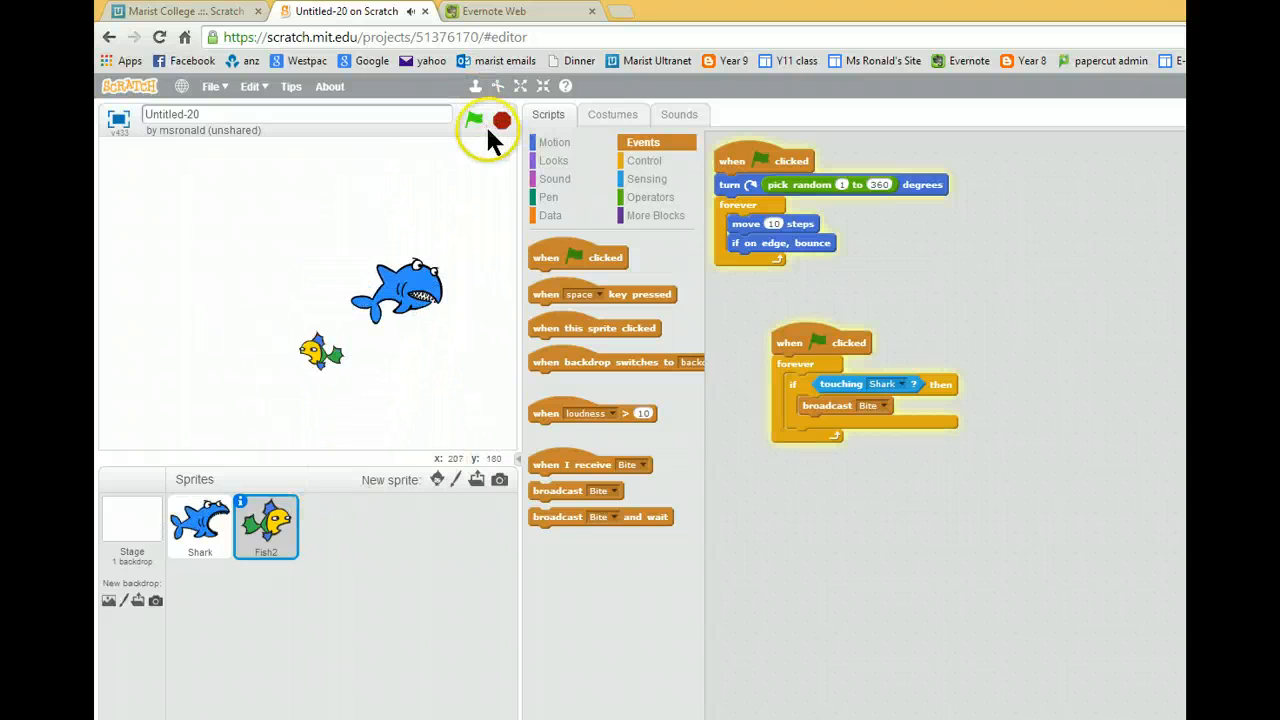
left_click(474, 120)
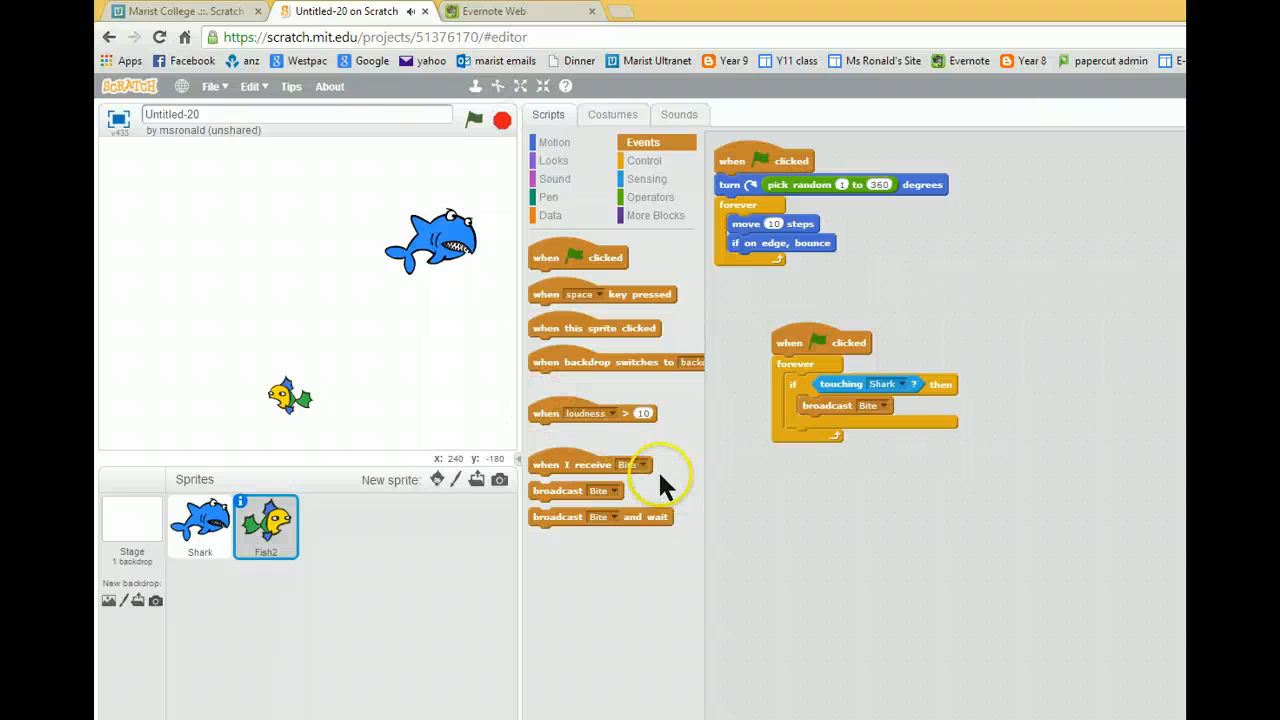
mouse_move(770, 510)
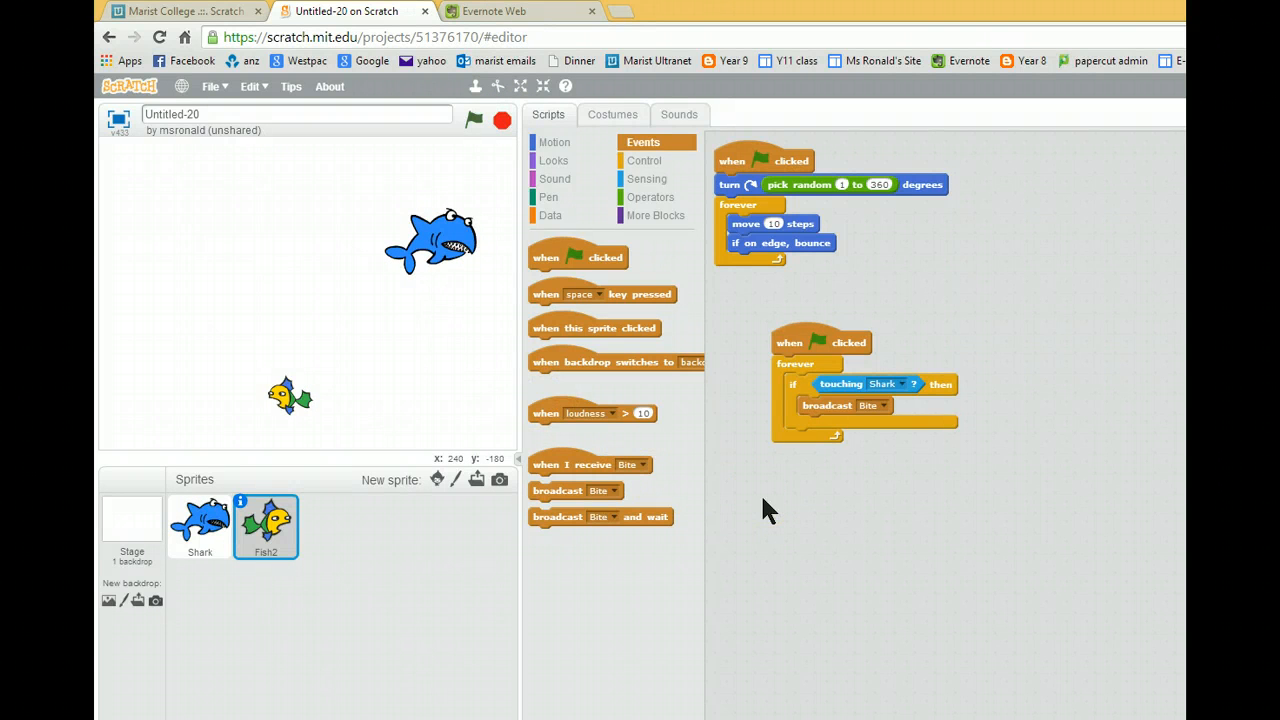
Duplicate Fish2 into Fish3 and Fish4 and test the game with all fish
right_click(265, 525)
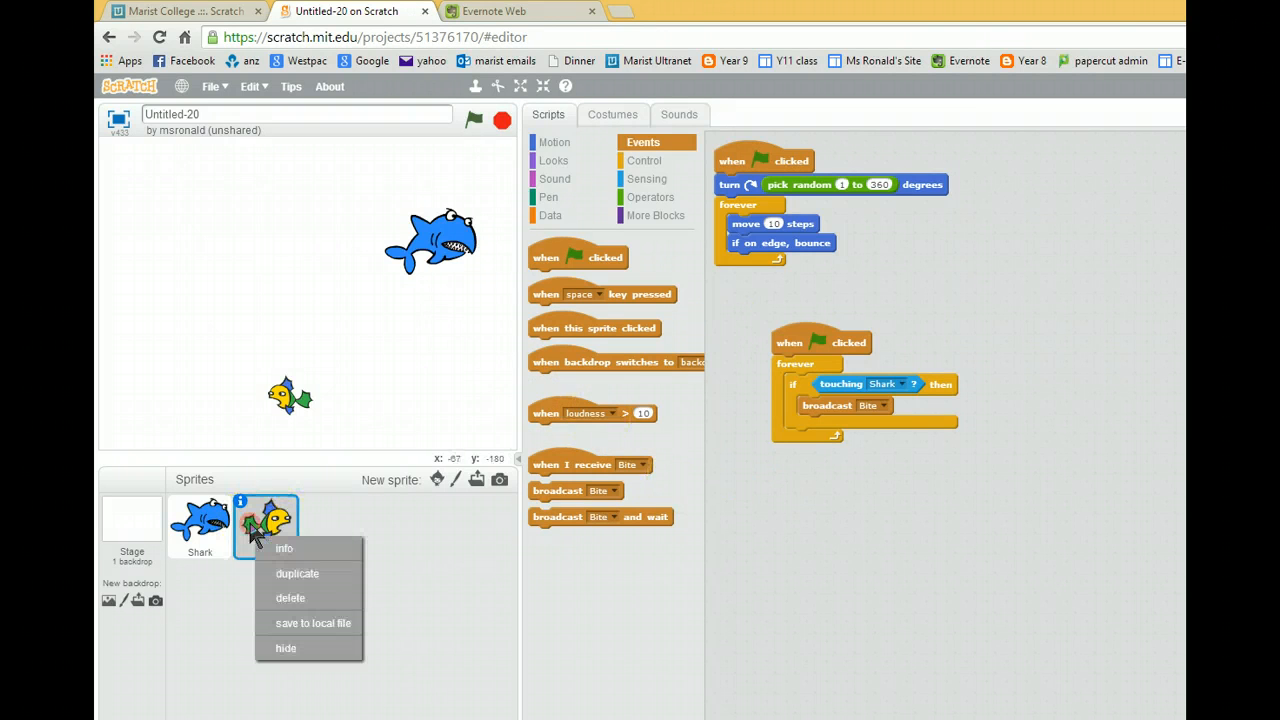
mouse_move(290, 573)
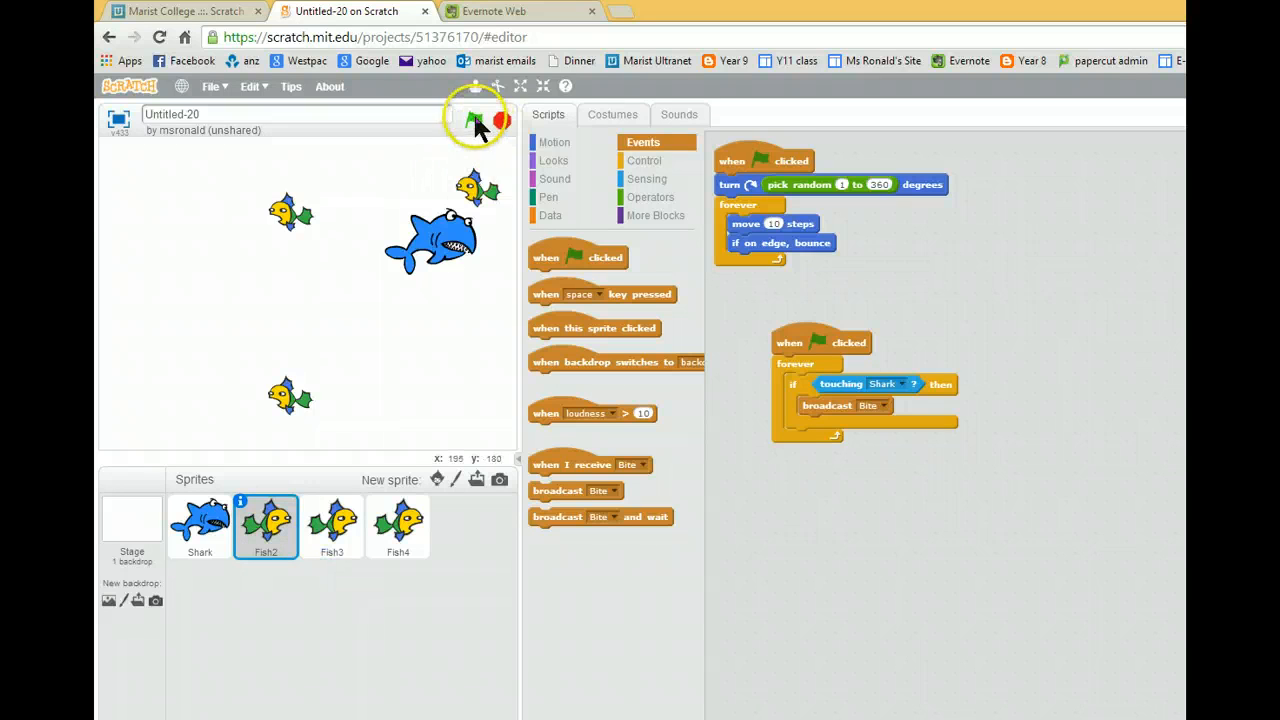
left_click(475, 120)
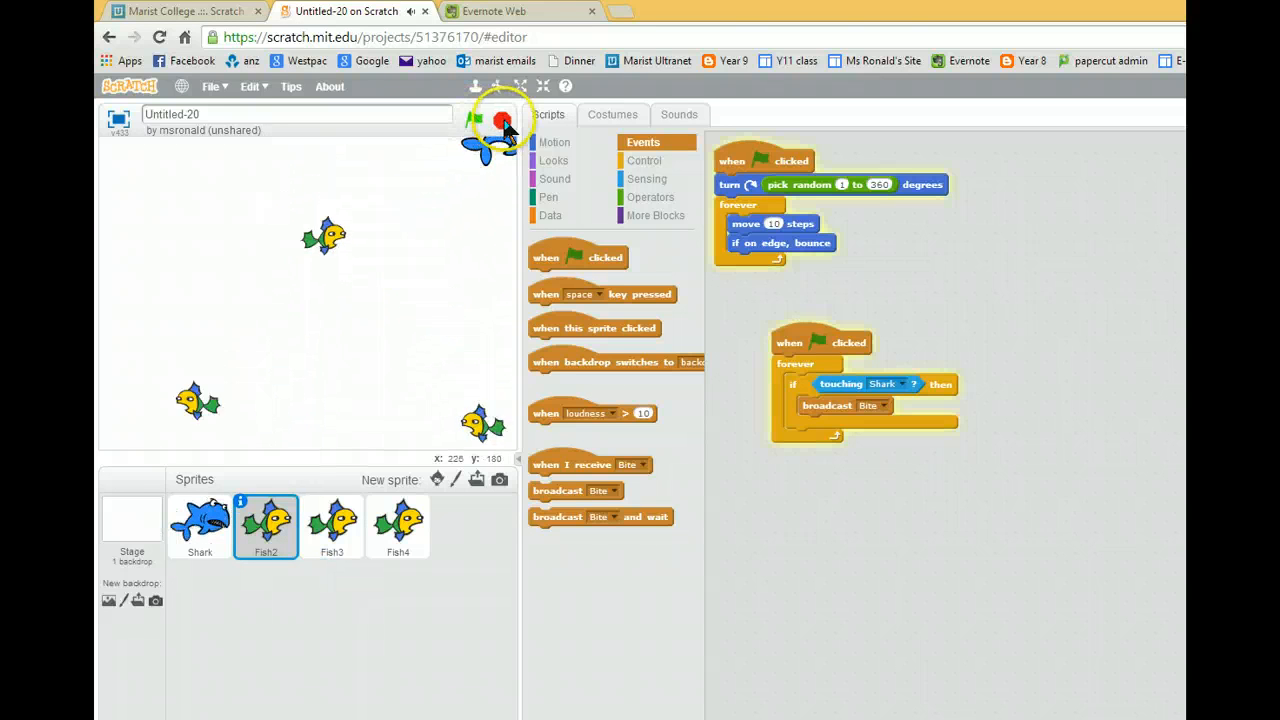
left_click(475, 120)
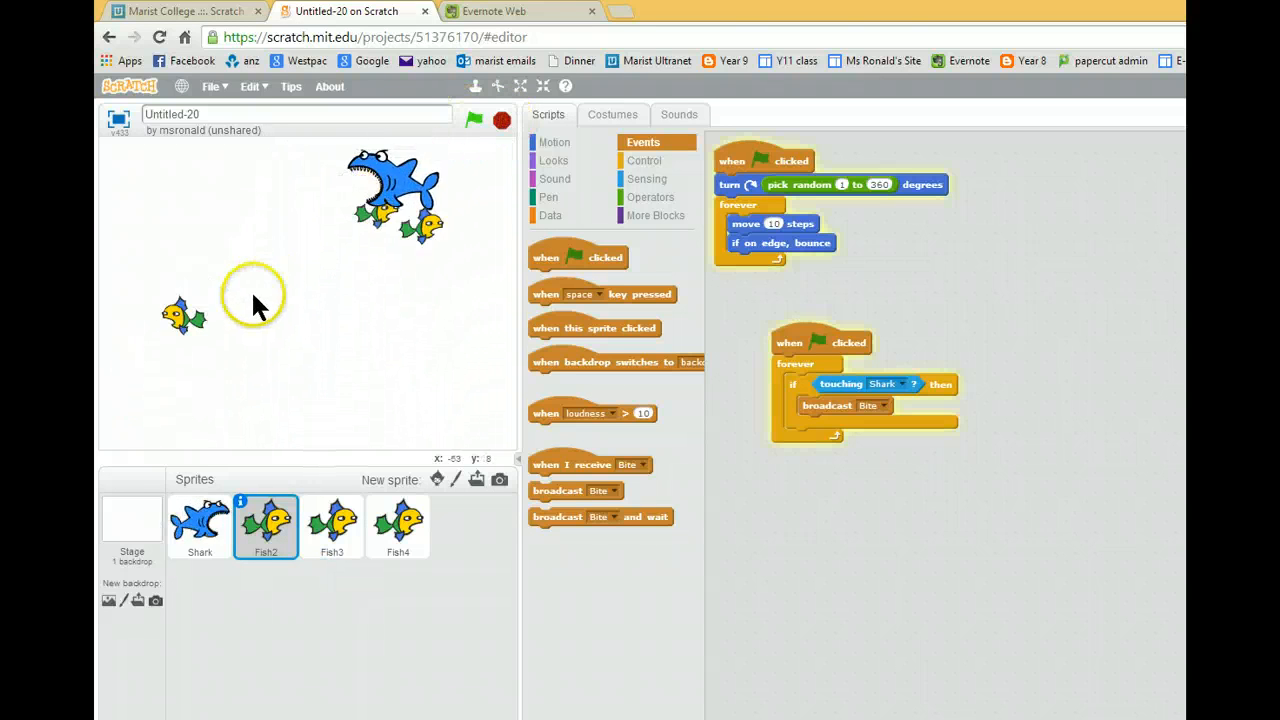
left_click(474, 120)
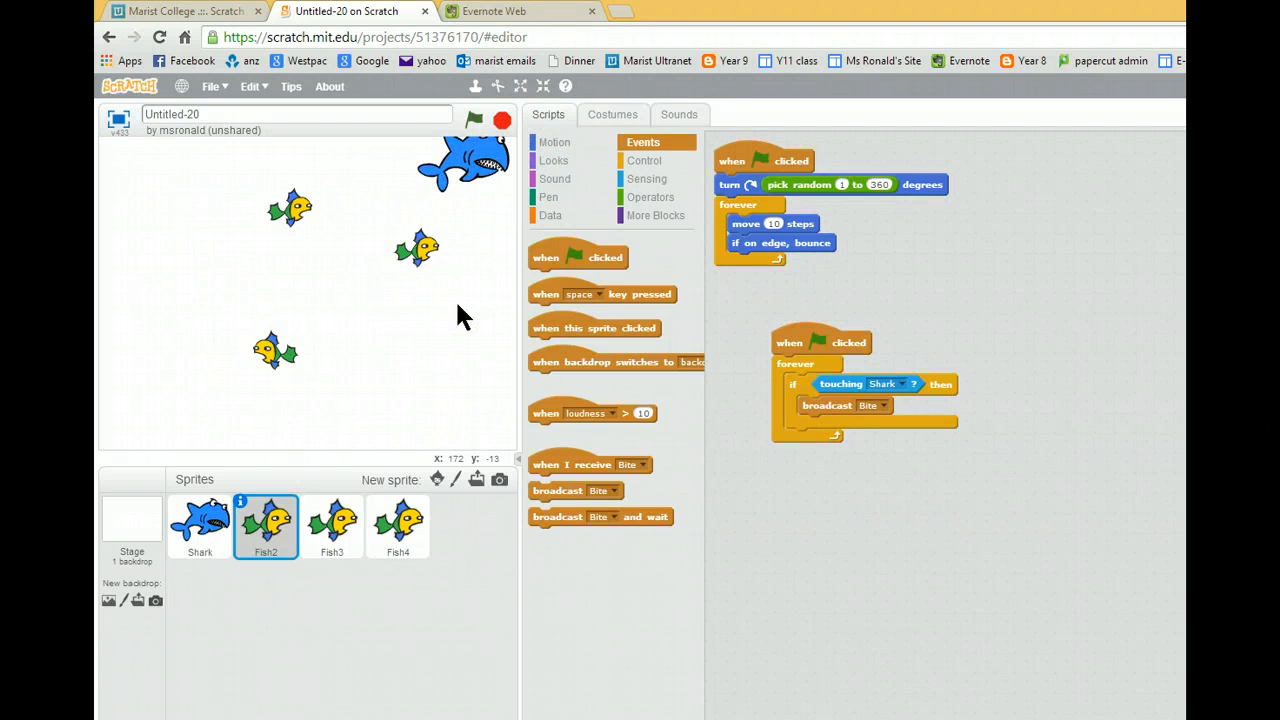
mouse_move(550, 216)
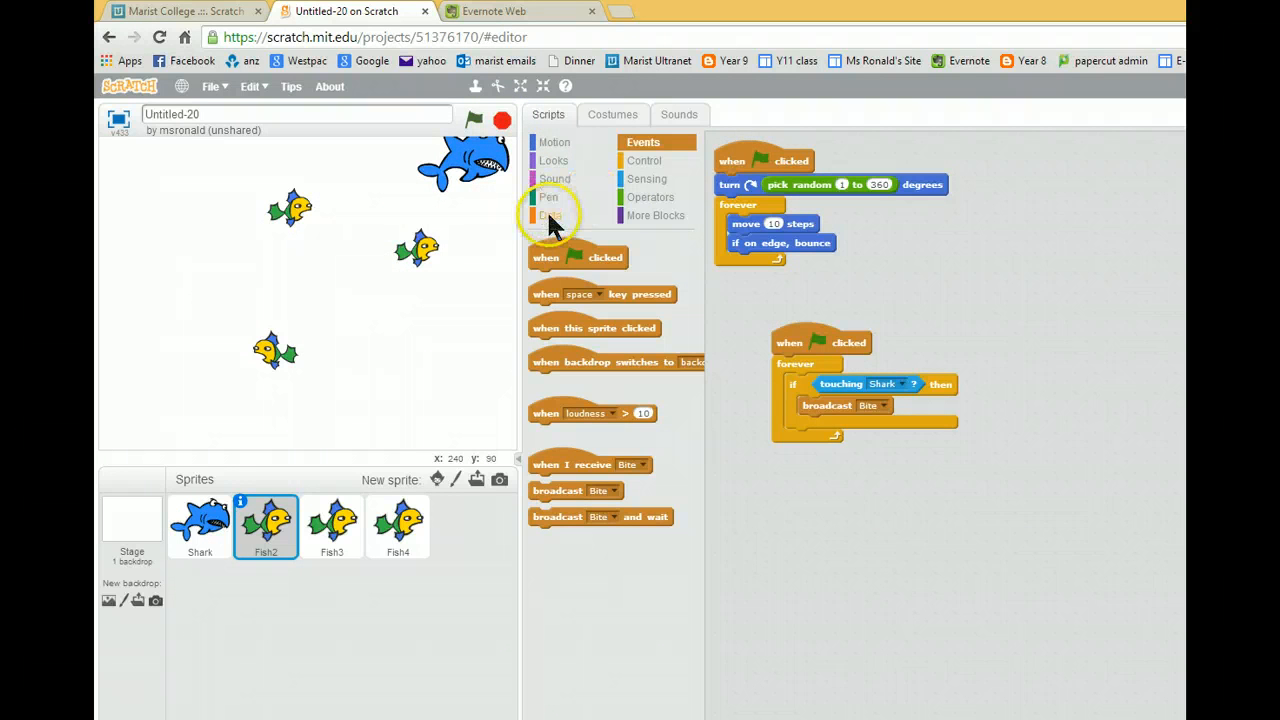
Create a Score variable on the Shark, reset to 0 at start and increased on Bite
left_click(550, 215)
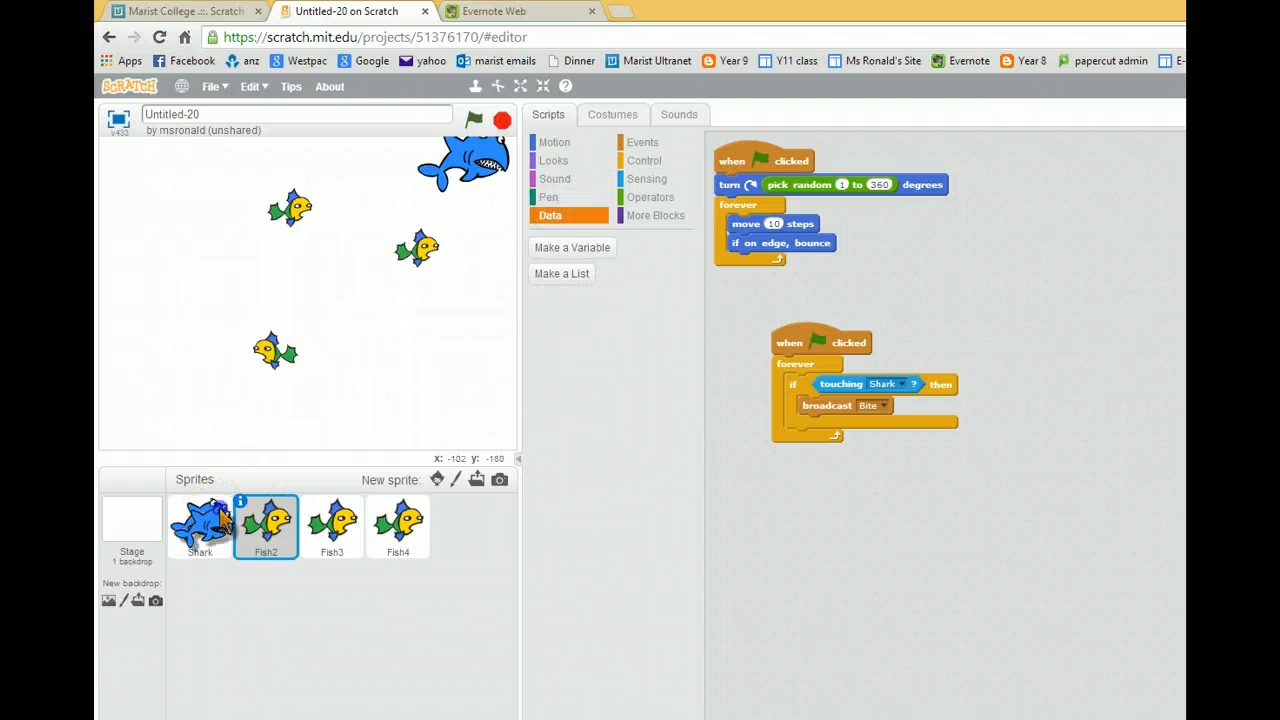
left_click(199, 525)
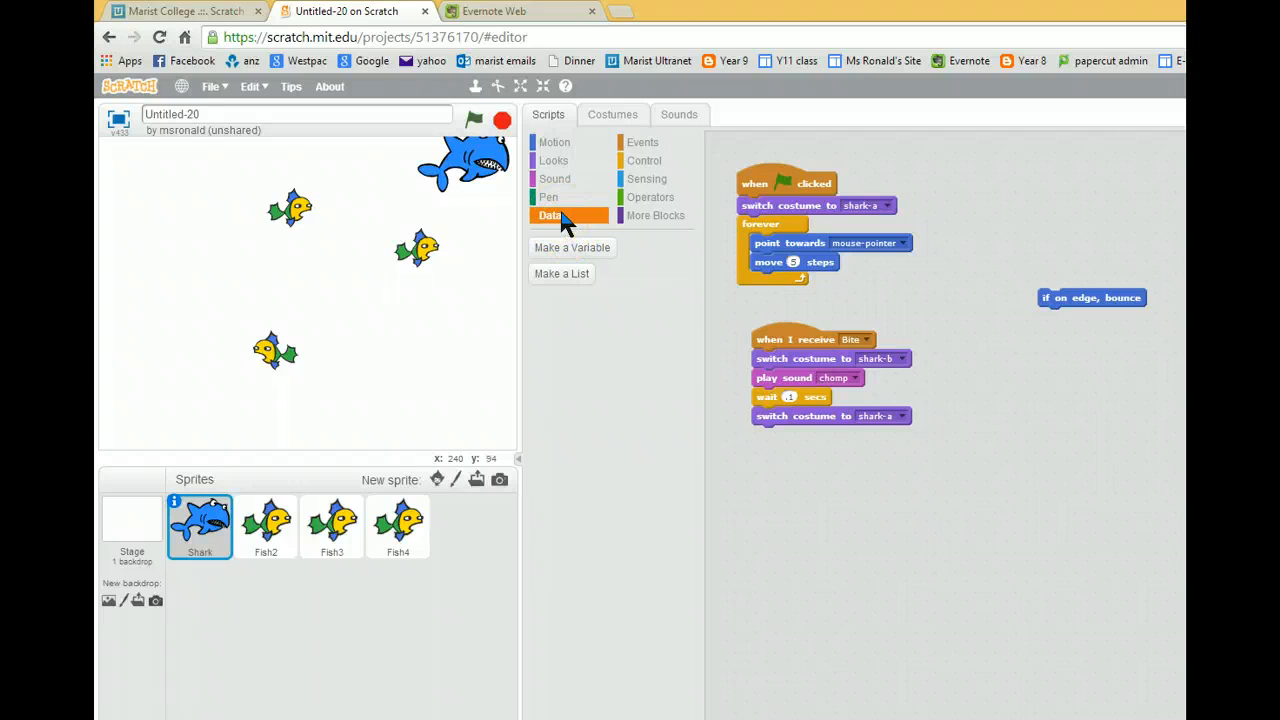
left_click(571, 247)
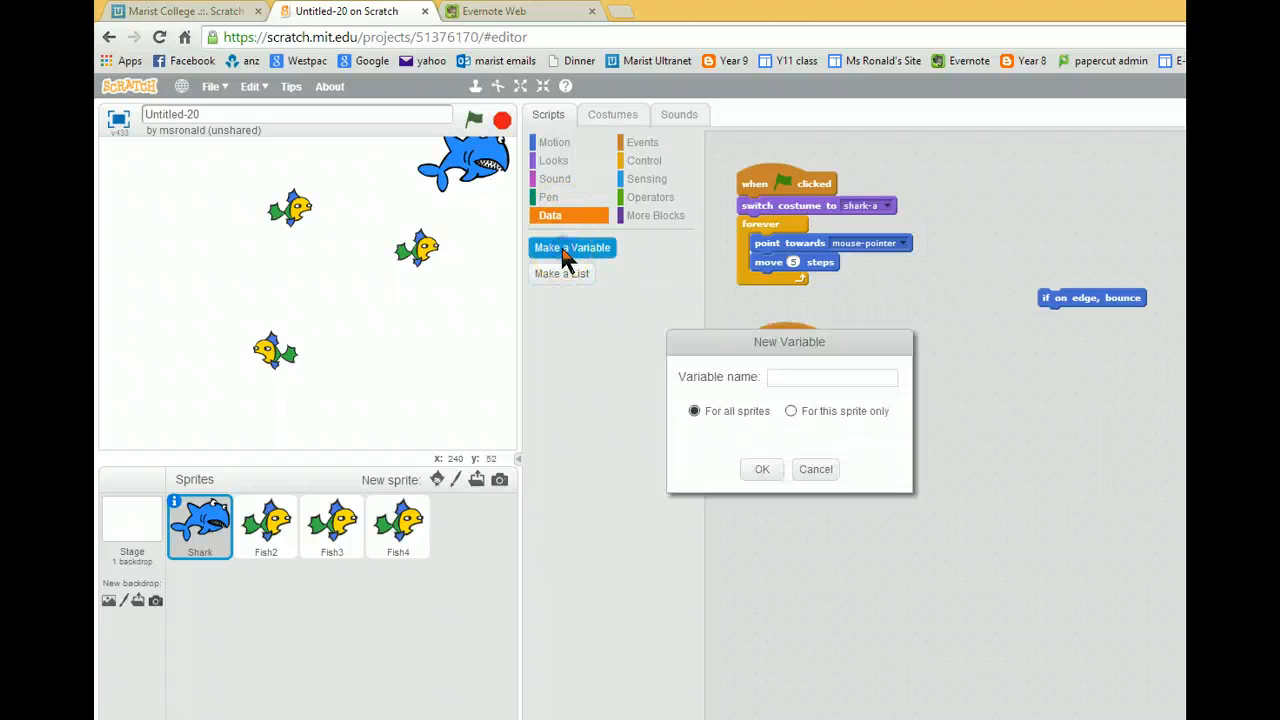
type("Score")
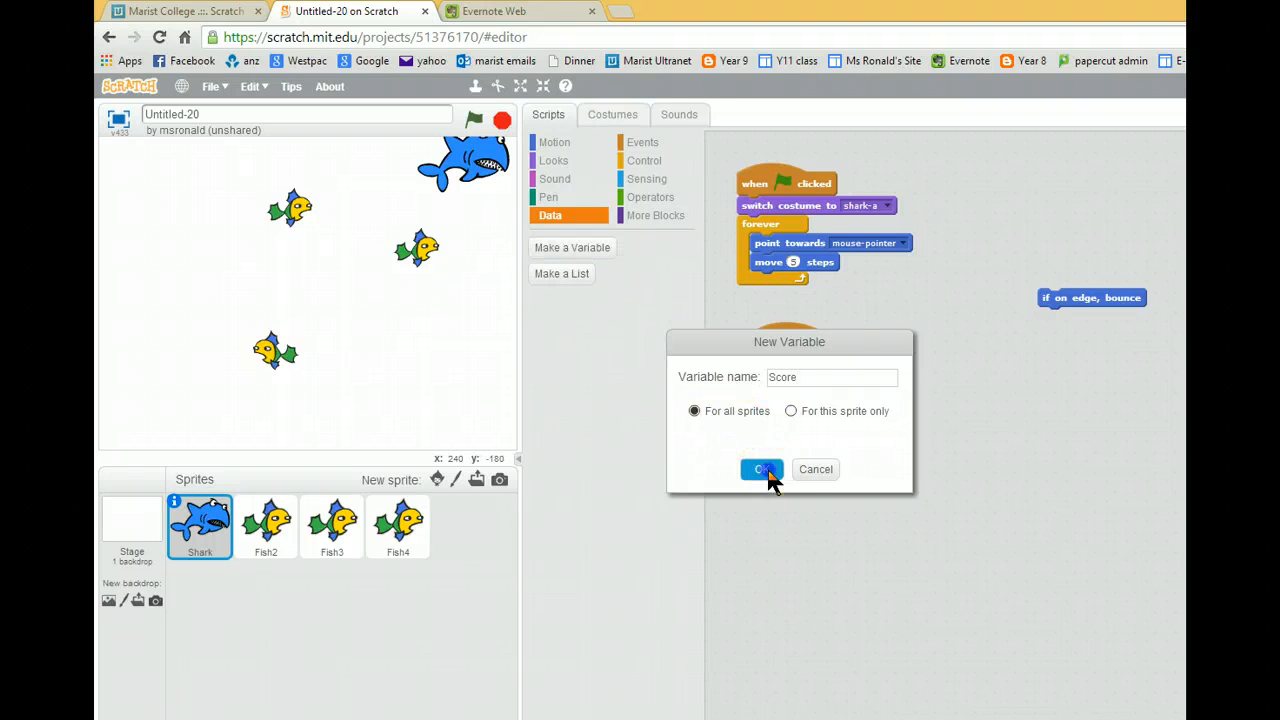
left_click(762, 469)
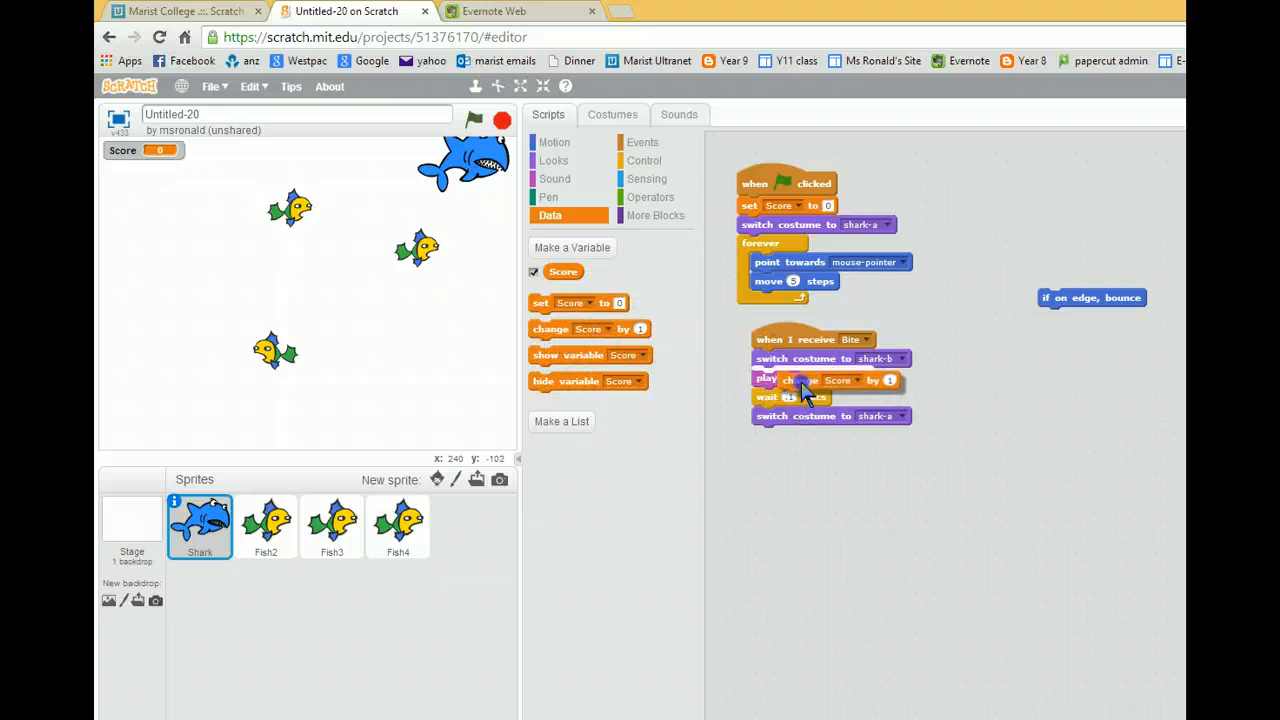
Place 'change Score by 1' after the final 'switch costume to shark-a' and test scoring
left_click(475, 120)
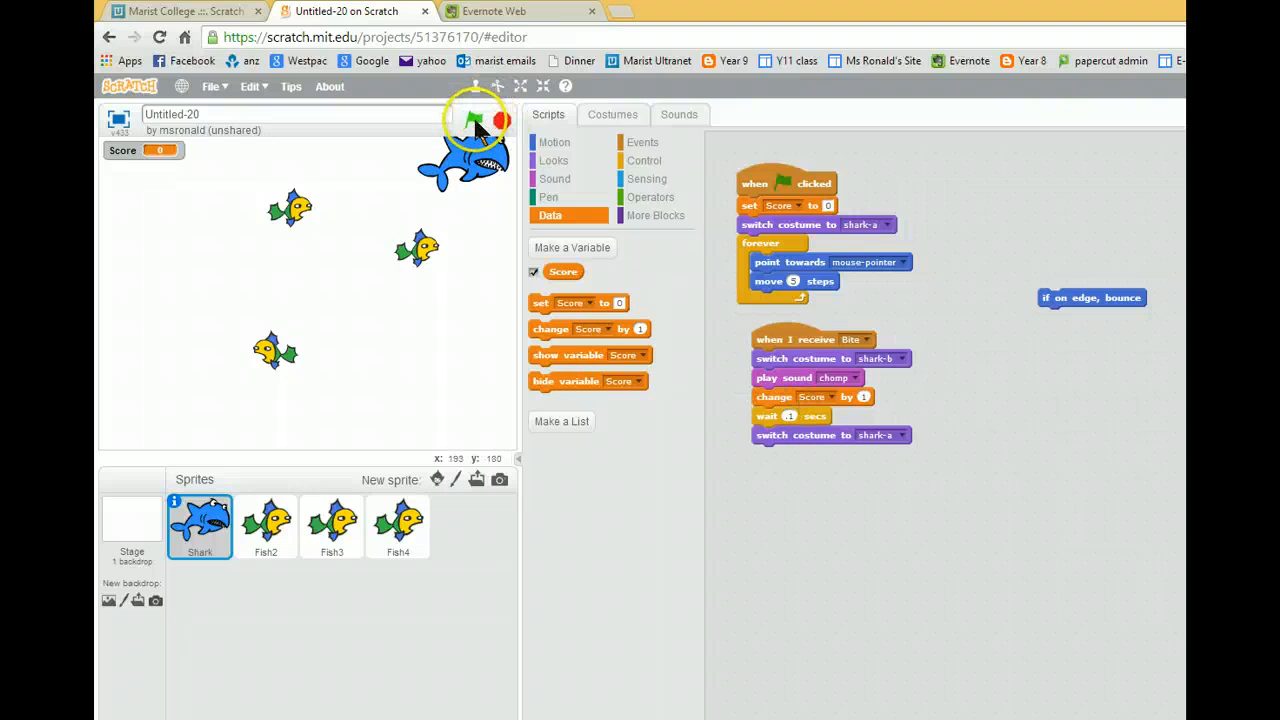
left_click(473, 120)
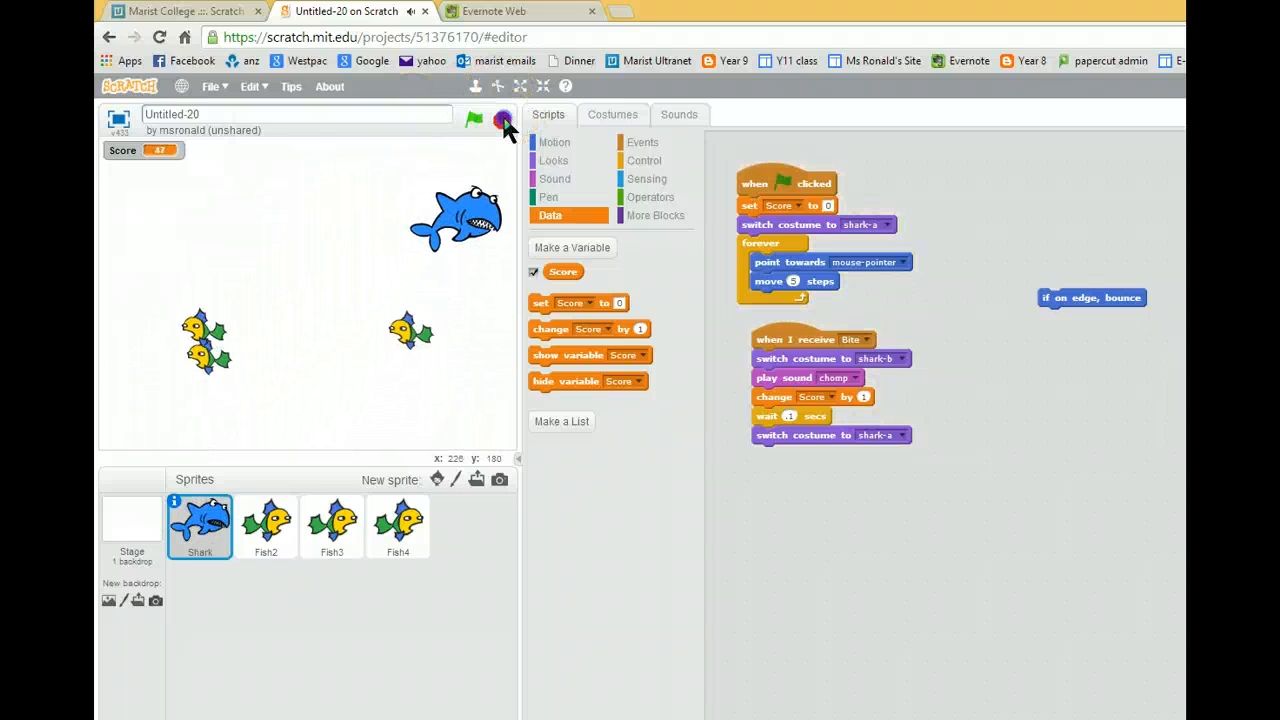
left_click(503, 120)
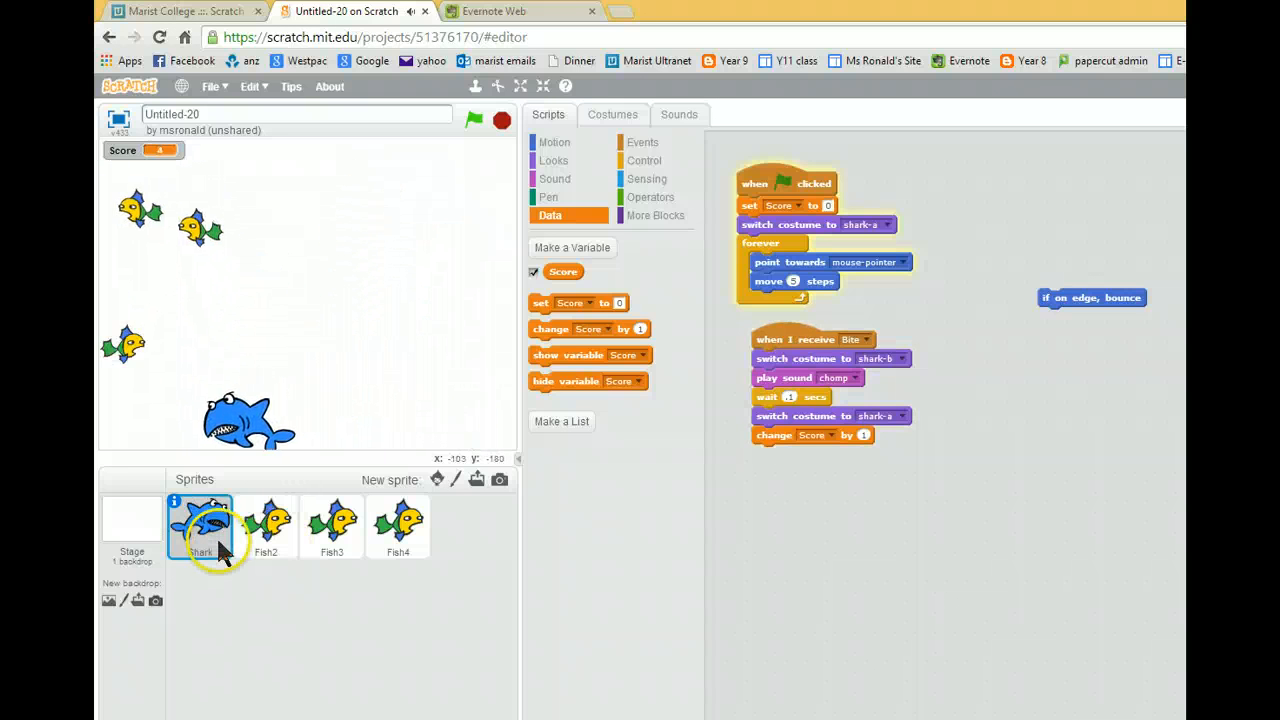
left_click(474, 120)
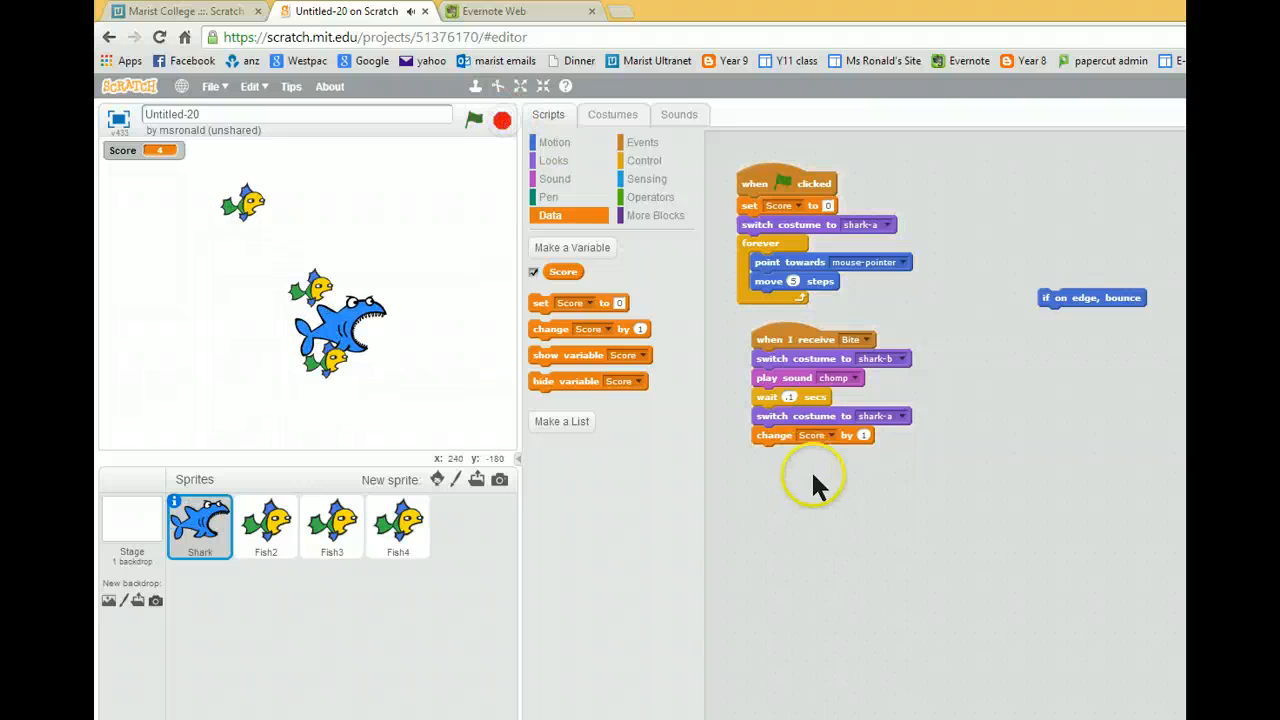
mouse_move(815, 505)
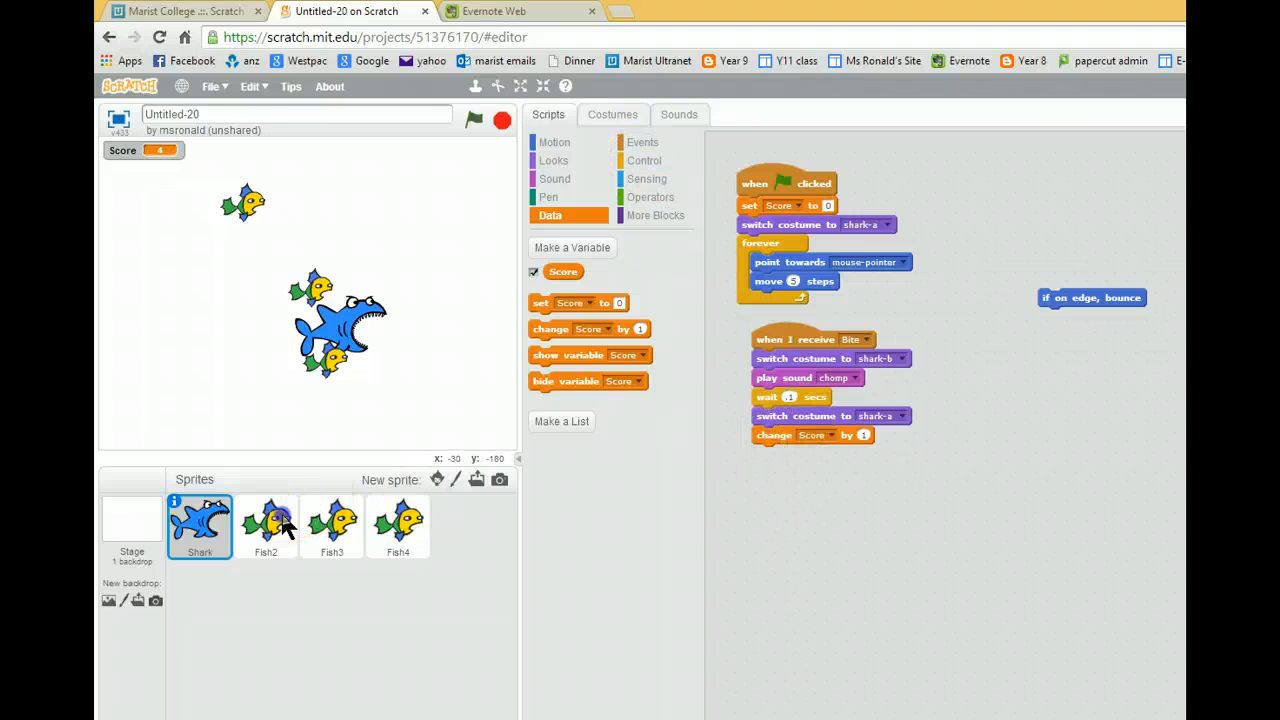
Give Fish2 show, then hide, wait 1 secs, show on Bite; copy the script
left_click(266, 527)
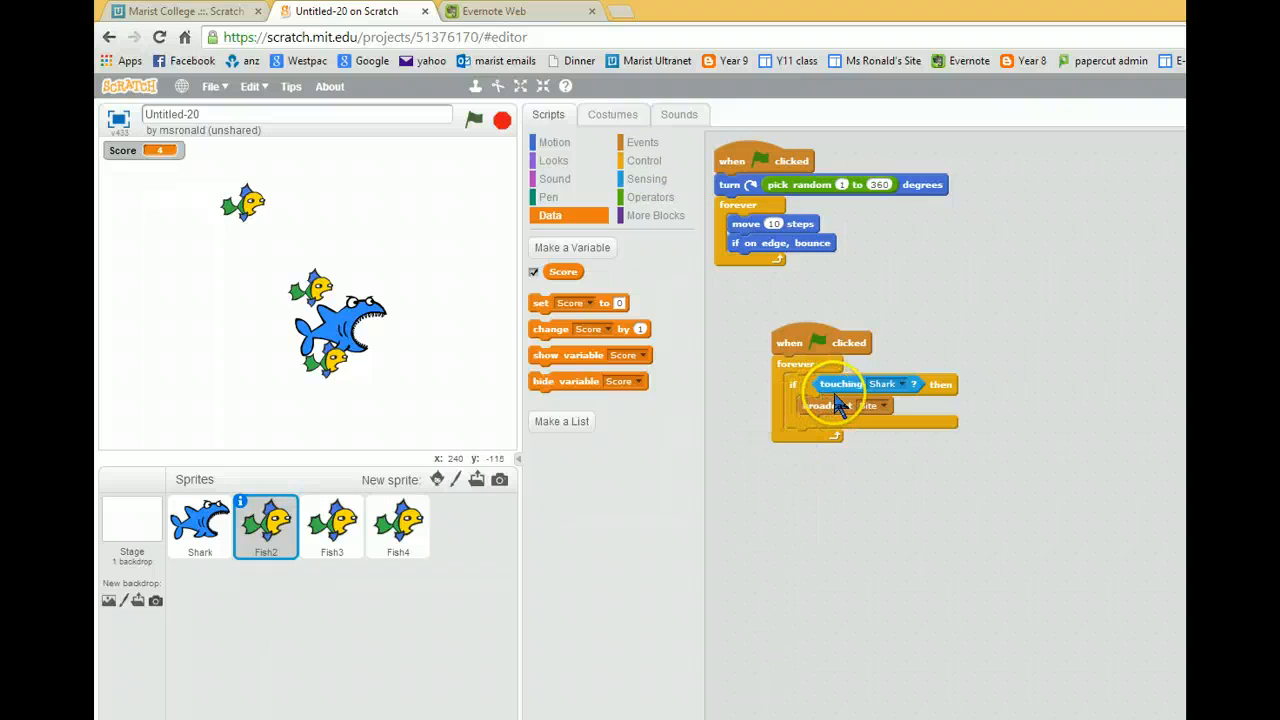
left_click(554, 160)
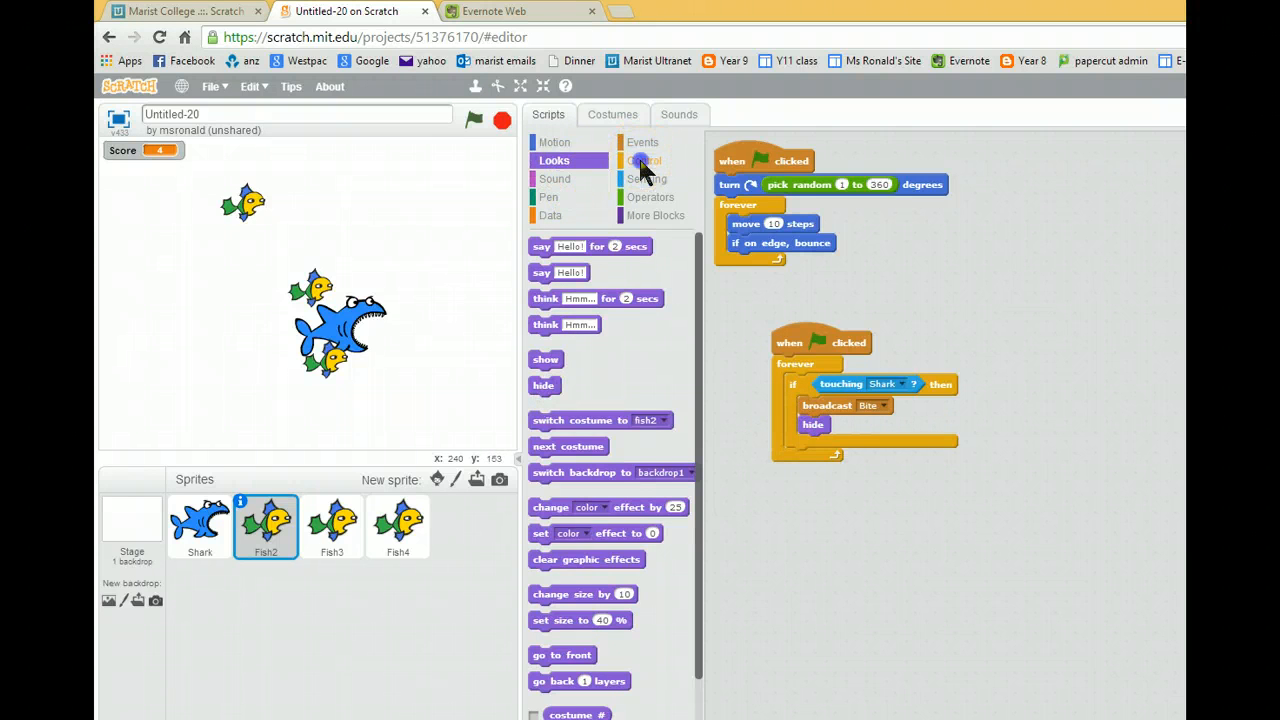
left_click(645, 160)
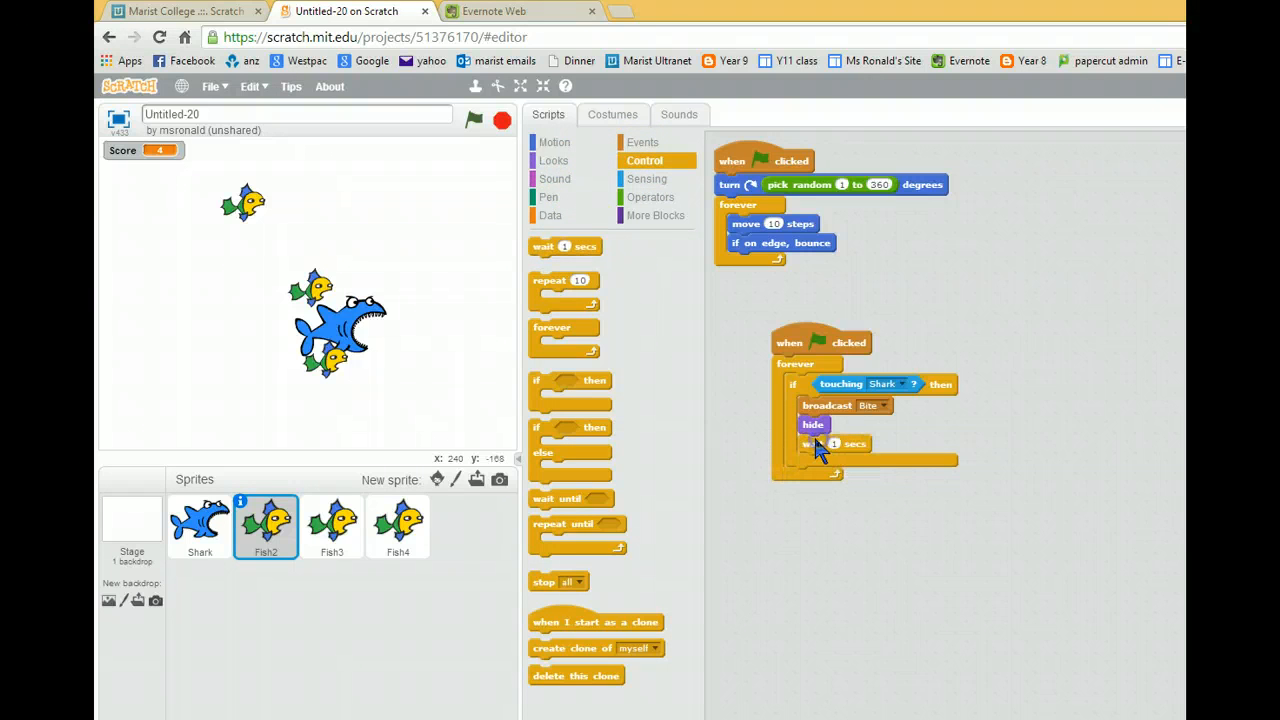
left_click(554, 160)
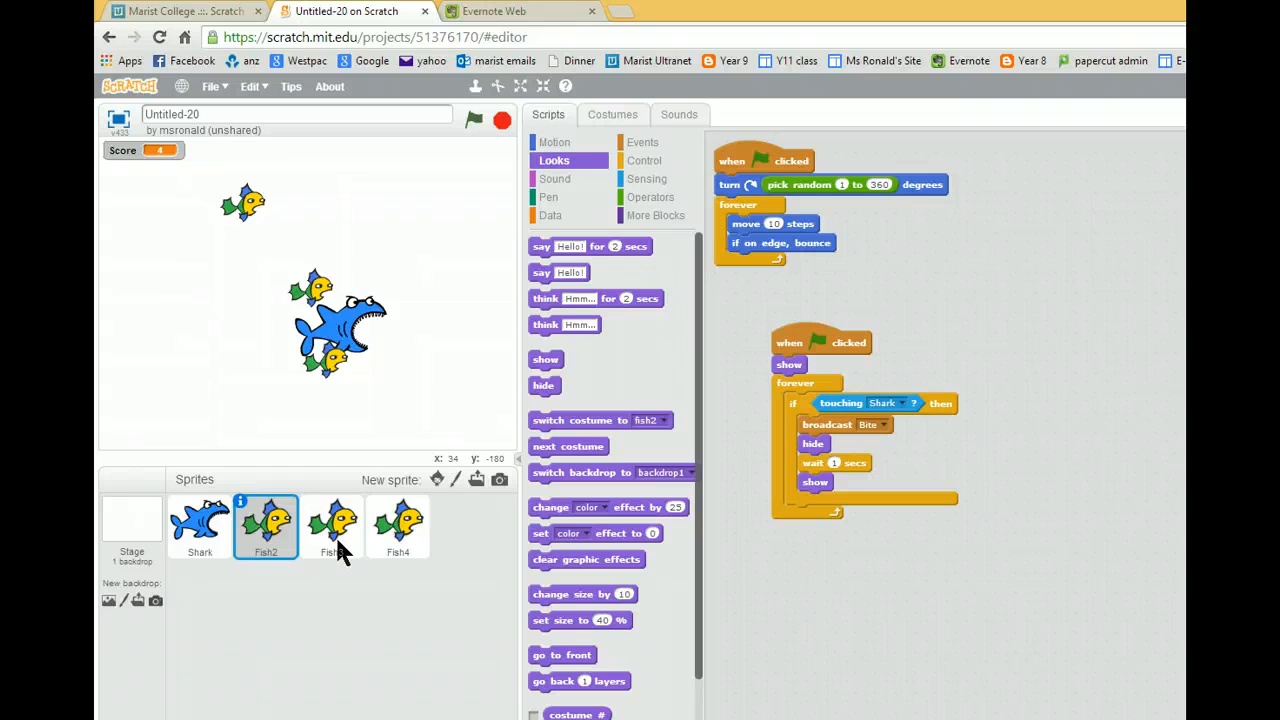
left_click(332, 527)
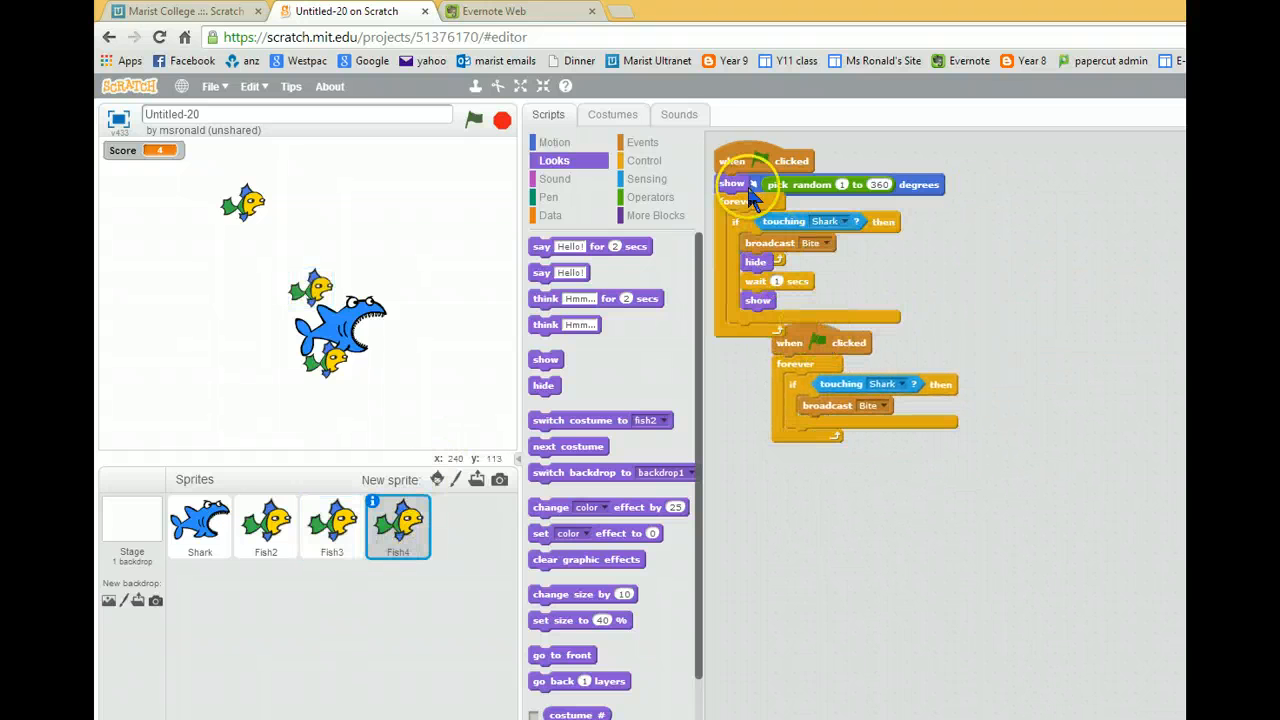
Delete Fish4's old script, test the game to Score 10, and select the Stage
right_click(820, 343)
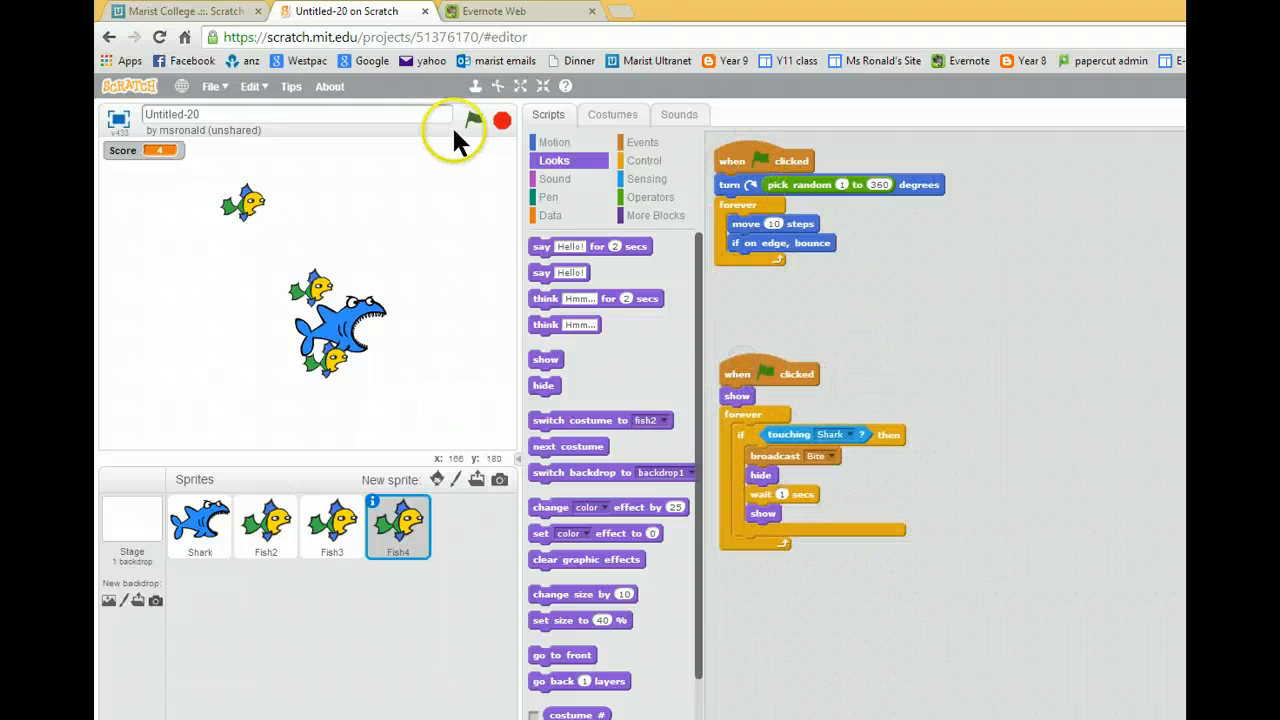
left_click(474, 120)
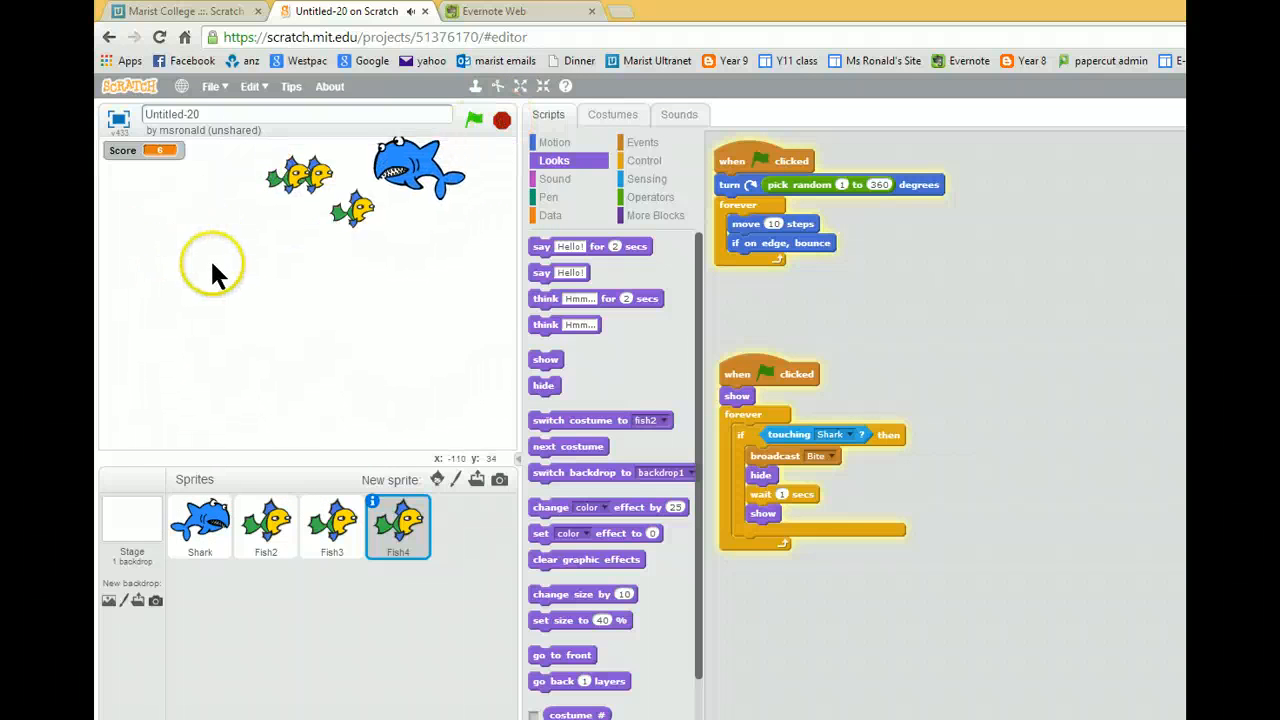
left_click(473, 120)
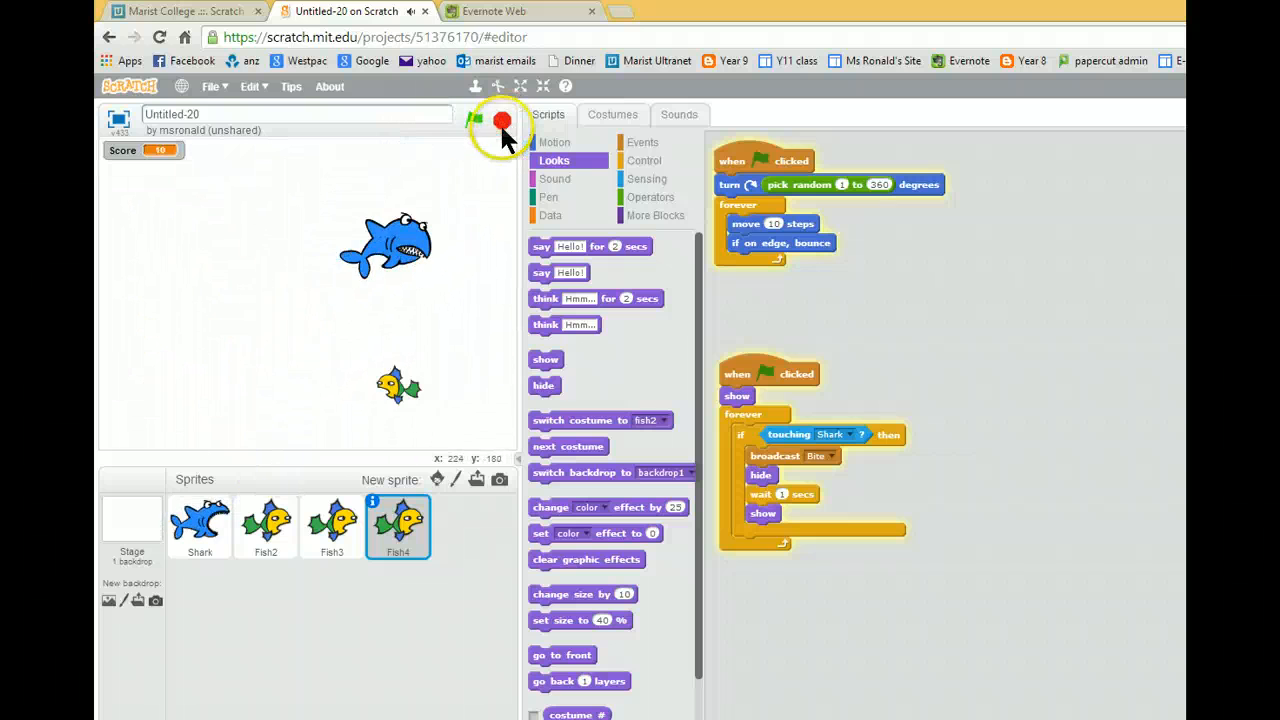
left_click(131, 528)
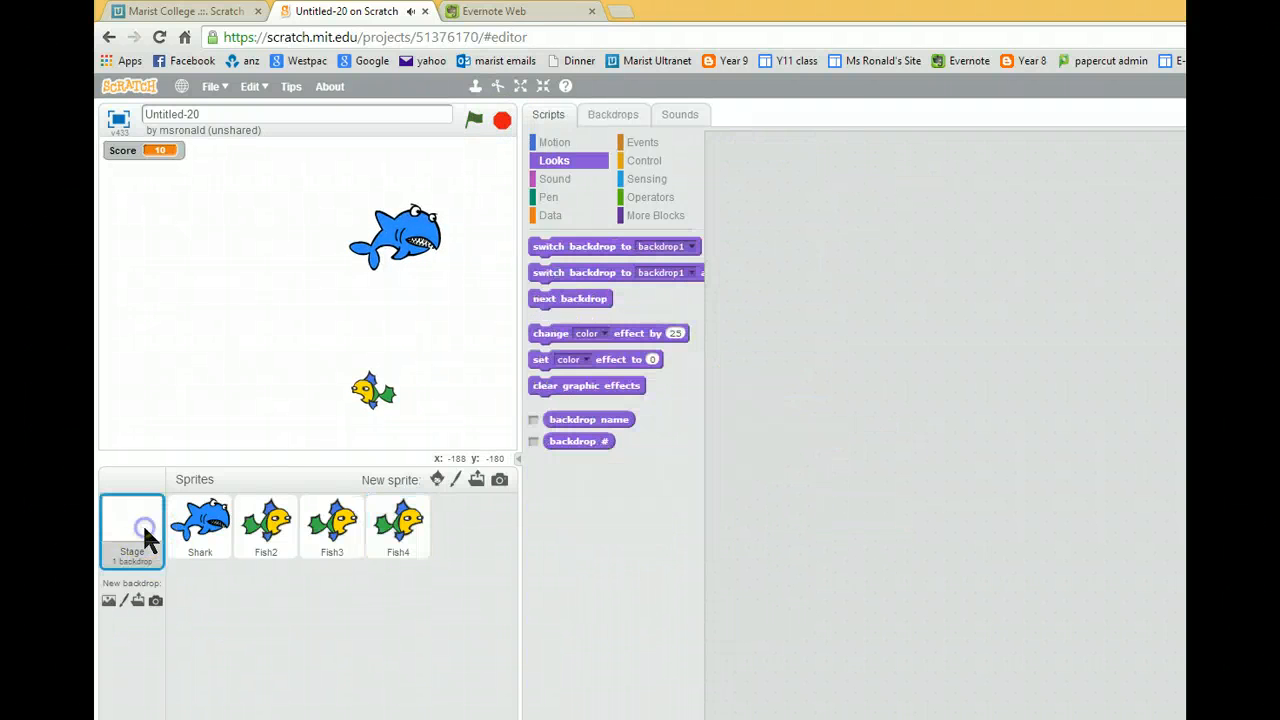
Add the underwater3 backdrop from the library's Underwater theme to the stage
left_click(612, 114)
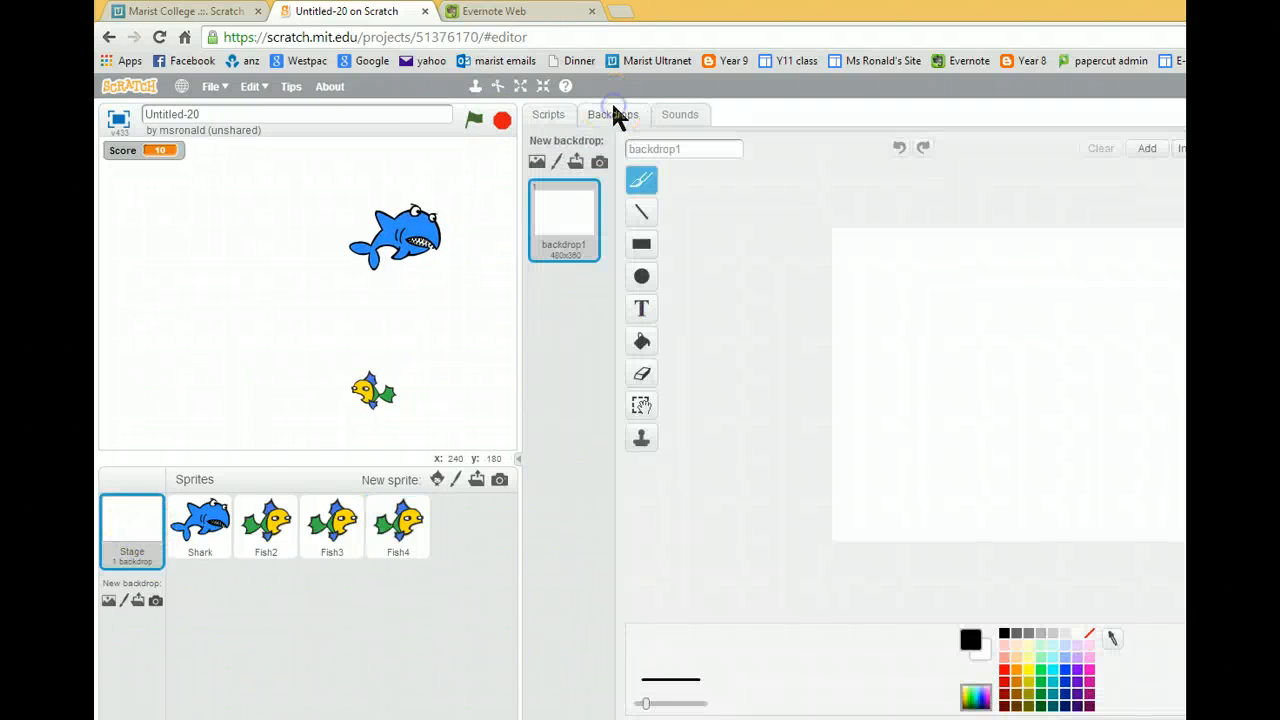
left_click(537, 162)
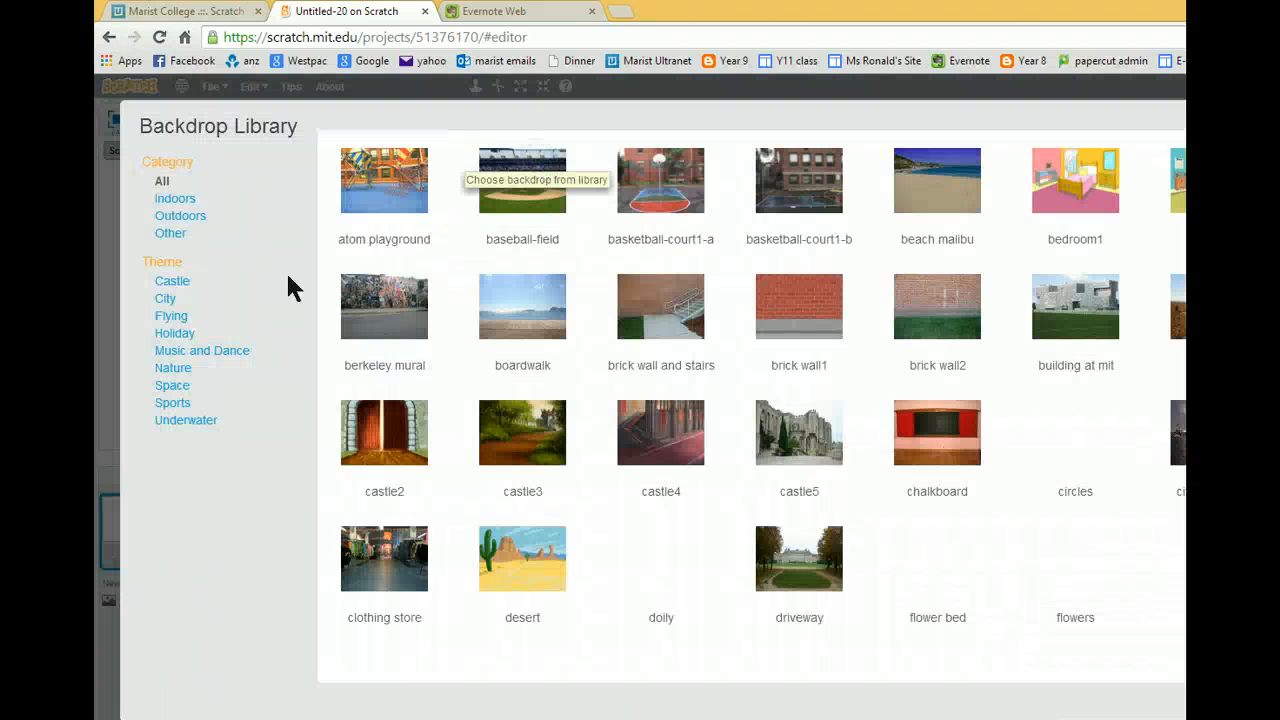
left_click(186, 419)
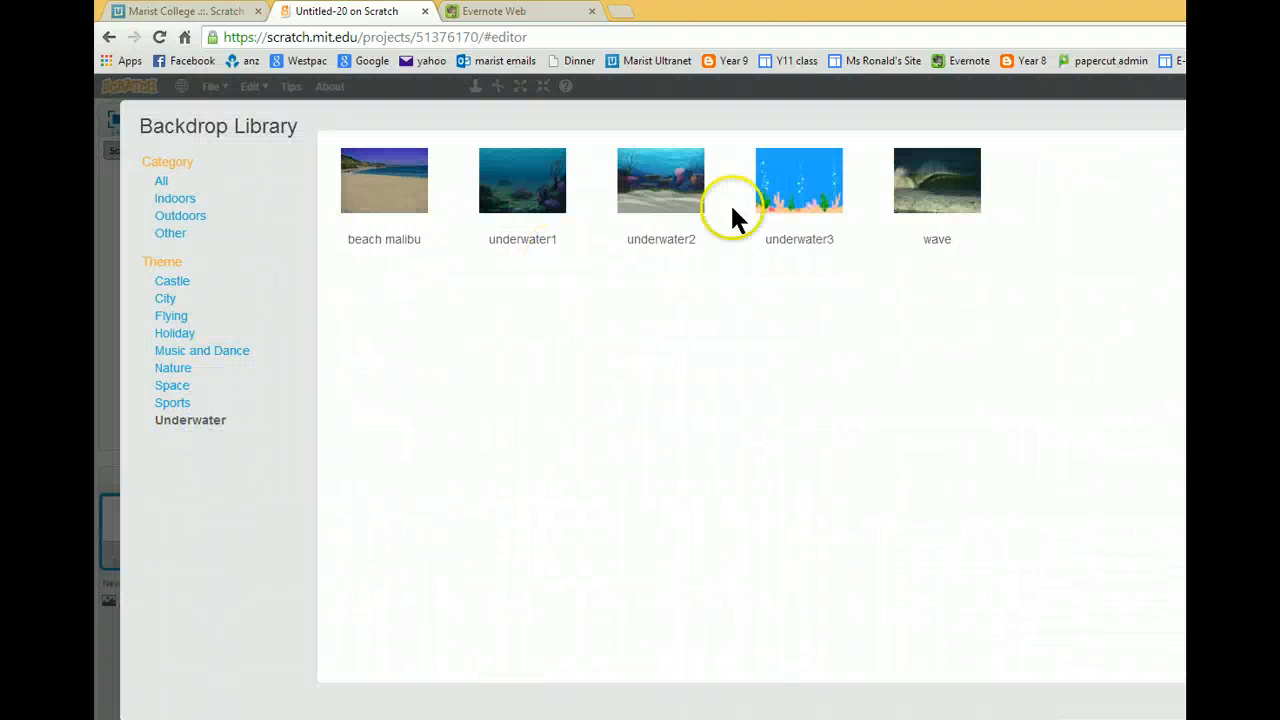
left_click(799, 180)
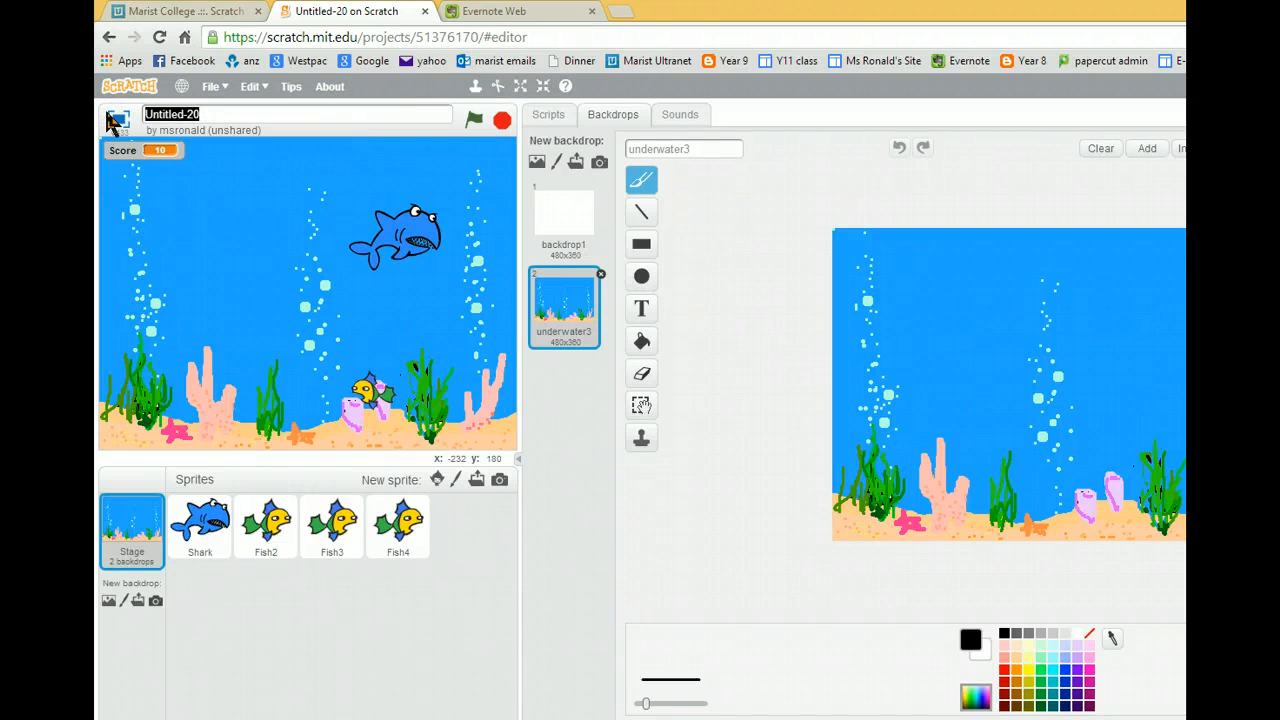
Replace the project title Untitled-20 with 'Fishy RR'
type("Fishy")
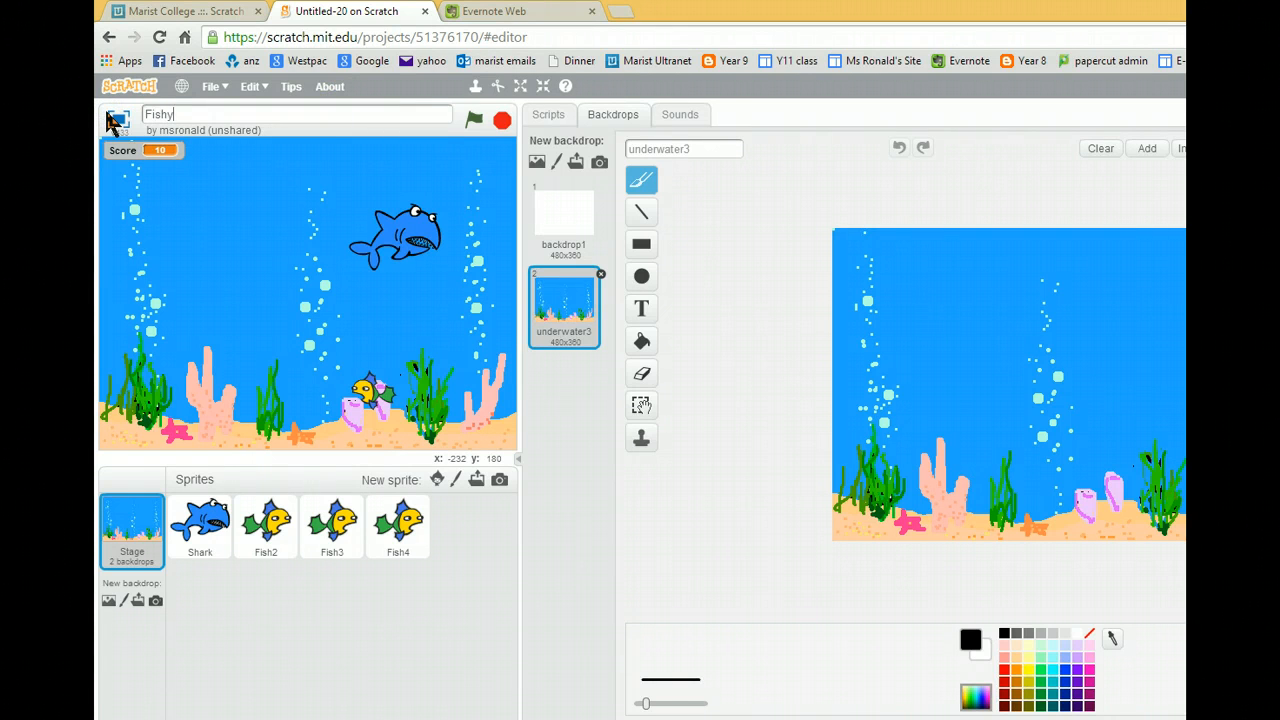
type("RR")
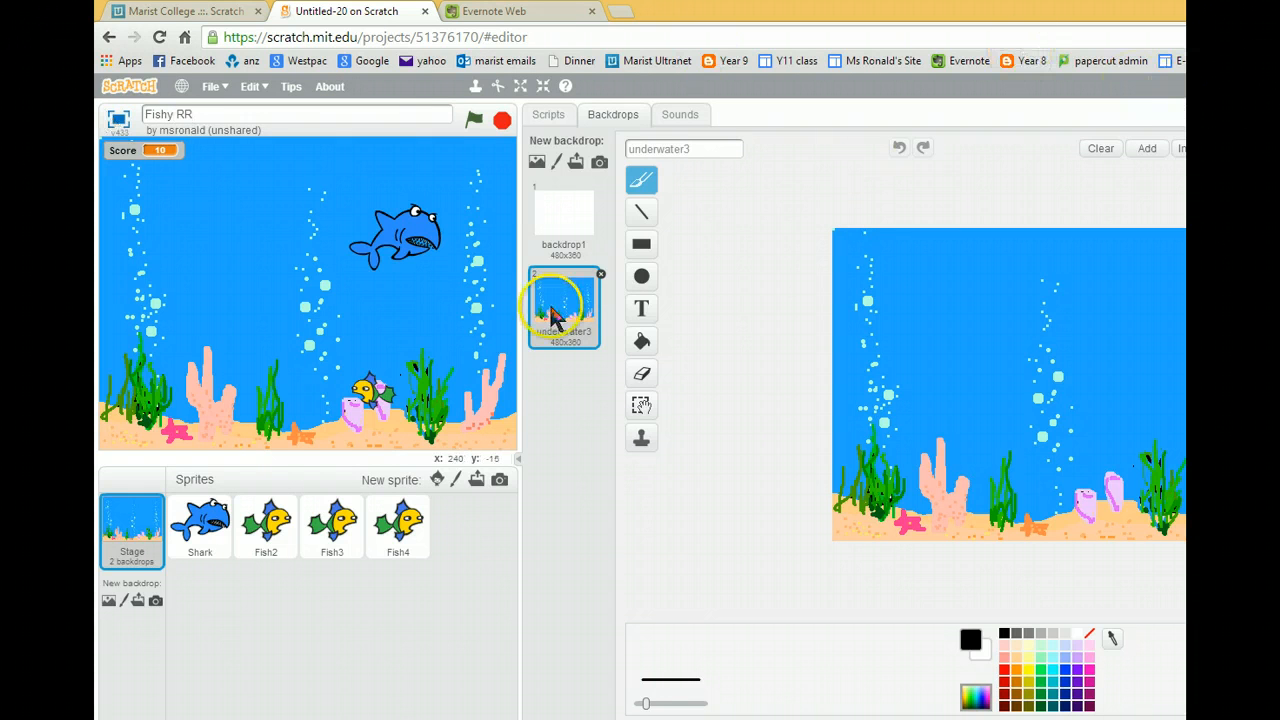
left_click(563, 307)
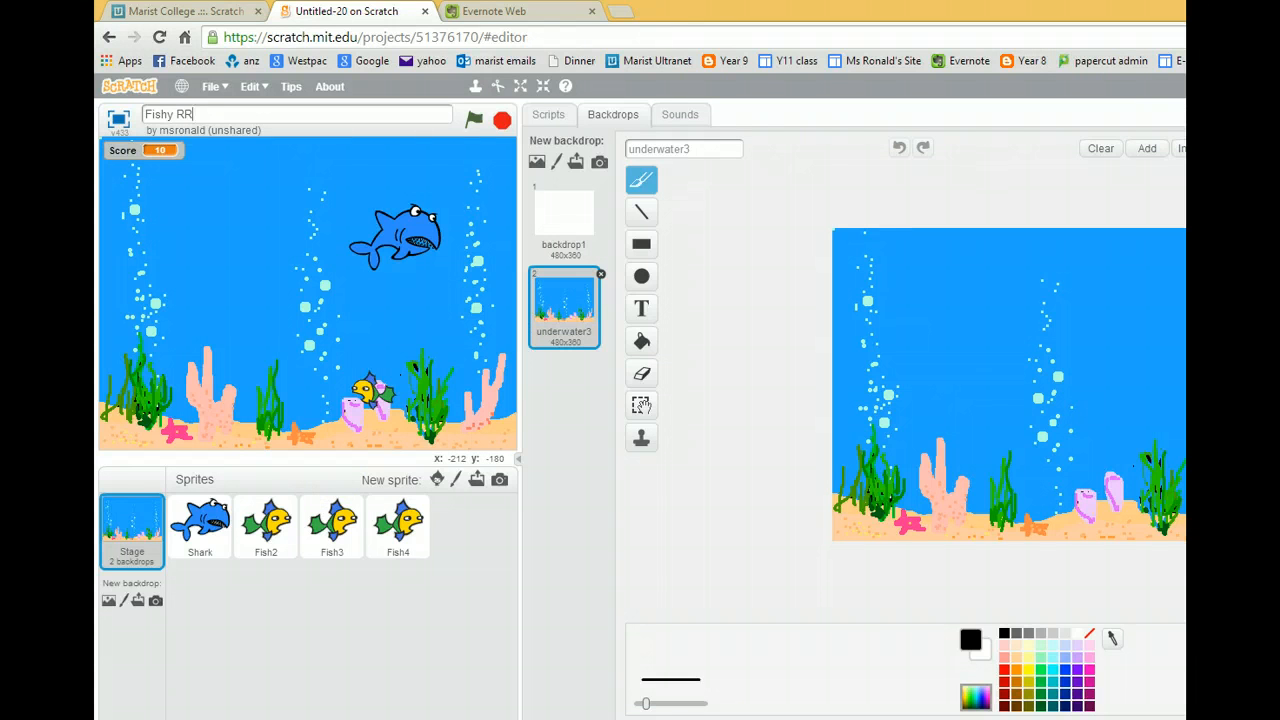